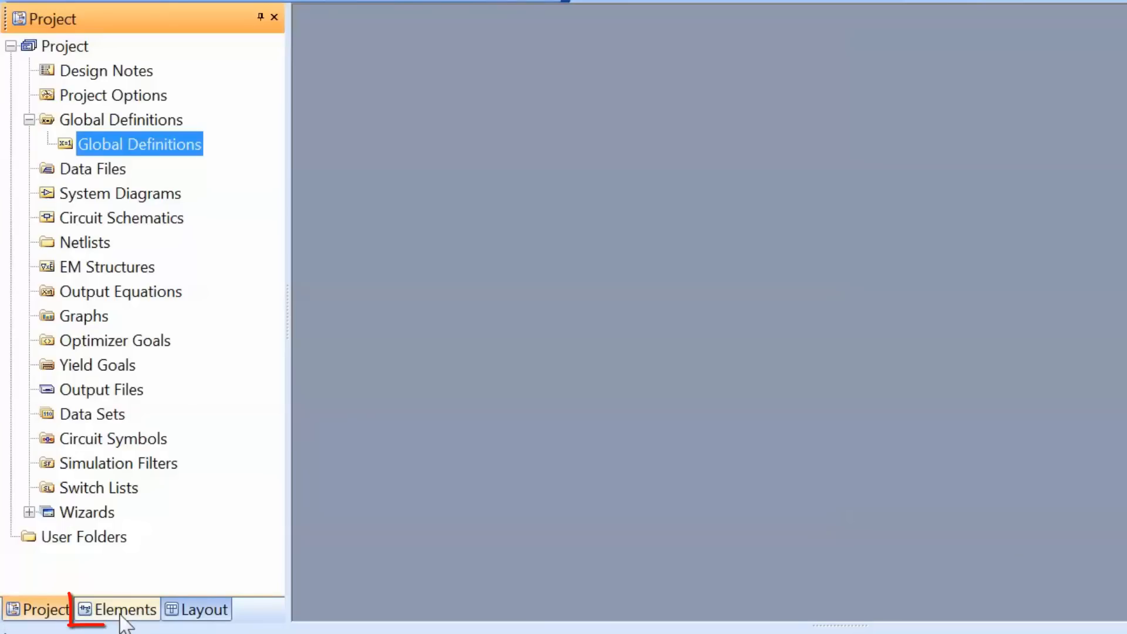
Show the Elements library, expand Circuit Elements, and expand the System Blocks category.
click(116, 609)
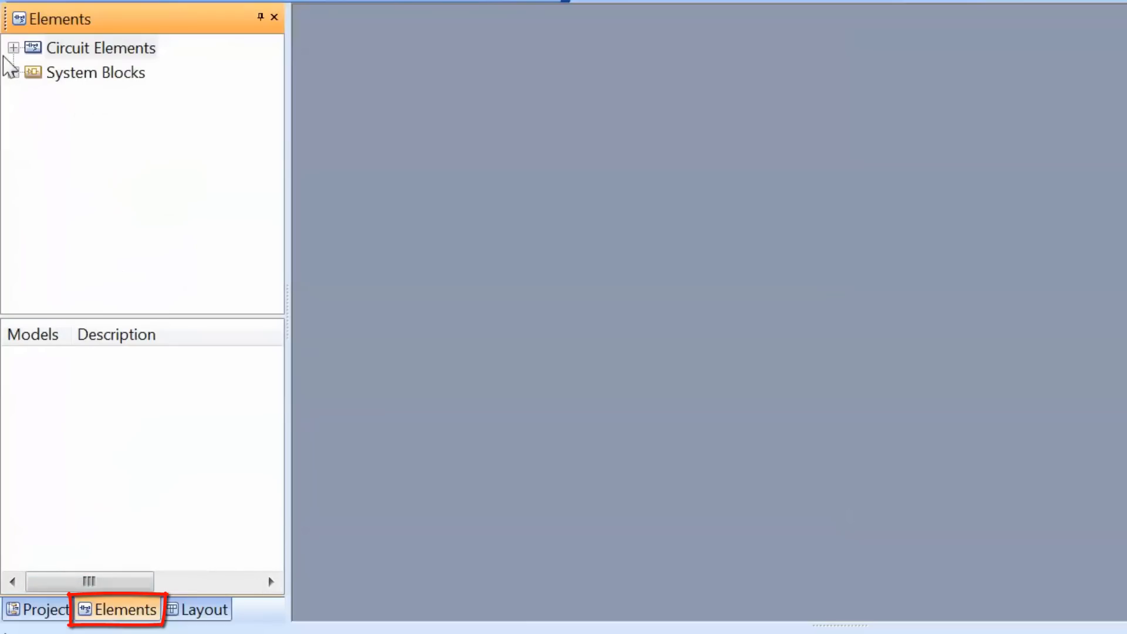
click(13, 47)
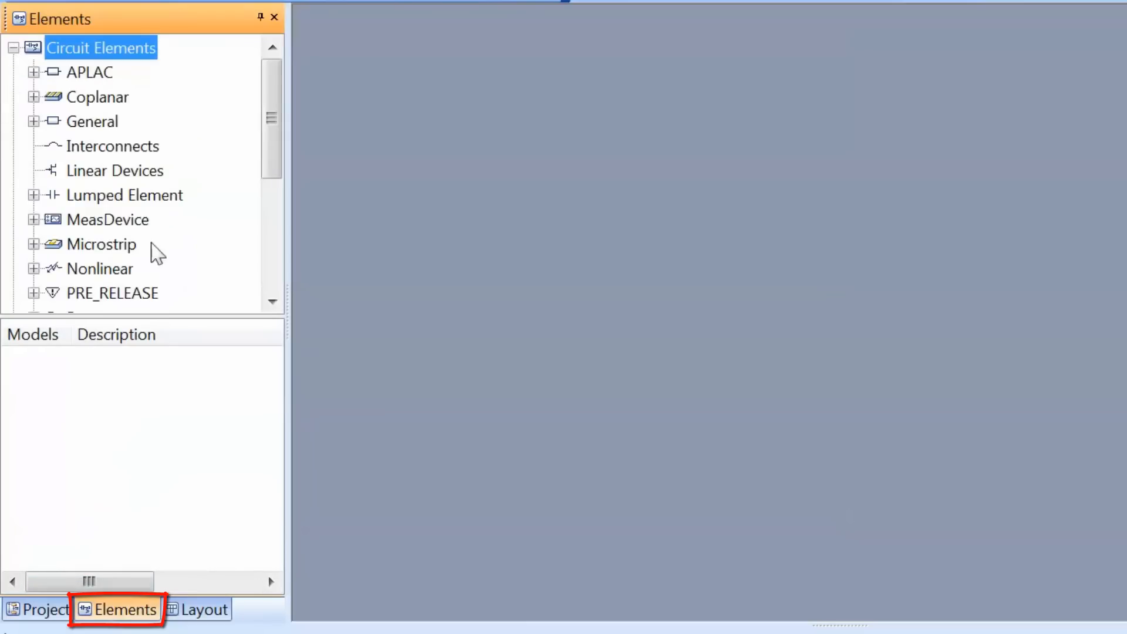
mouse_move(195, 207)
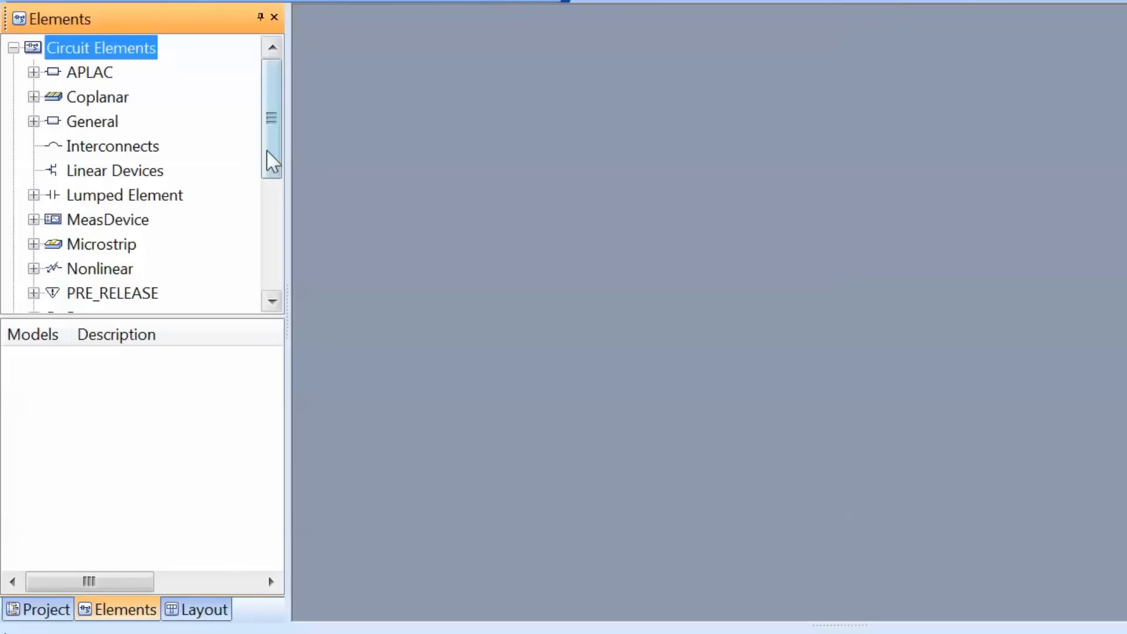
scroll(down, 3)
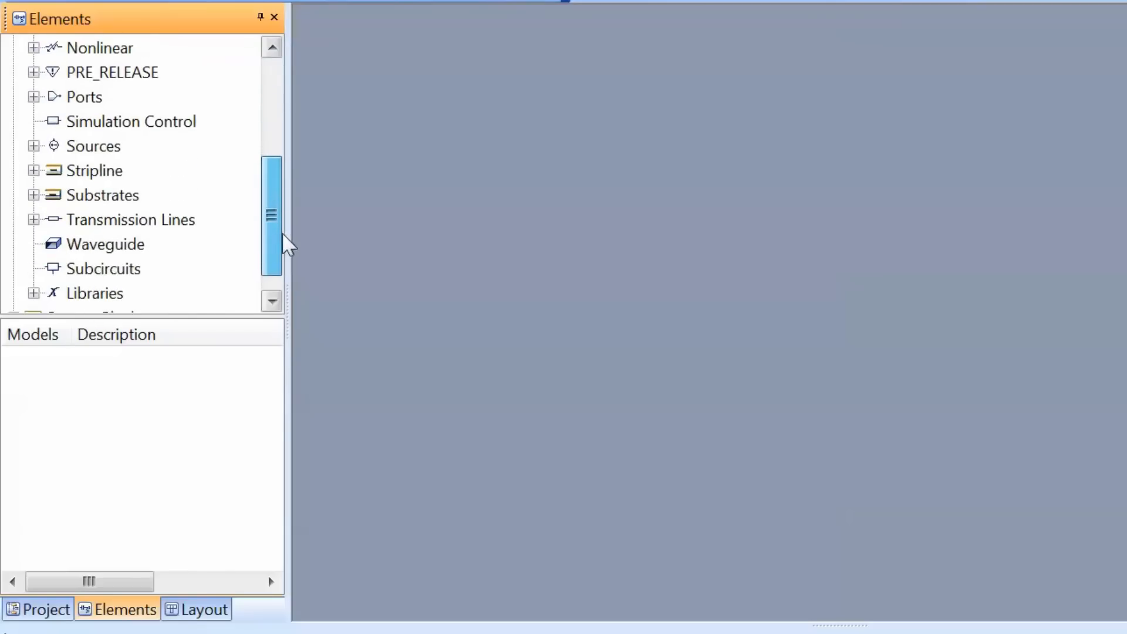
scroll(down, 3)
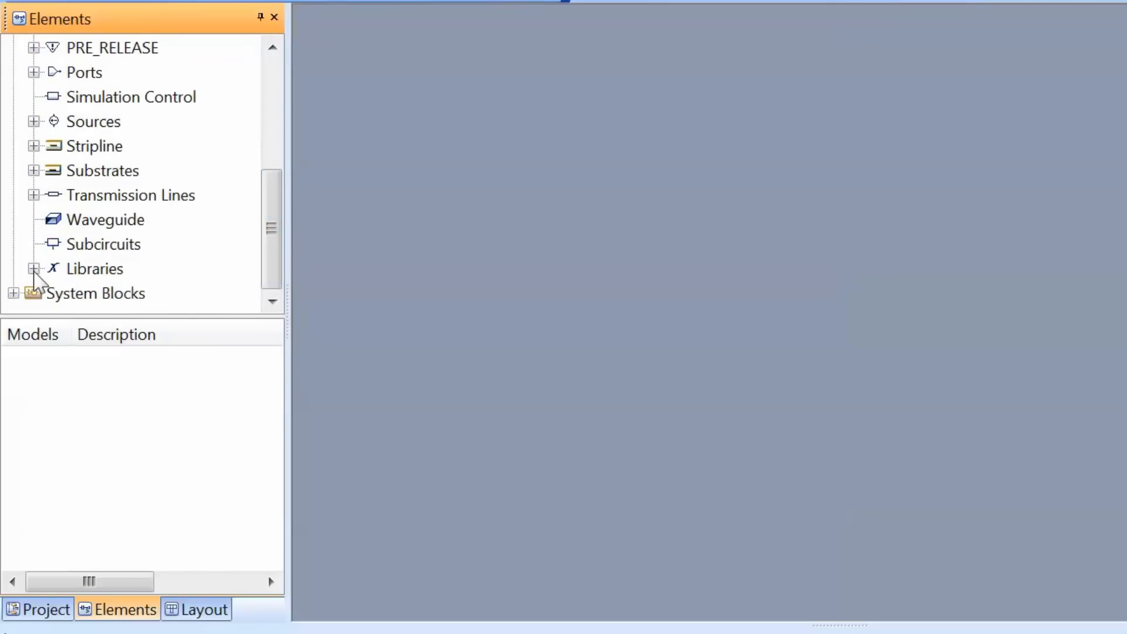
click(35, 269)
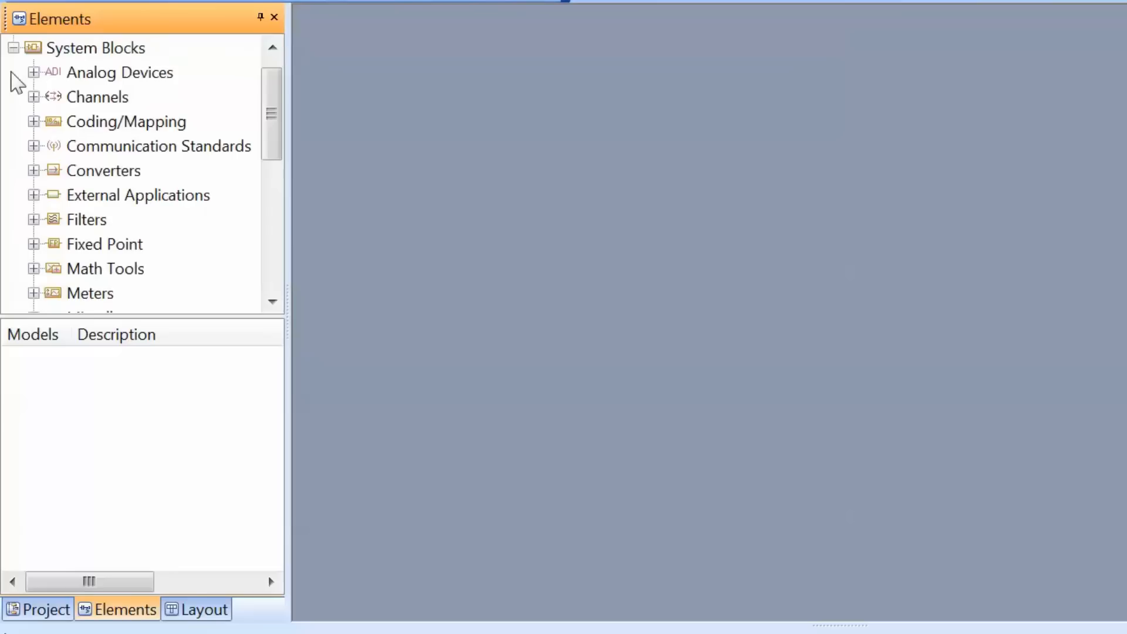
mouse_move(252, 204)
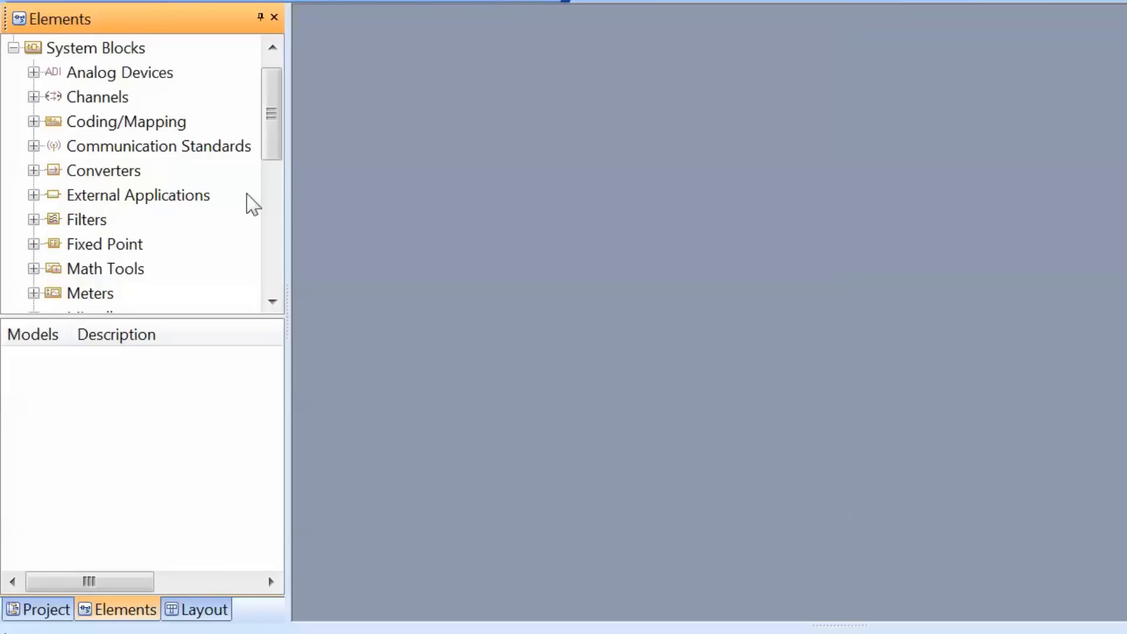
View the Layout objects (Layer Setup, Cell Libraries, Layout Cells), then return to the Project tree.
click(200, 609)
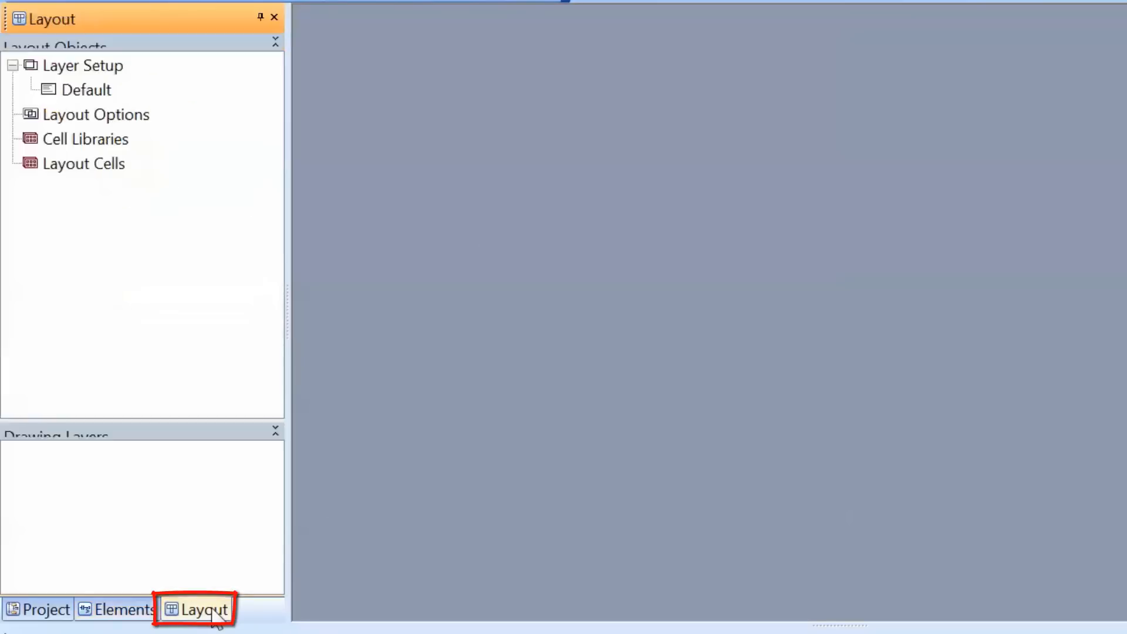
mouse_move(189, 563)
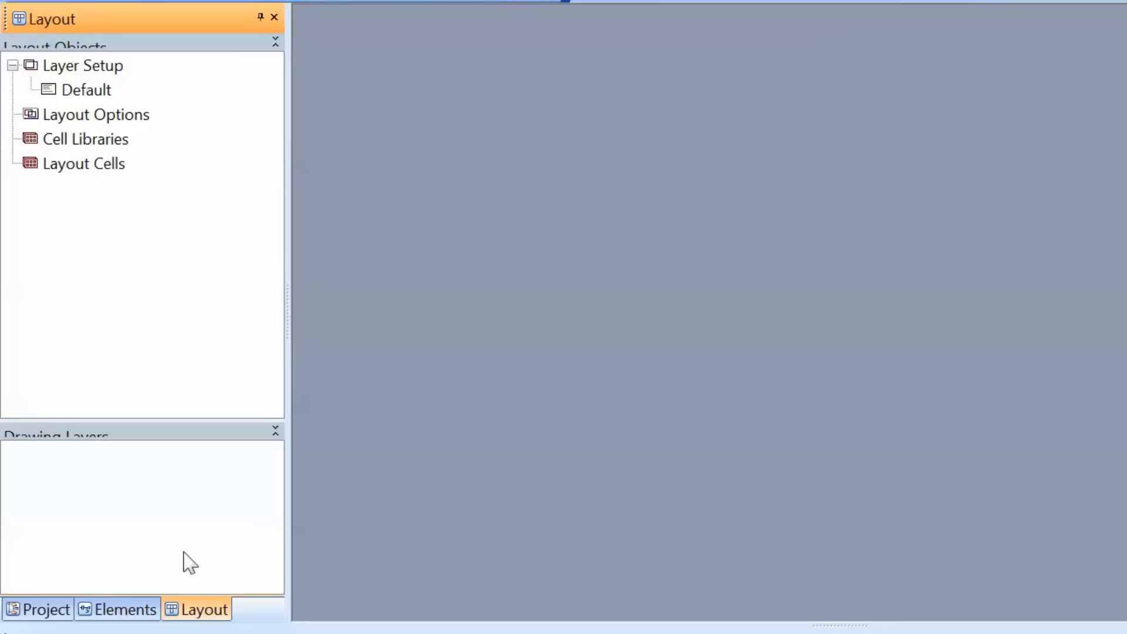
click(45, 609)
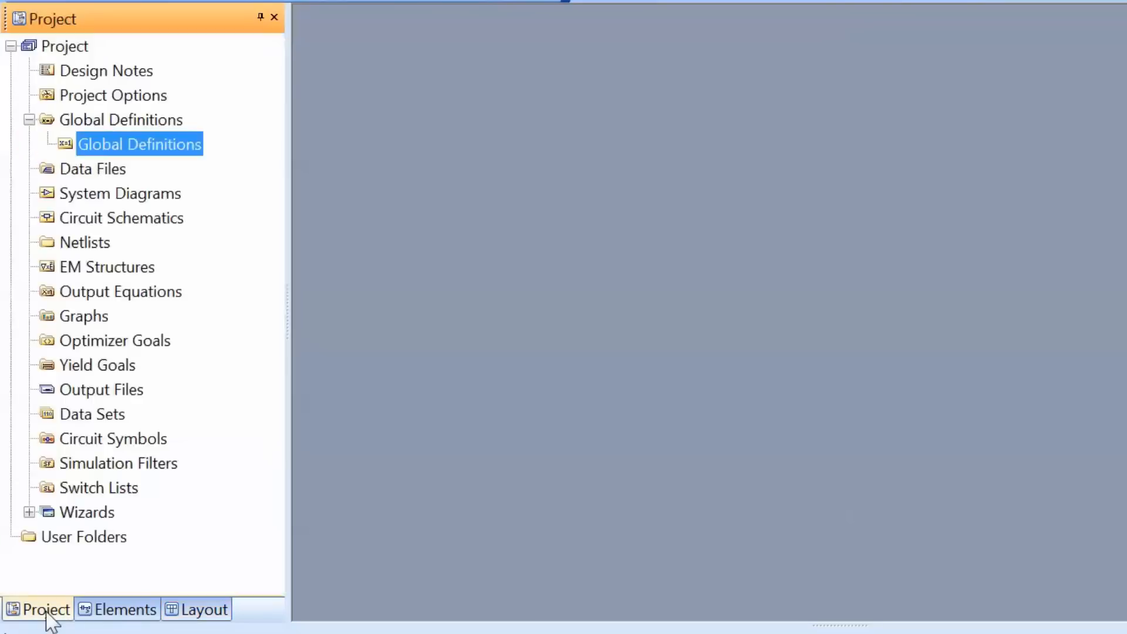
mouse_move(180, 83)
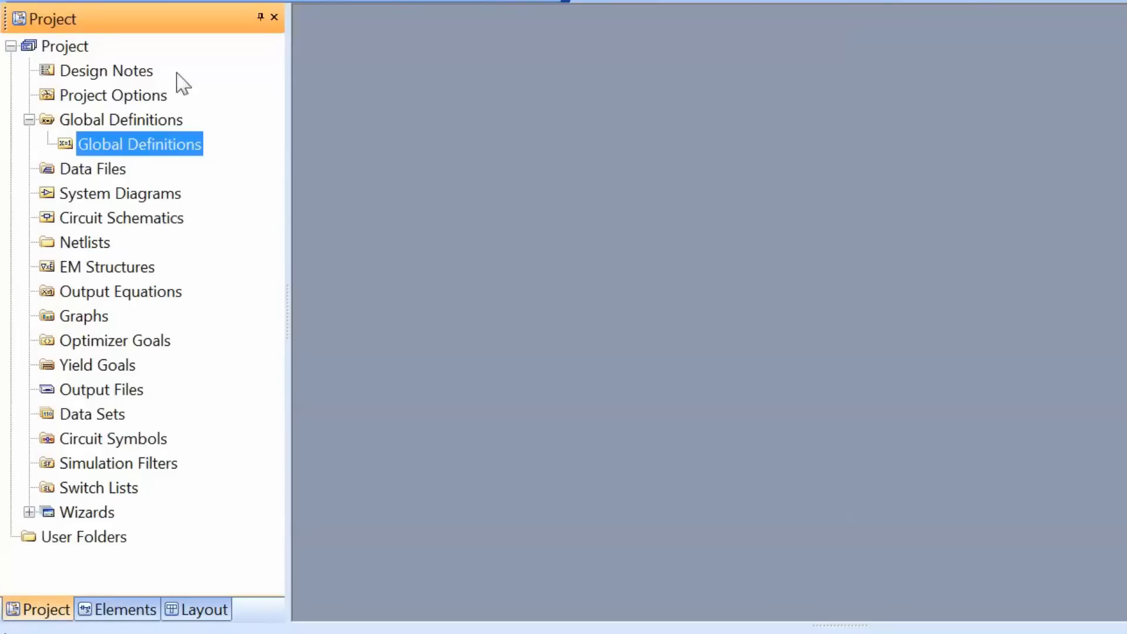
Select Design Notes in the Project tree and open it as an empty document.
click(108, 70)
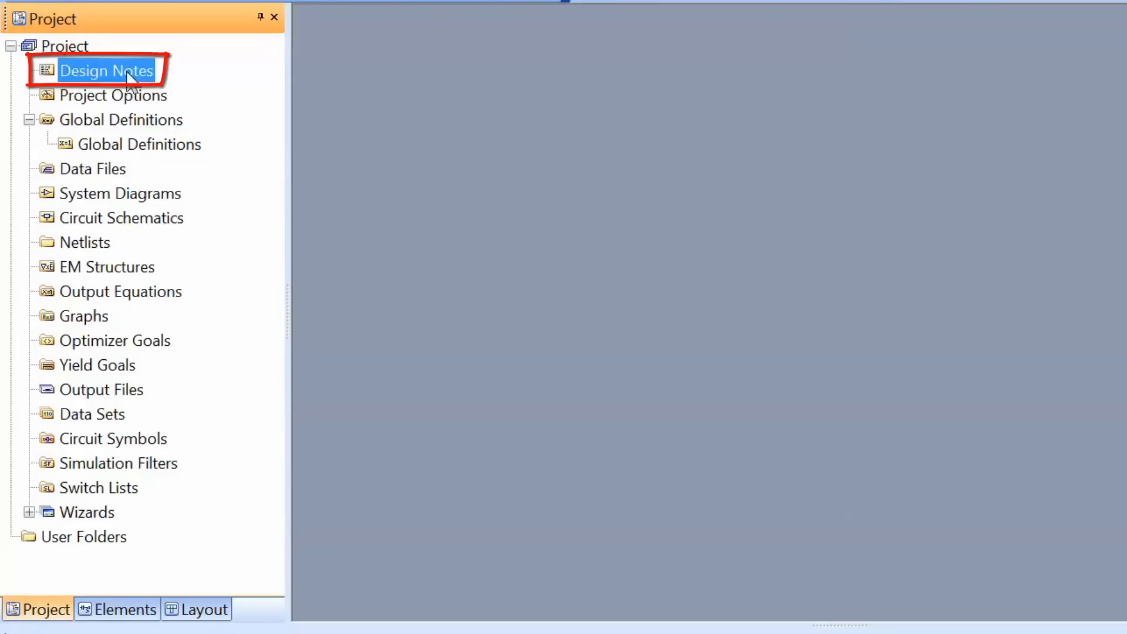
double_click(107, 70)
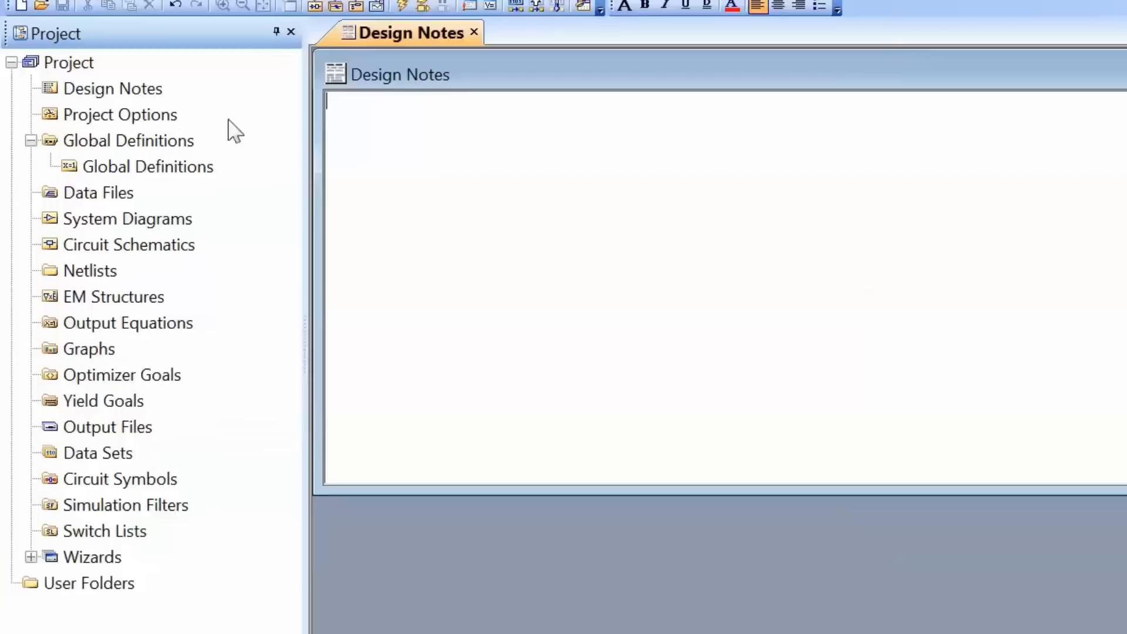
In Project Options, enter a 3 GHz start frequency as a single point.
double_click(119, 115)
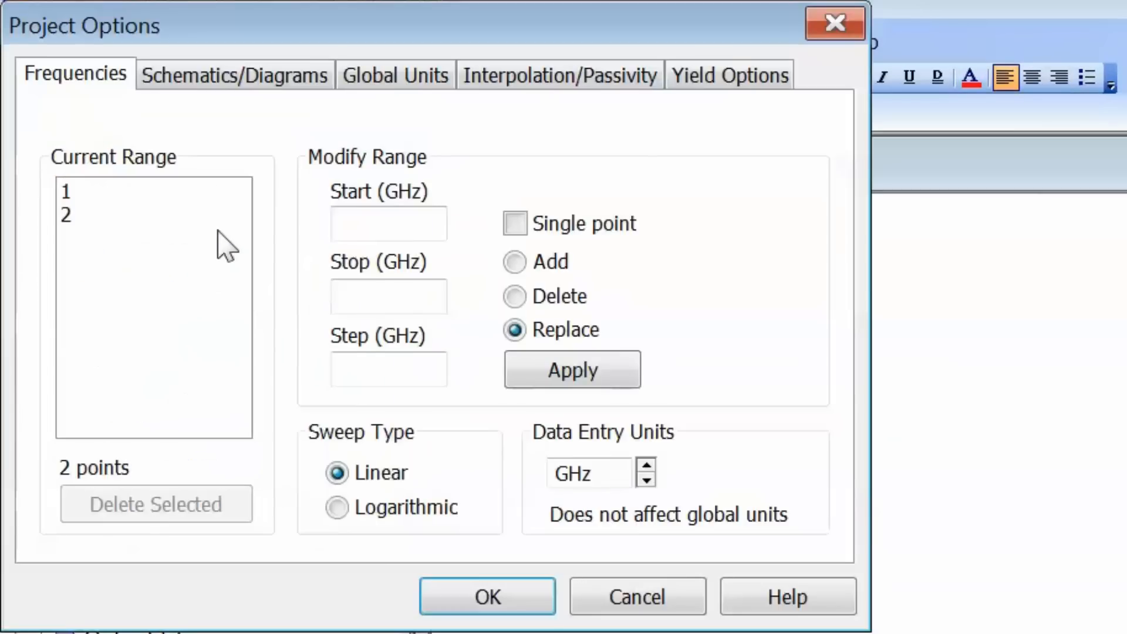
mouse_move(704, 323)
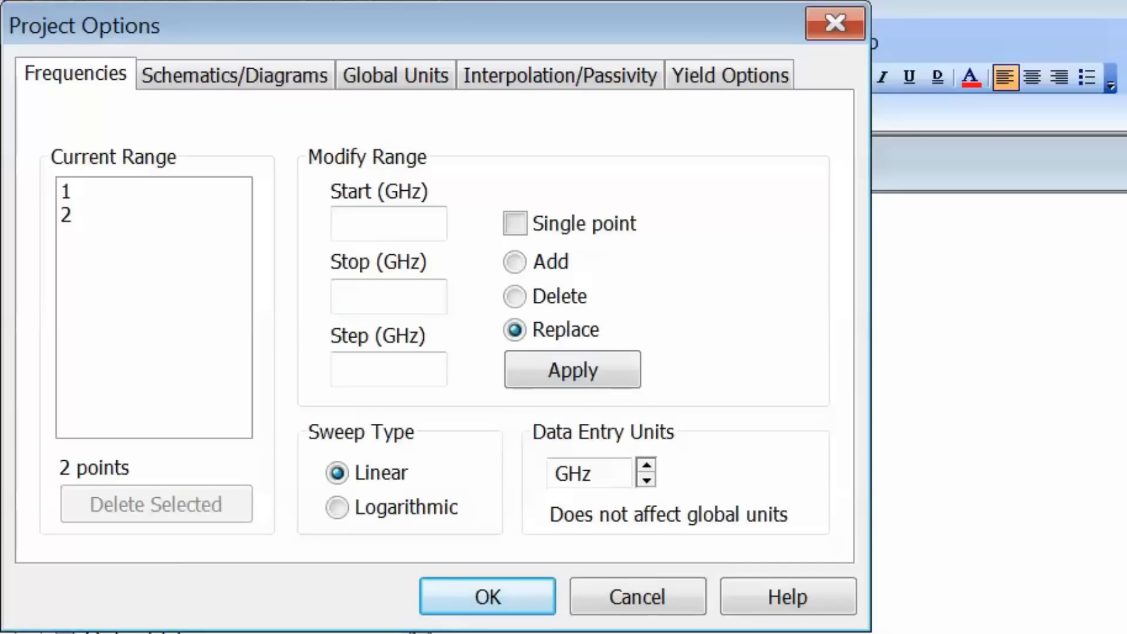
mouse_move(368, 271)
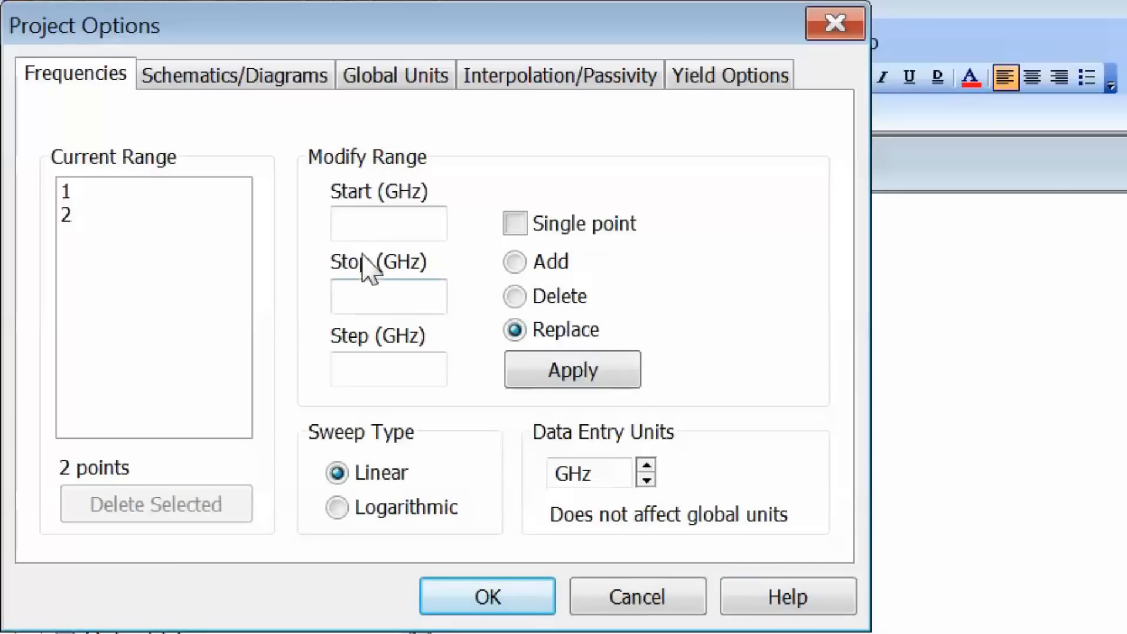
click(388, 224)
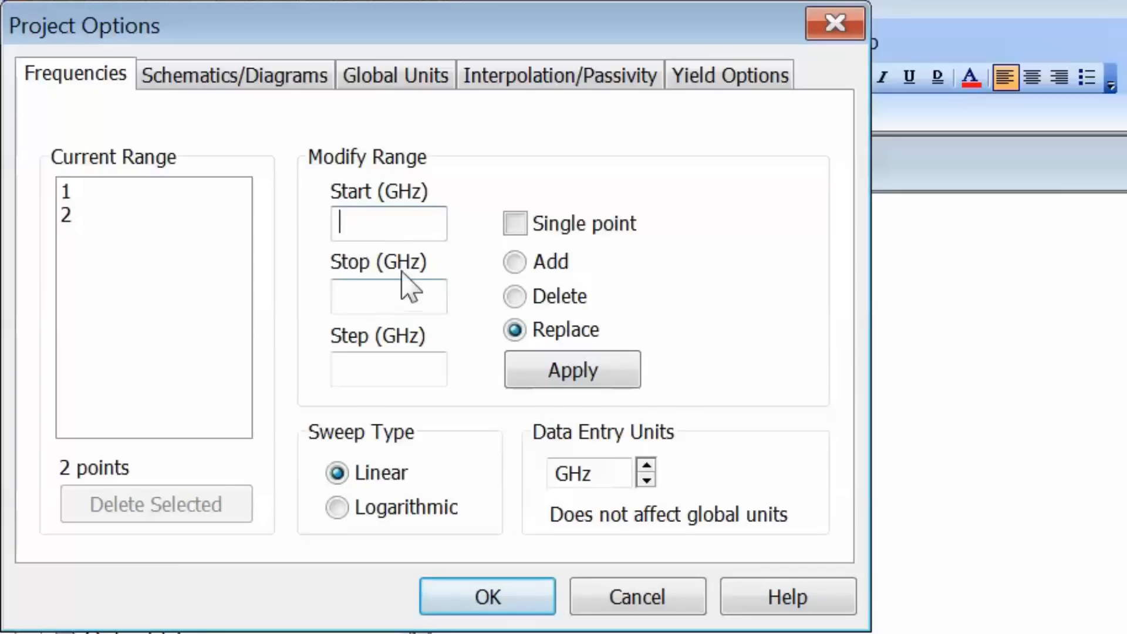
mouse_move(417, 277)
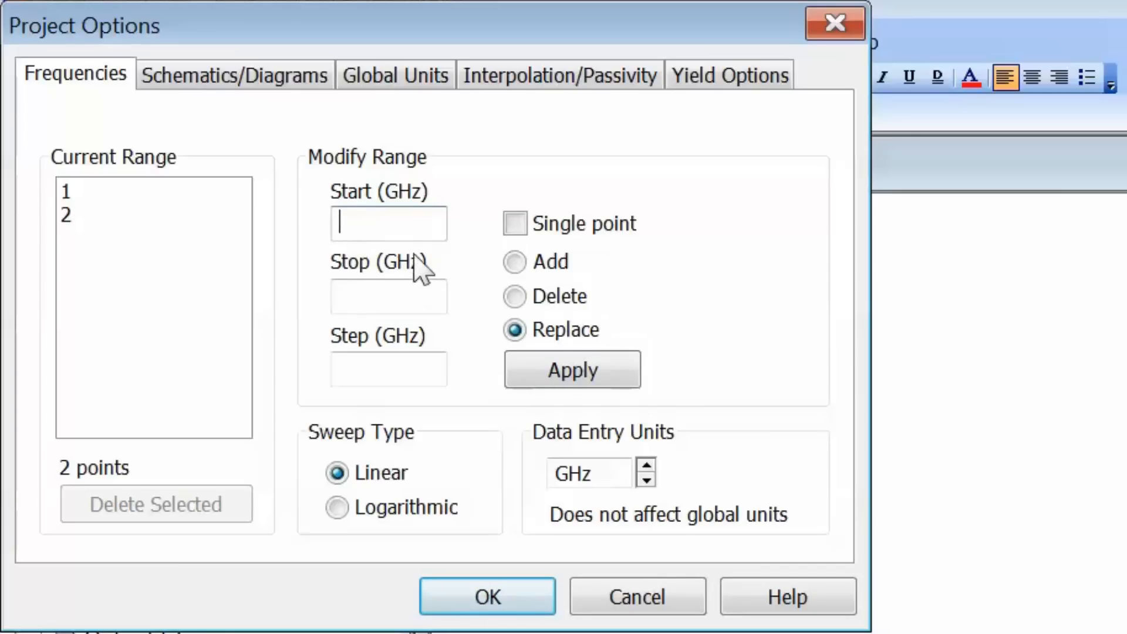
text(3)
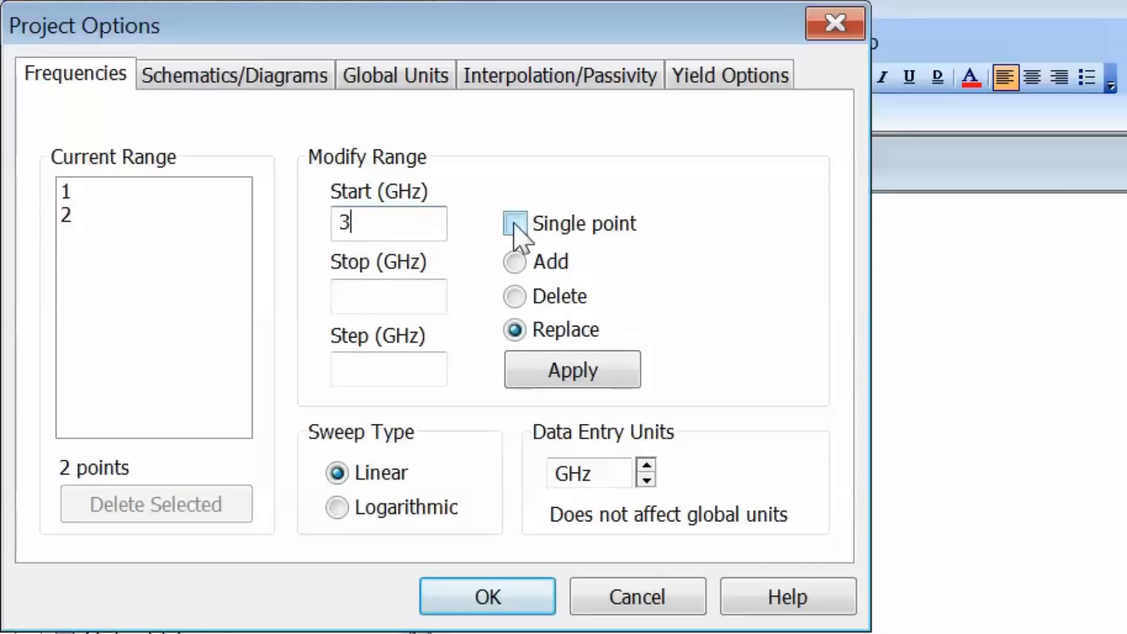
click(515, 224)
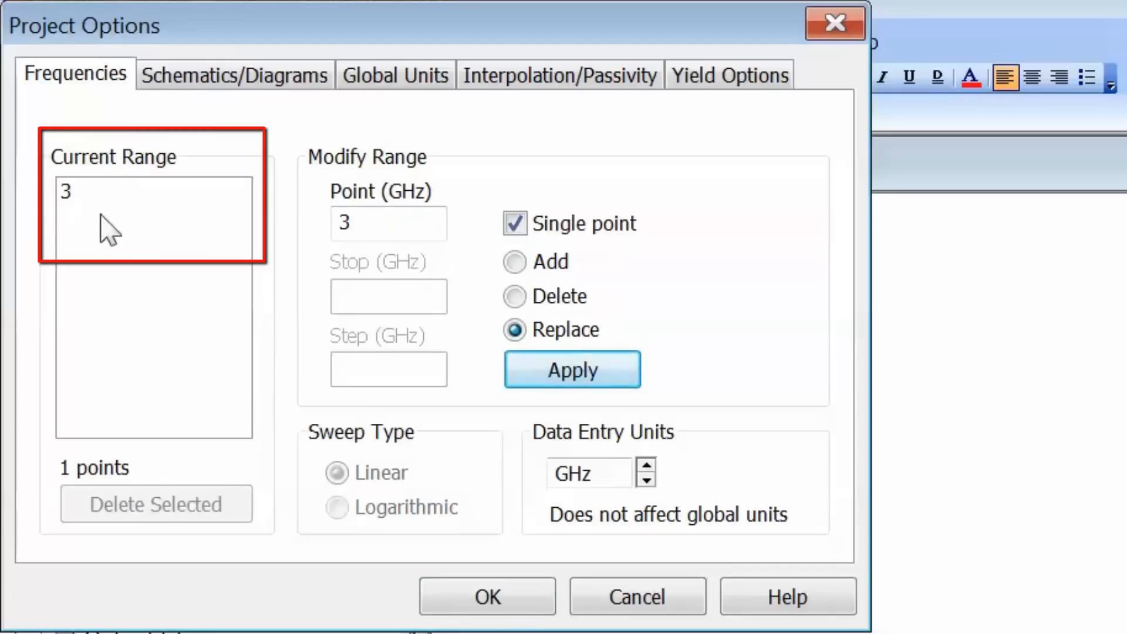
mouse_move(79, 252)
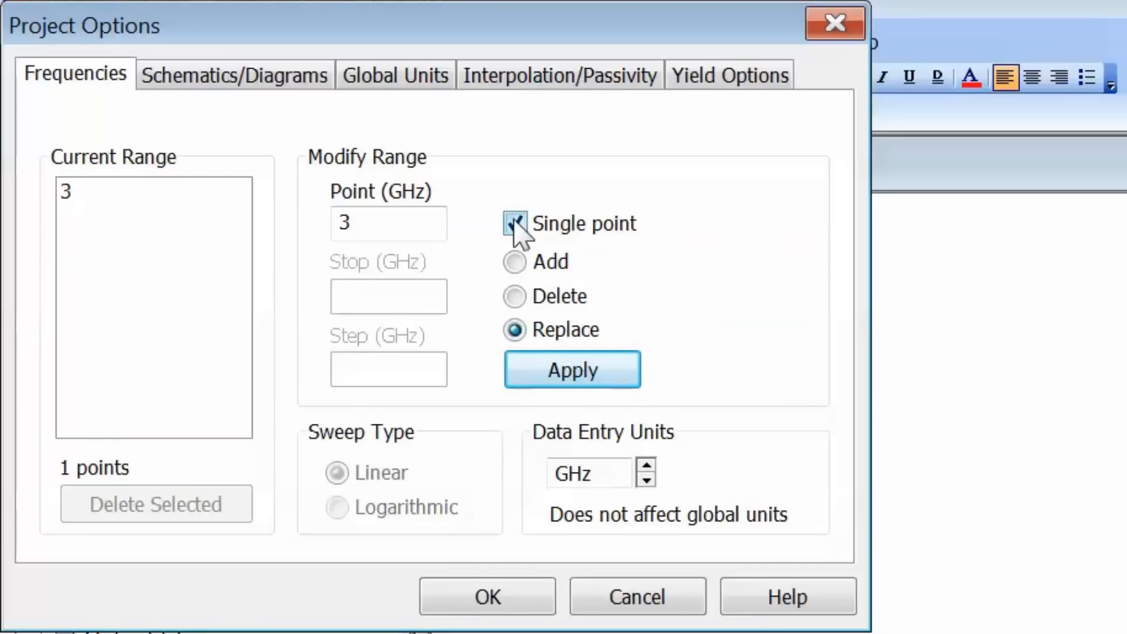
Apply a Start 1, Stop 10, Step 1 GHz sweep, replacing the existing points.
click(515, 224)
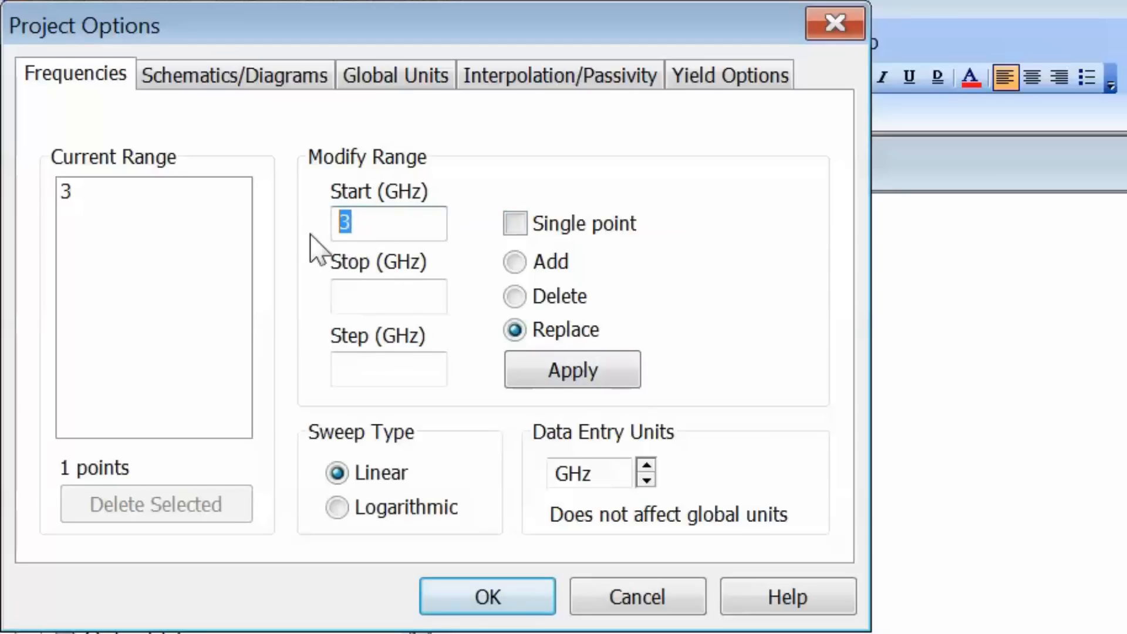
text(10)
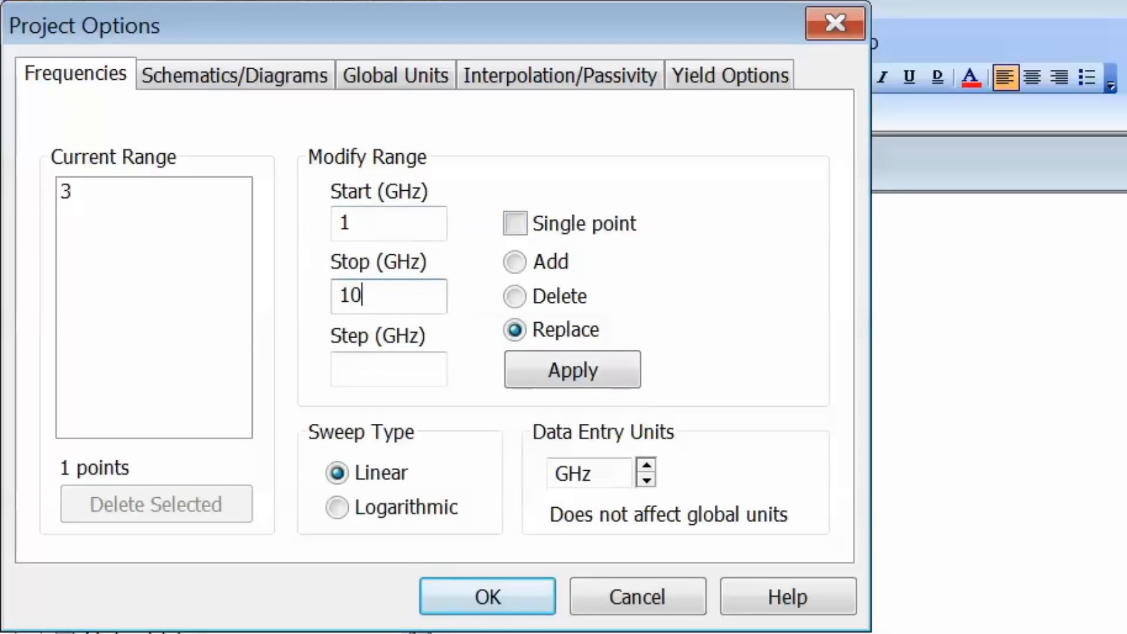
click(388, 368)
text(1)
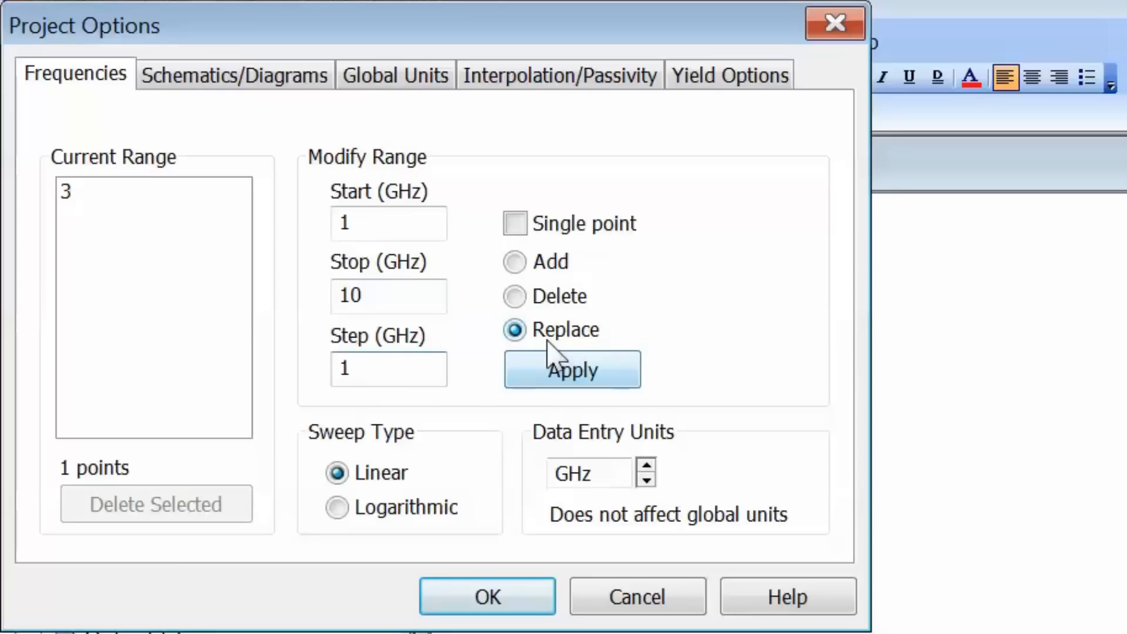
click(571, 370)
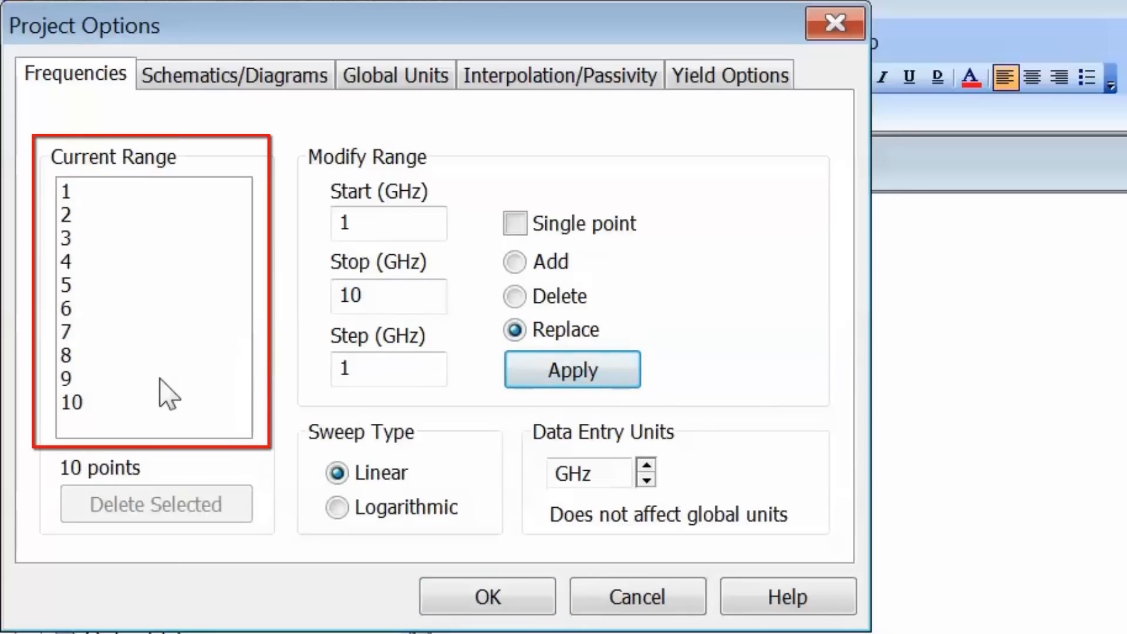
mouse_move(160, 393)
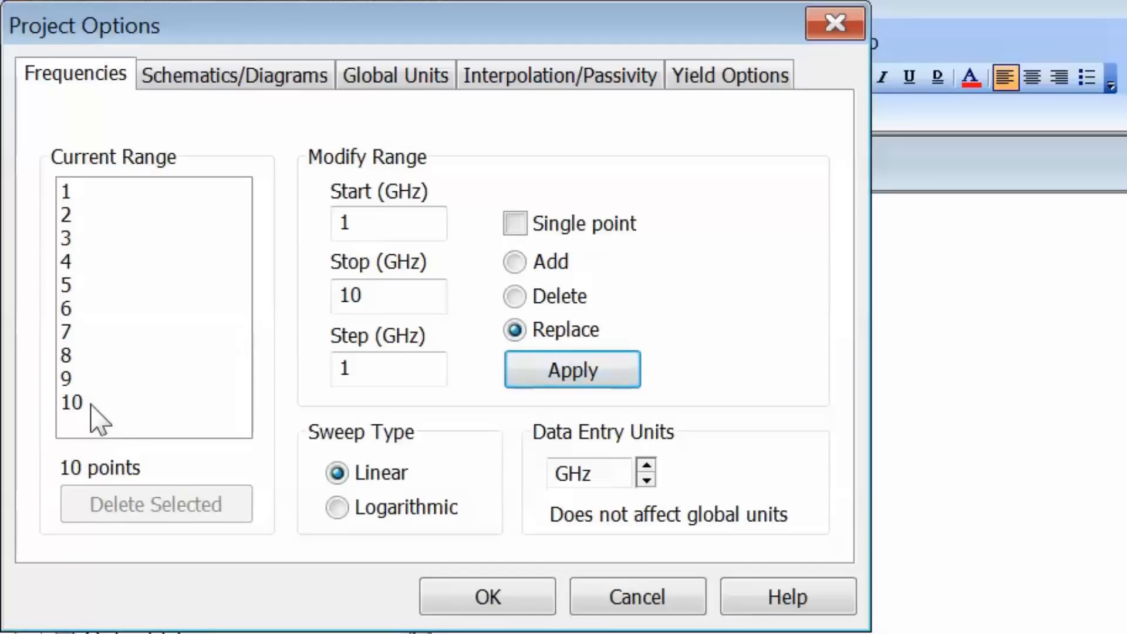
mouse_move(79, 421)
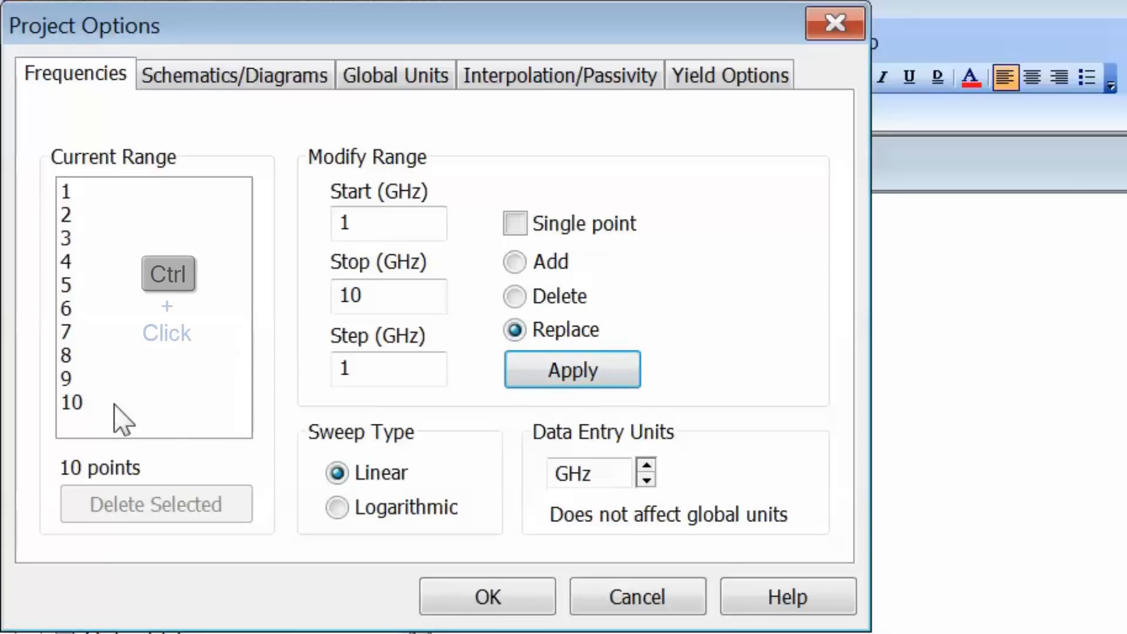
mouse_move(93, 417)
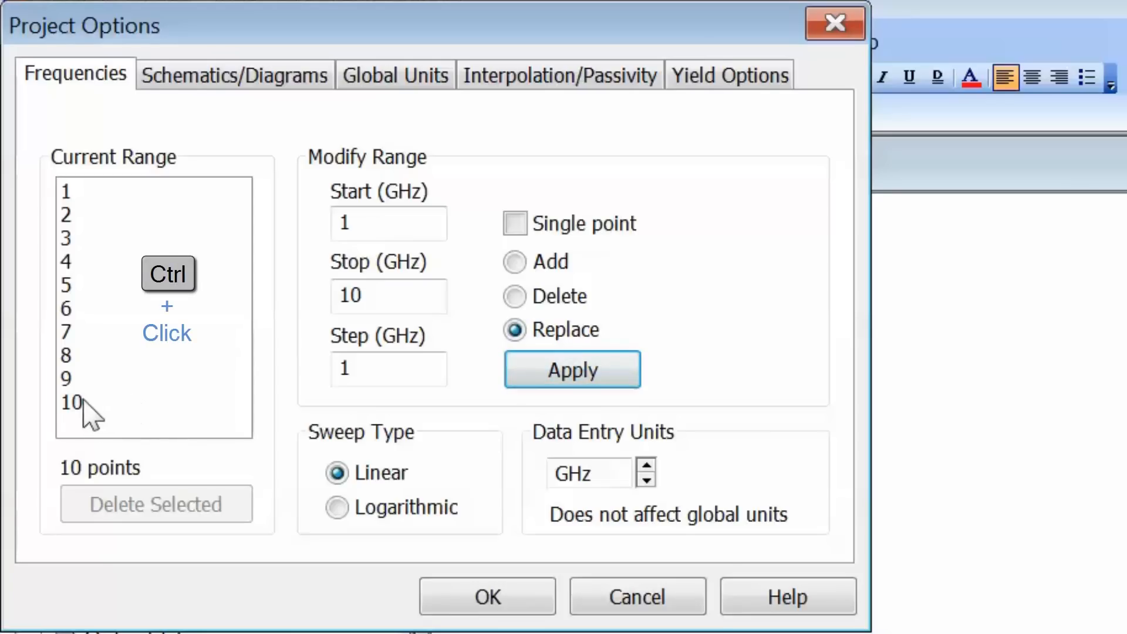
Select the 1, 2, 9 and 10 GHz points and delete them.
click(70, 380)
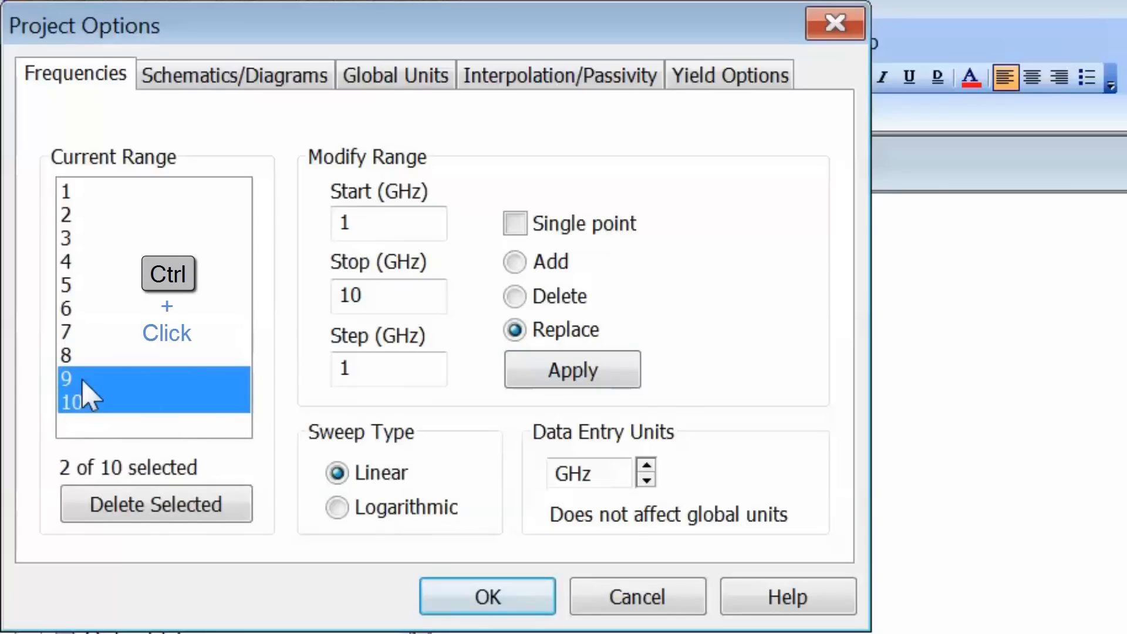
click(68, 215)
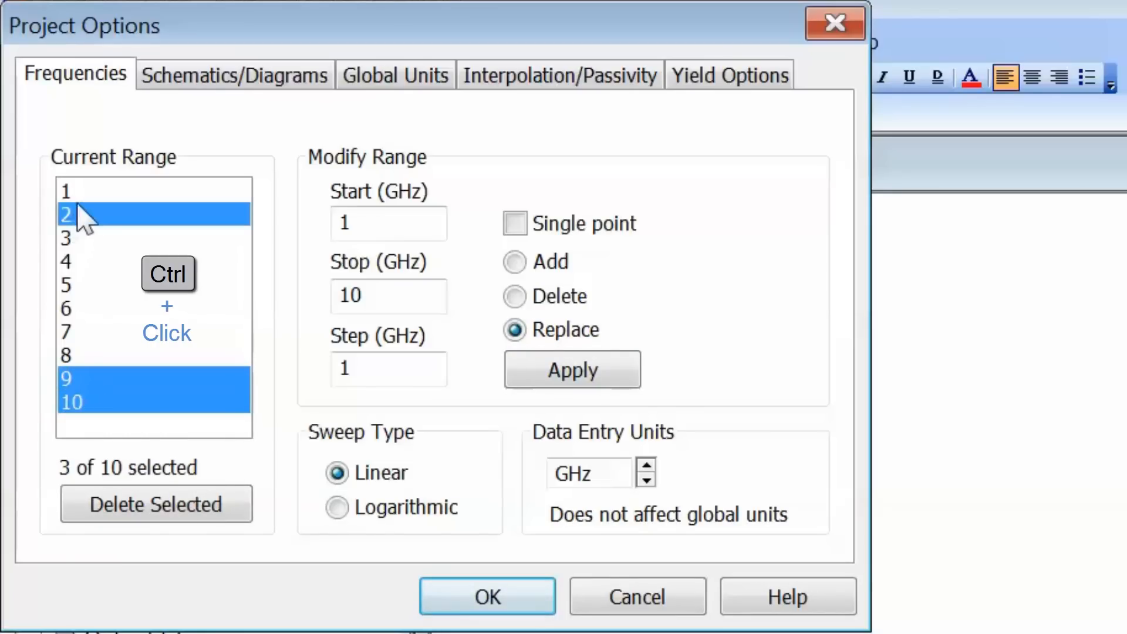
click(66, 192)
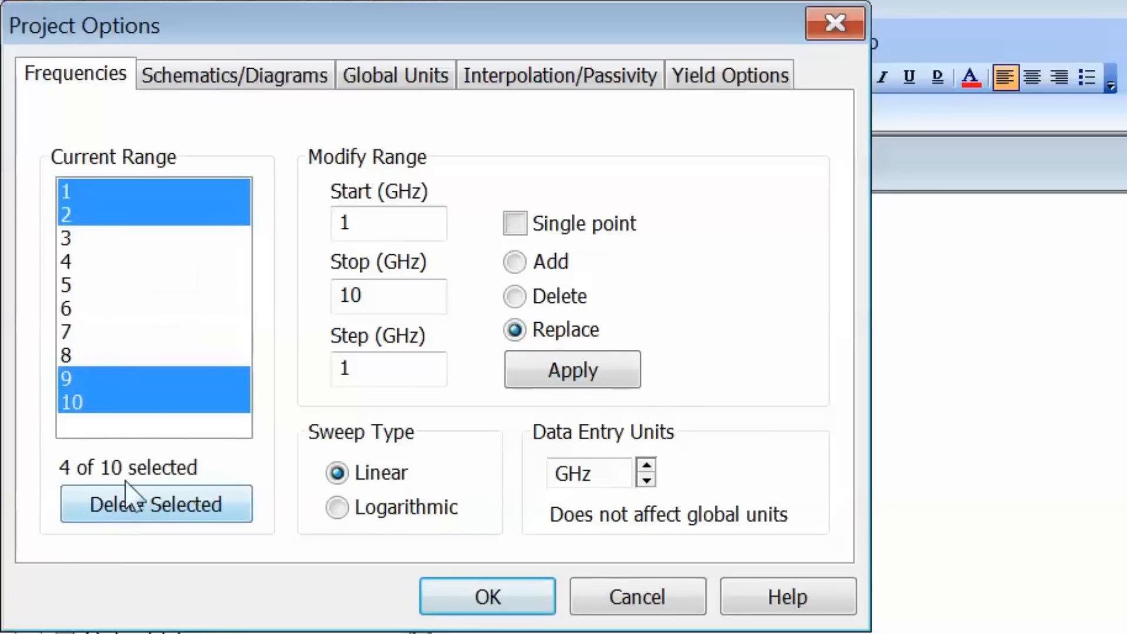
click(155, 503)
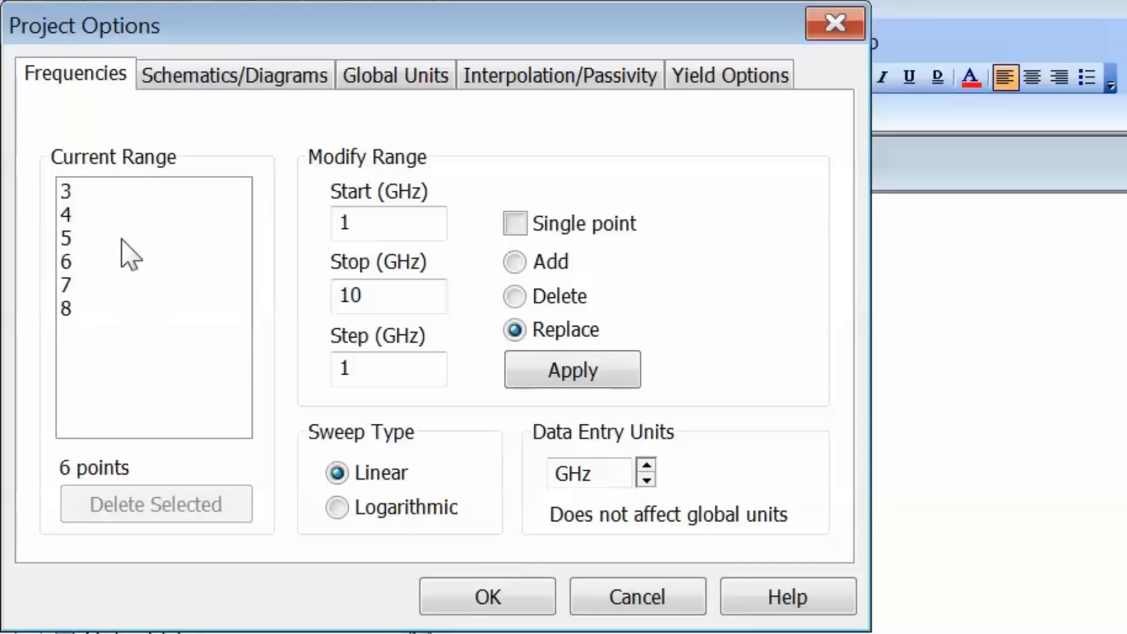
mouse_move(126, 352)
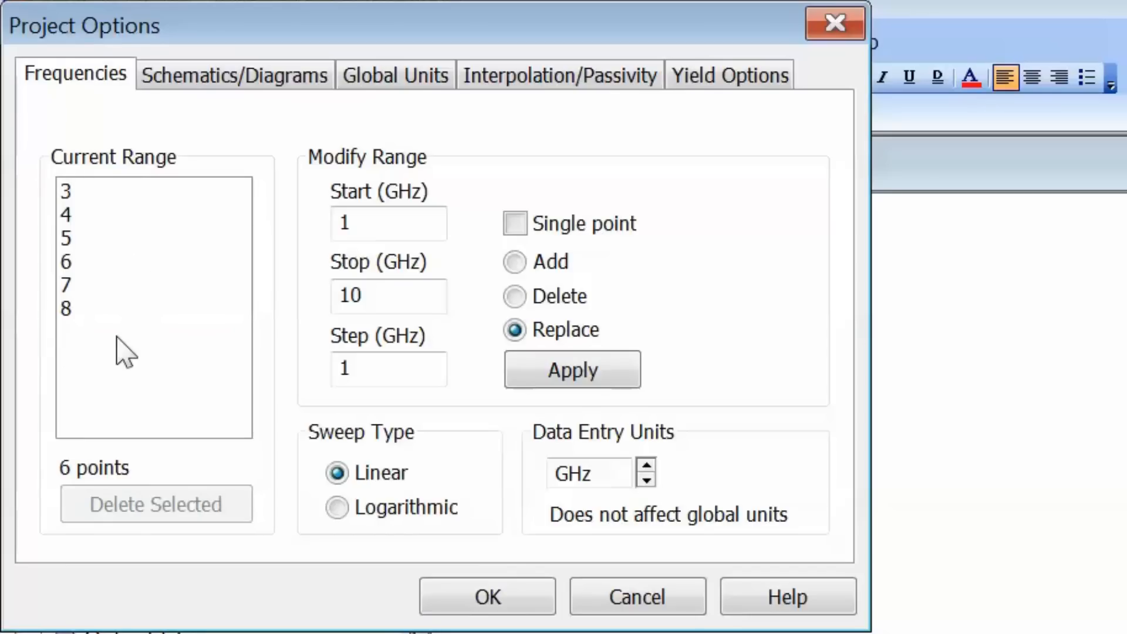
mouse_move(68, 248)
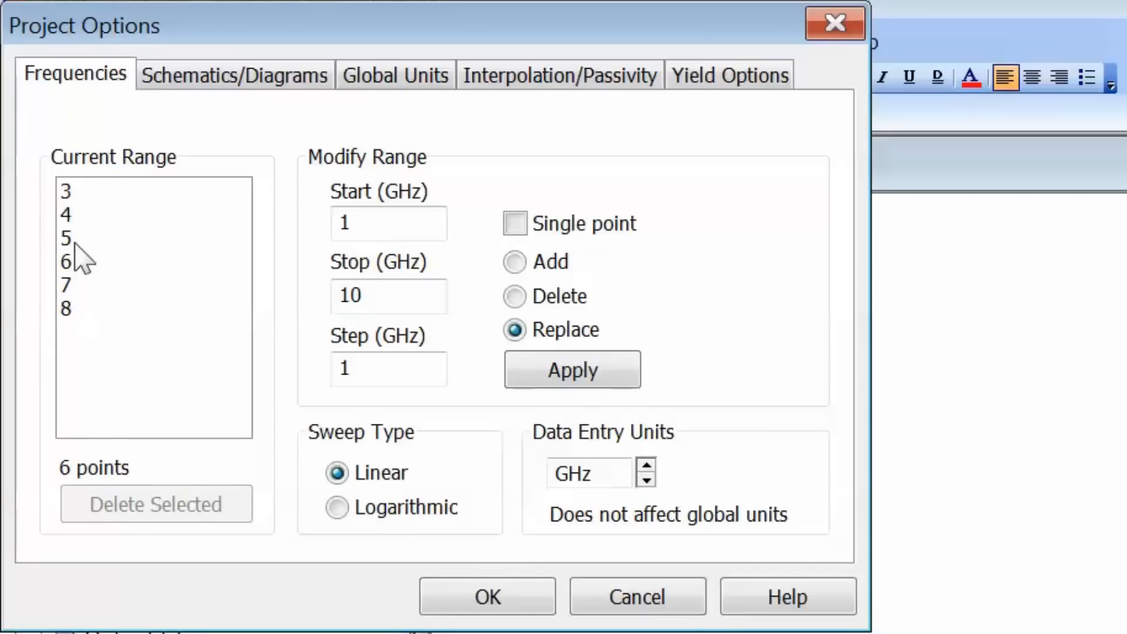
mouse_move(111, 285)
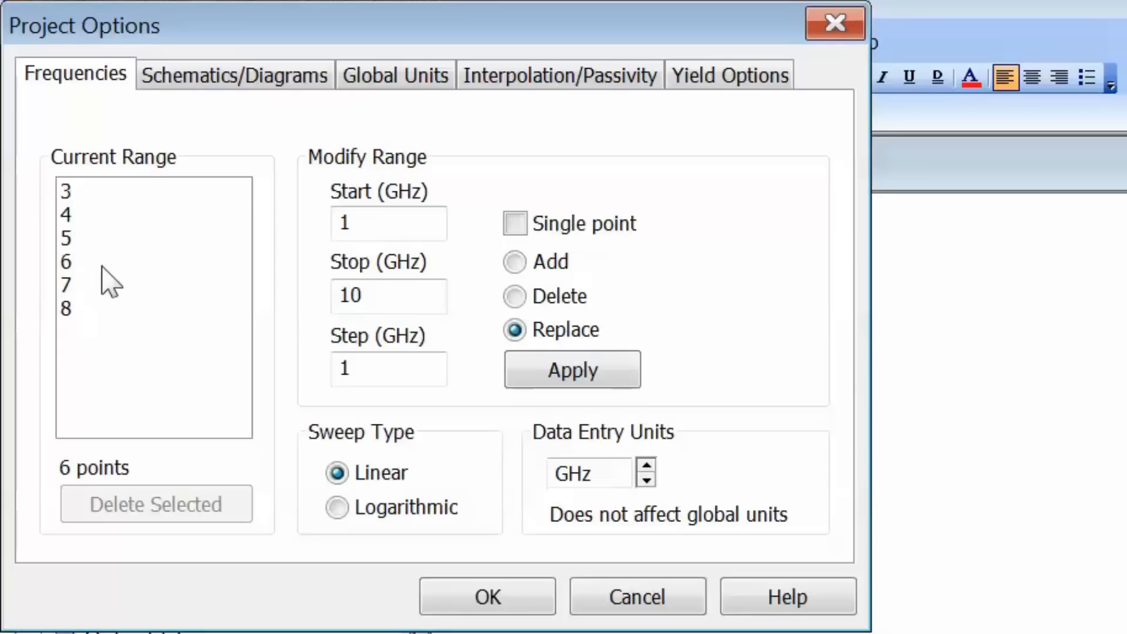
Add a 5–6 GHz sweep in 0.1 GHz steps and review the updated list.
click(388, 223)
text(5)
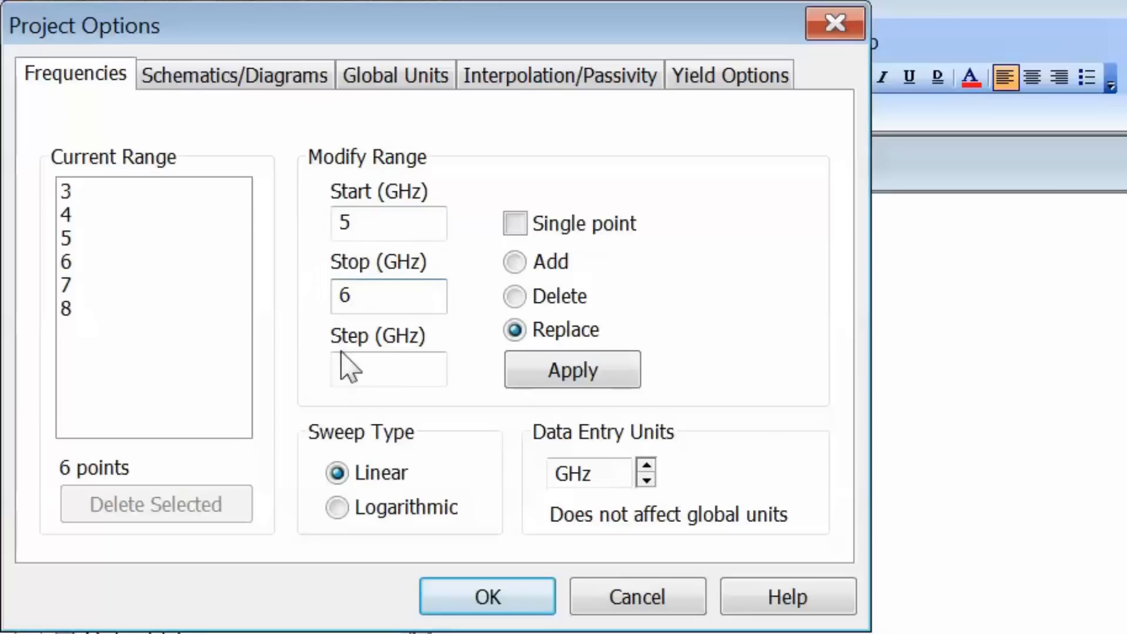
text(0)
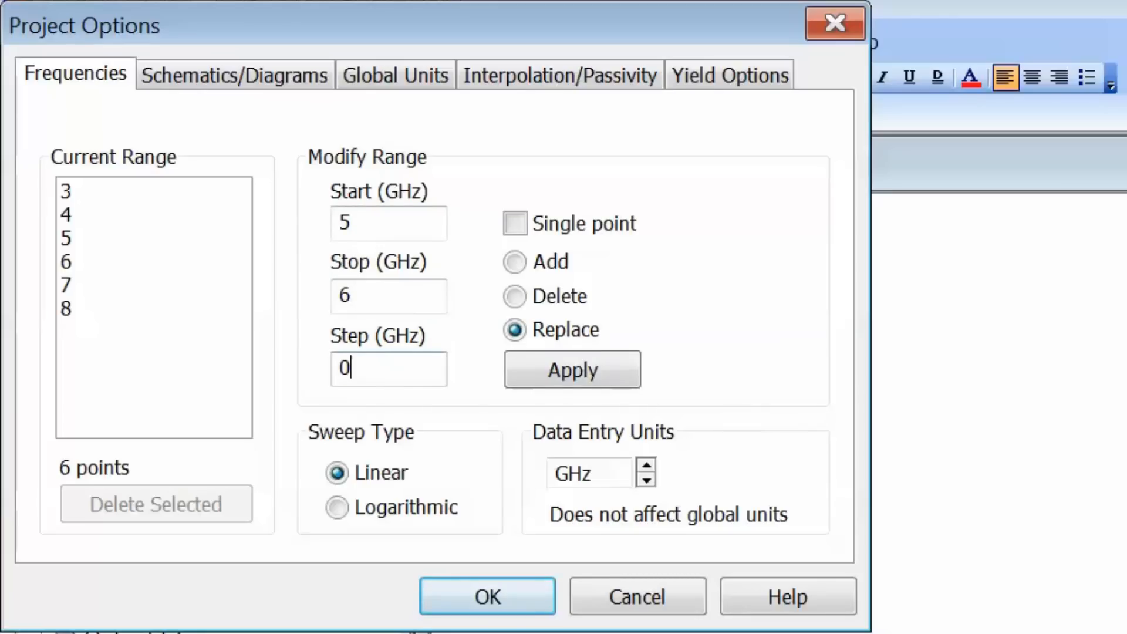
text(.1)
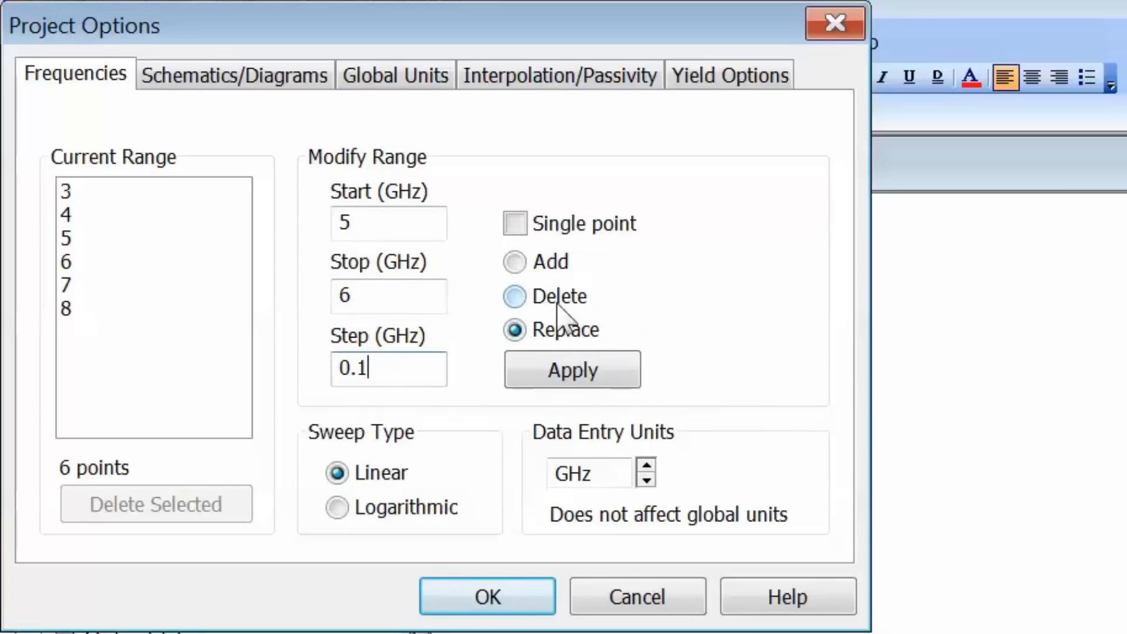
click(515, 262)
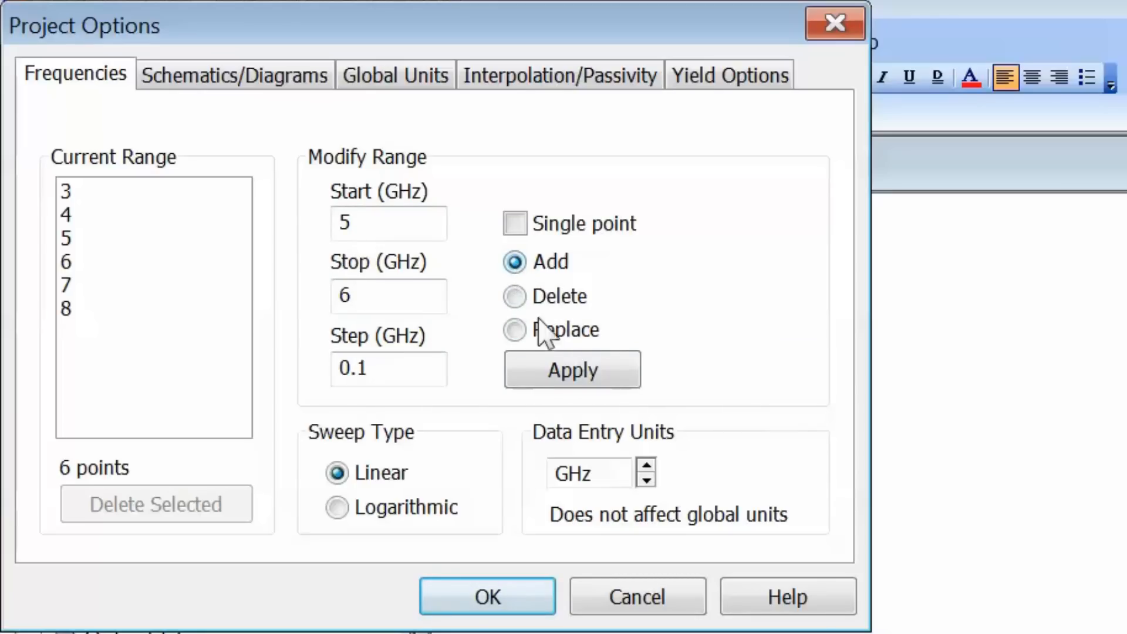
click(572, 370)
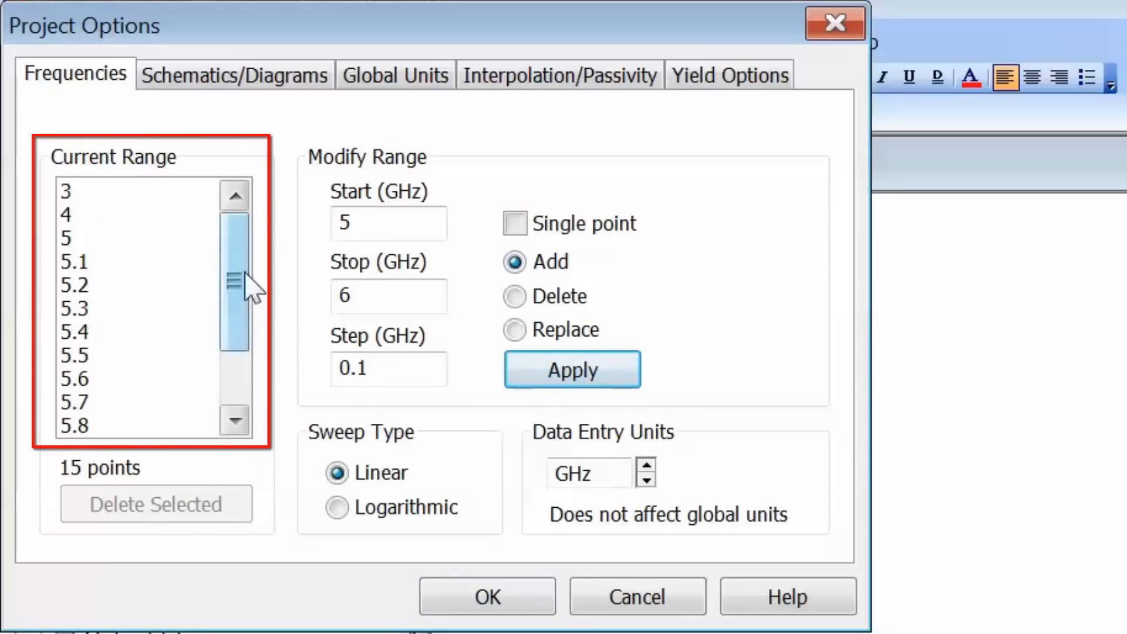
scroll(down, 3)
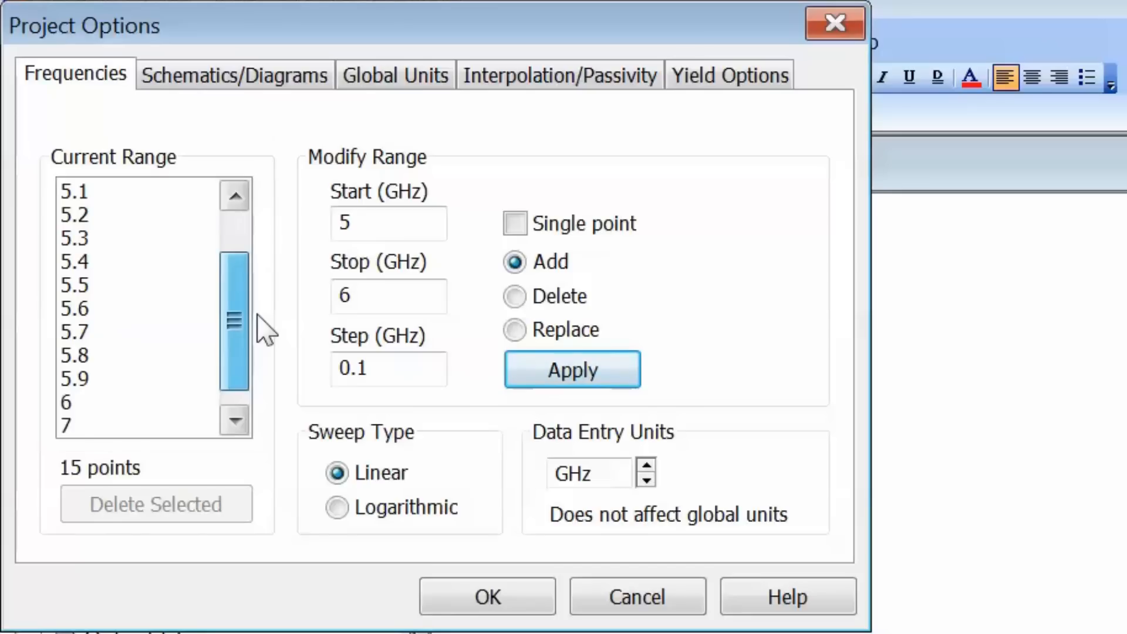
scroll(up, 3)
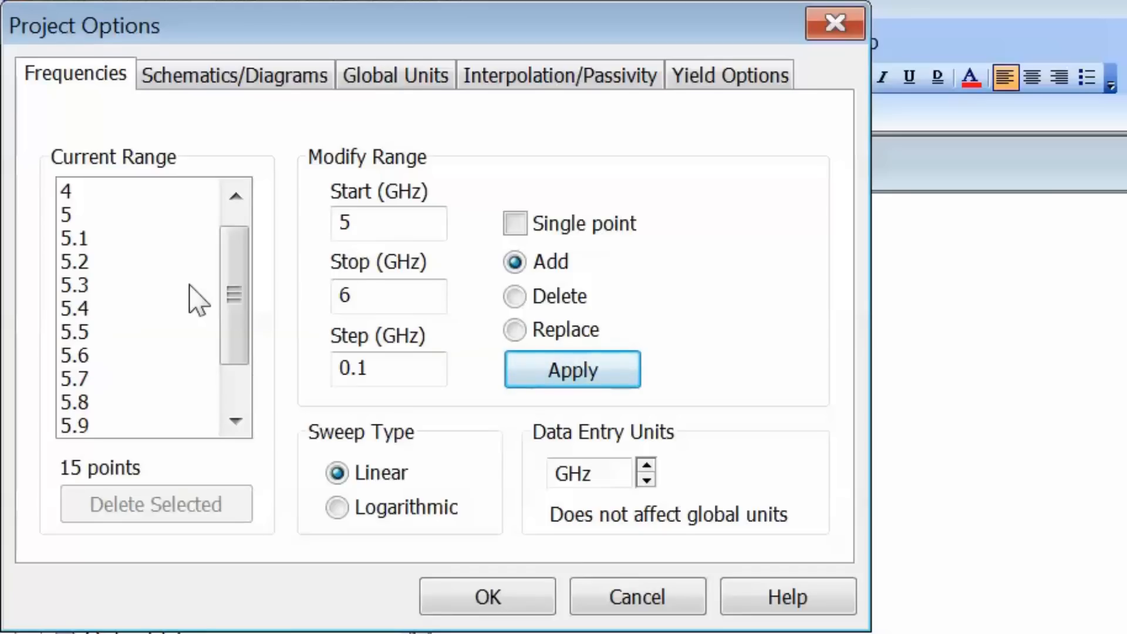
mouse_move(193, 300)
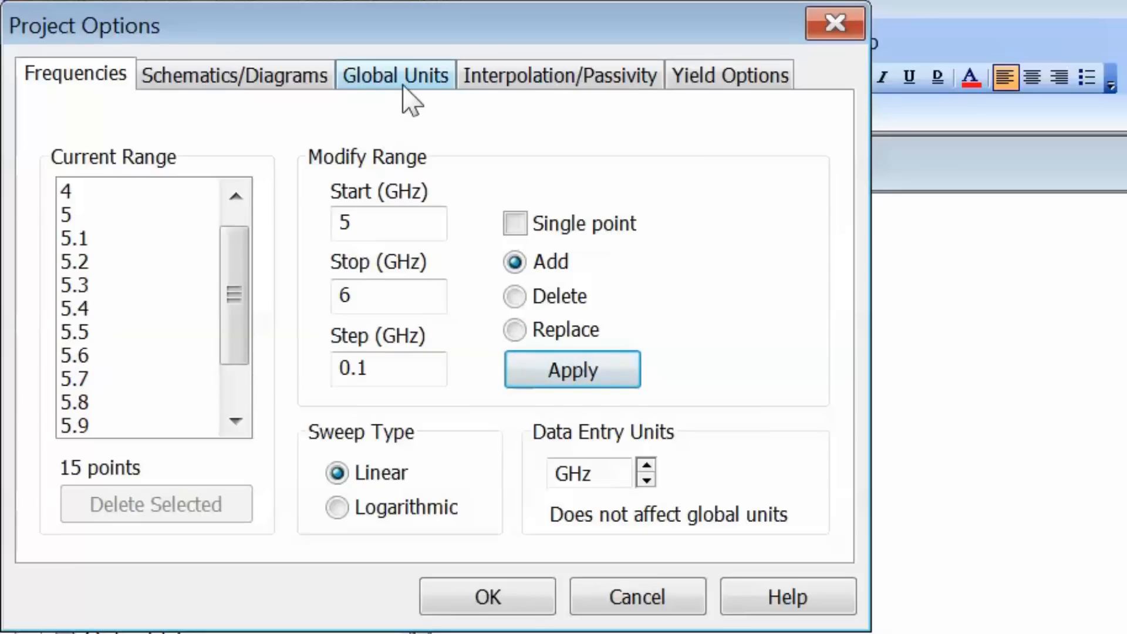
On Global Units, set conductance to mS and capacitance to pF, then accept with OK.
click(394, 74)
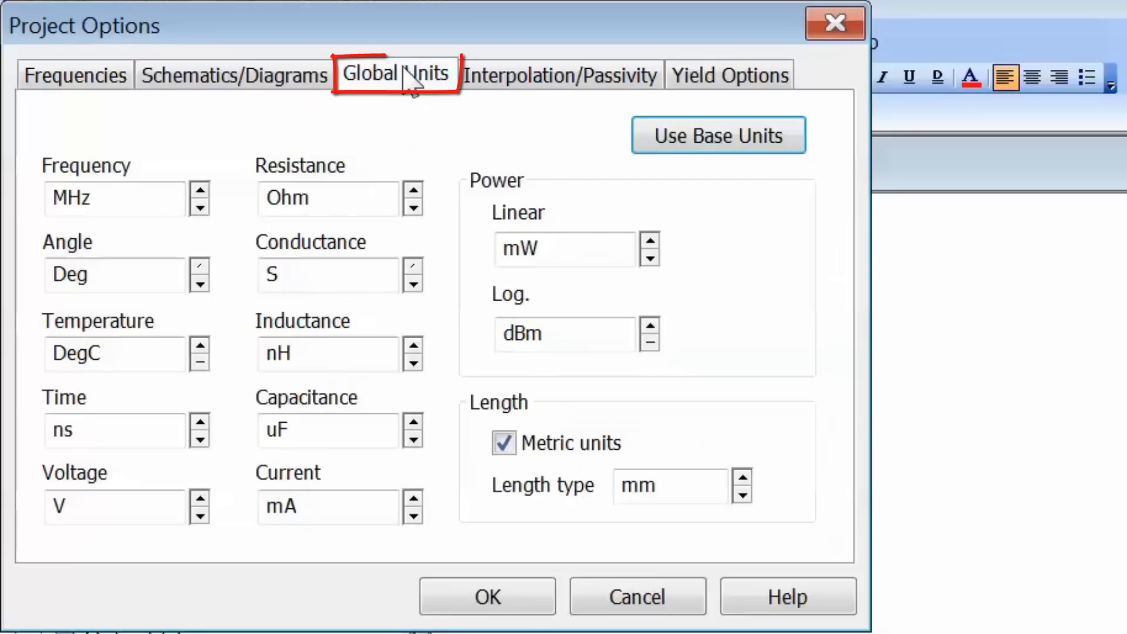
mouse_move(323, 151)
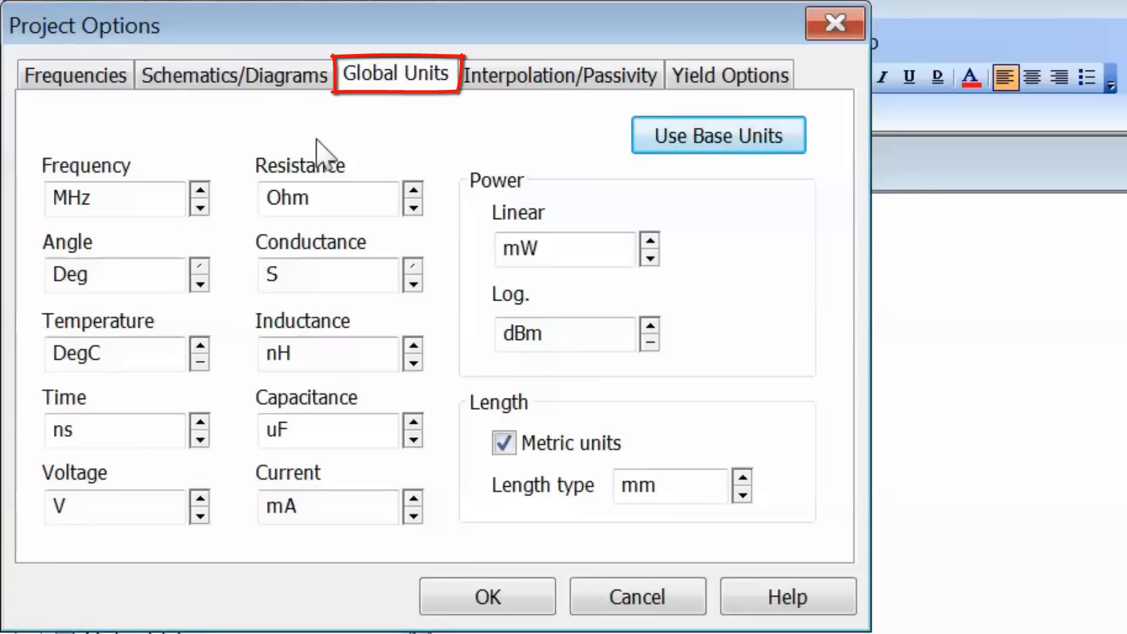
mouse_move(248, 144)
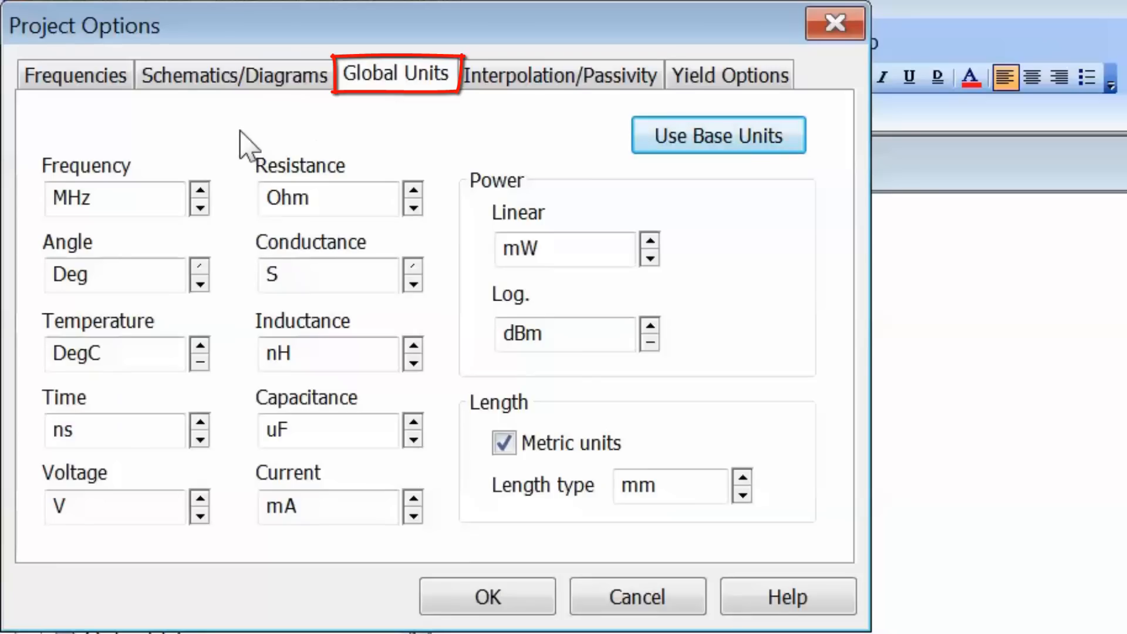
mouse_move(202, 155)
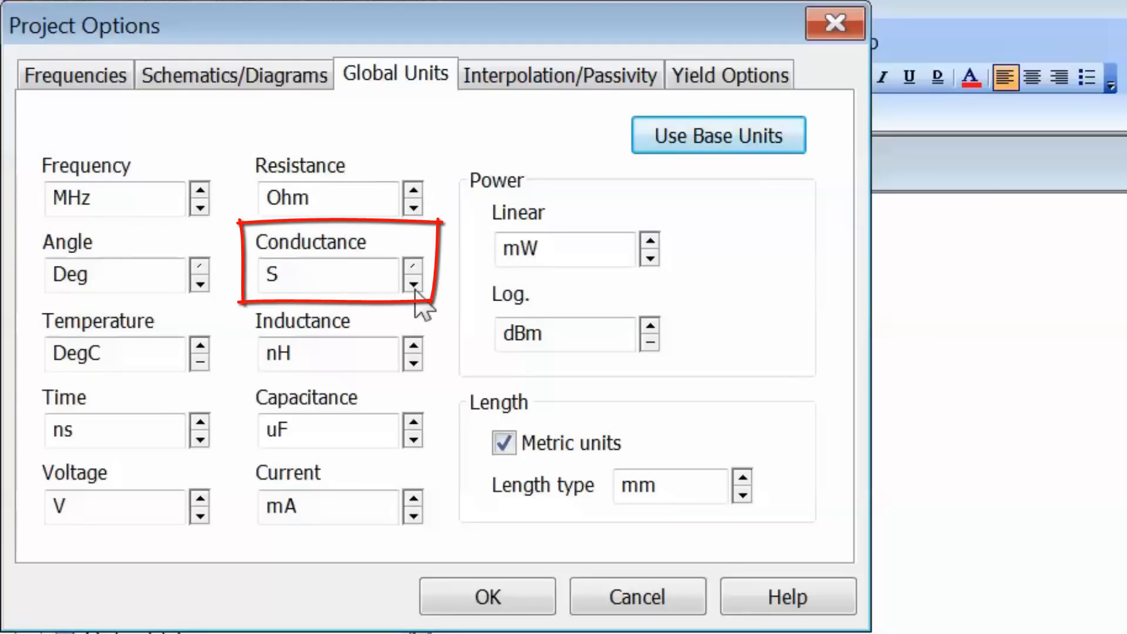
click(412, 265)
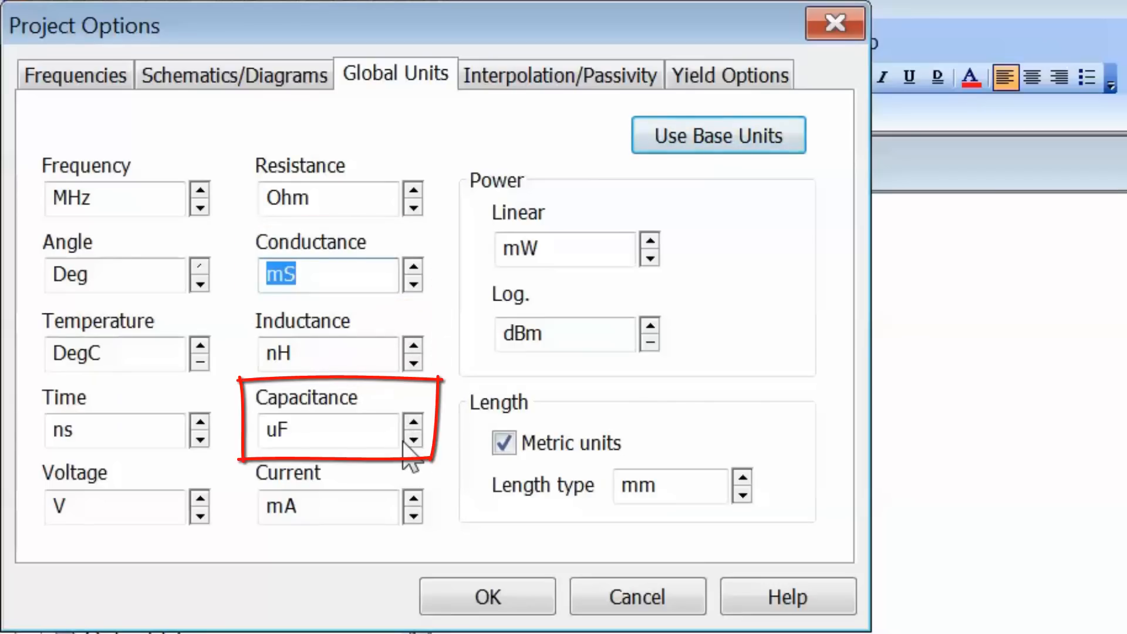
click(412, 441)
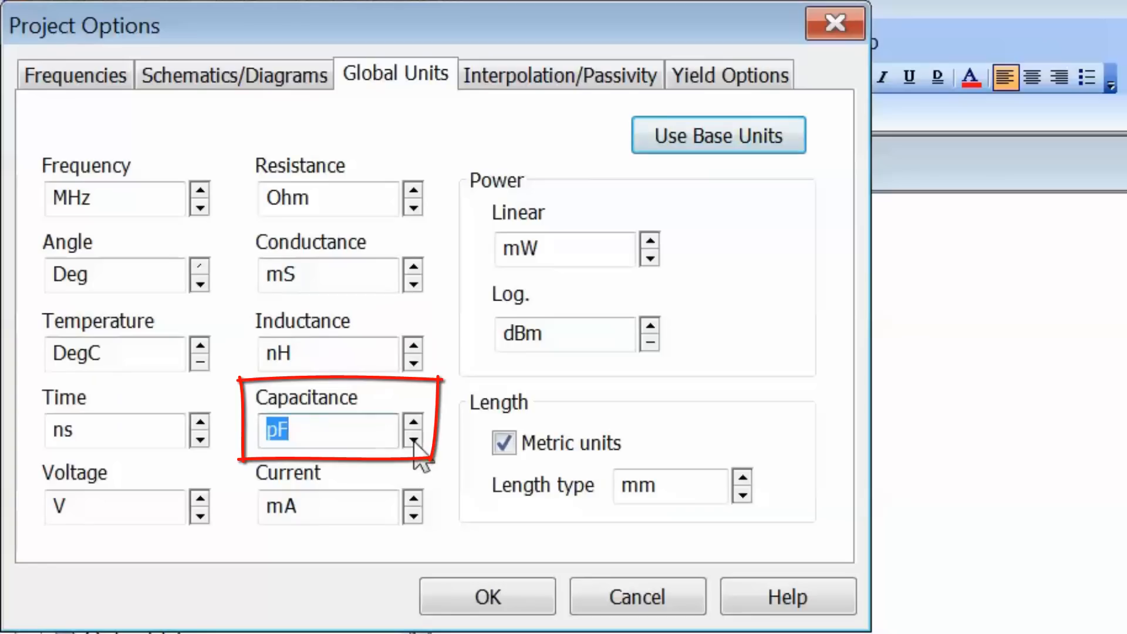
mouse_move(446, 457)
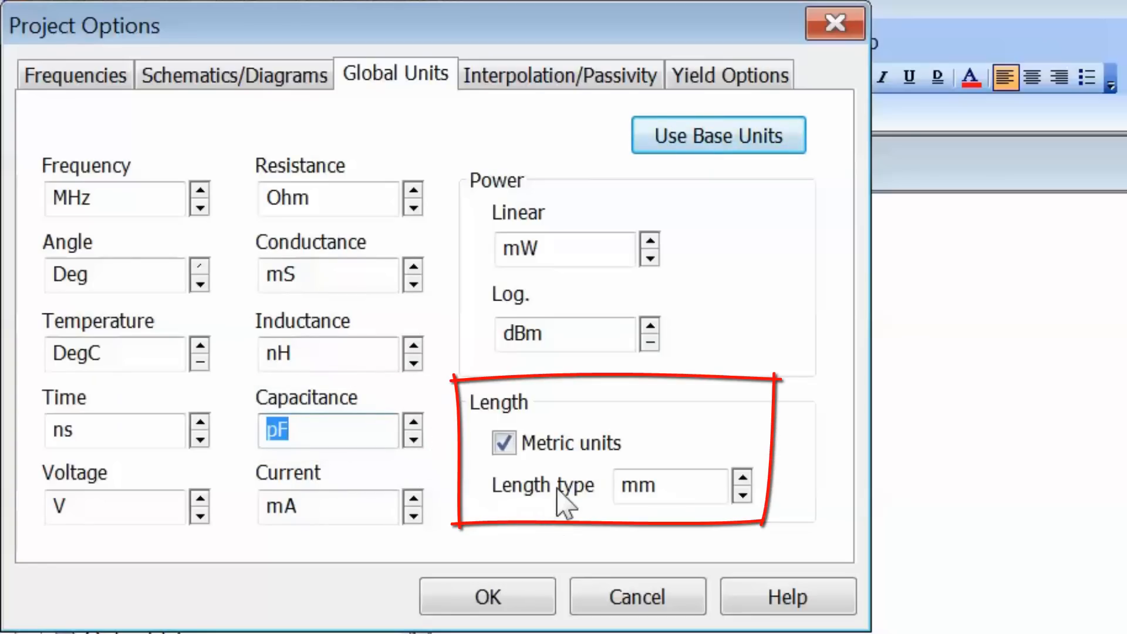
mouse_move(563, 511)
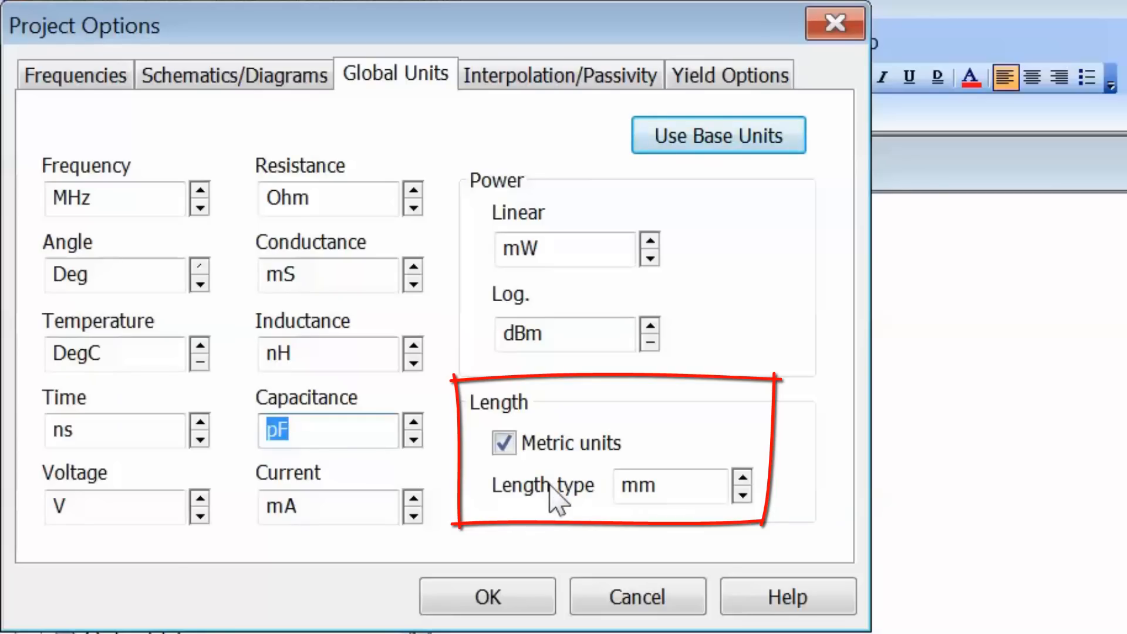
mouse_move(708, 478)
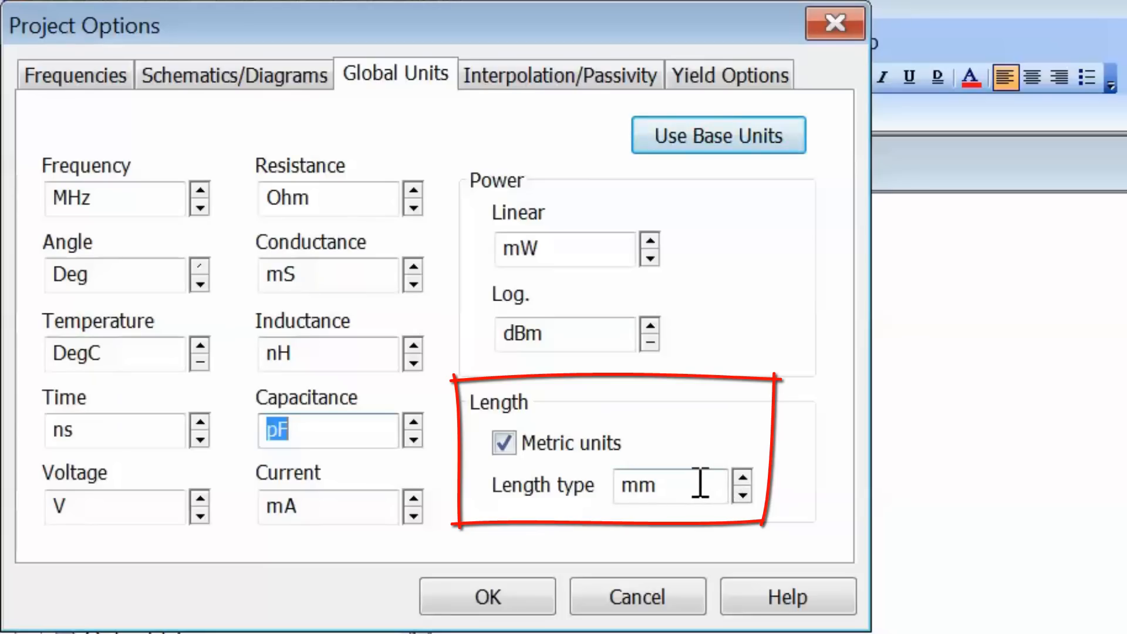
mouse_move(680, 494)
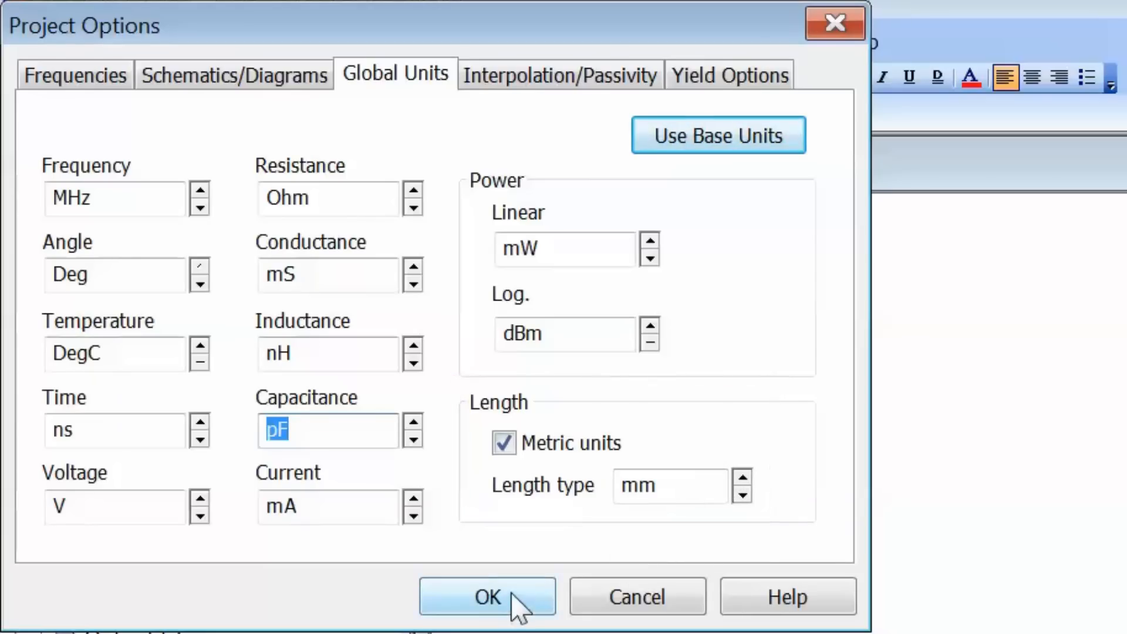
click(486, 597)
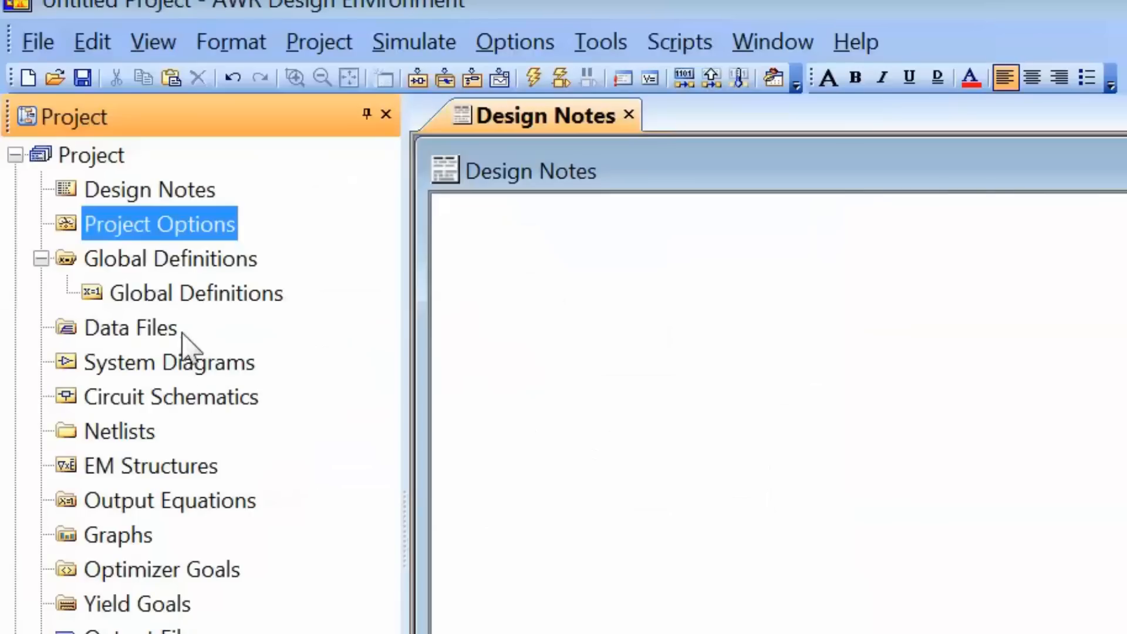
mouse_move(205, 277)
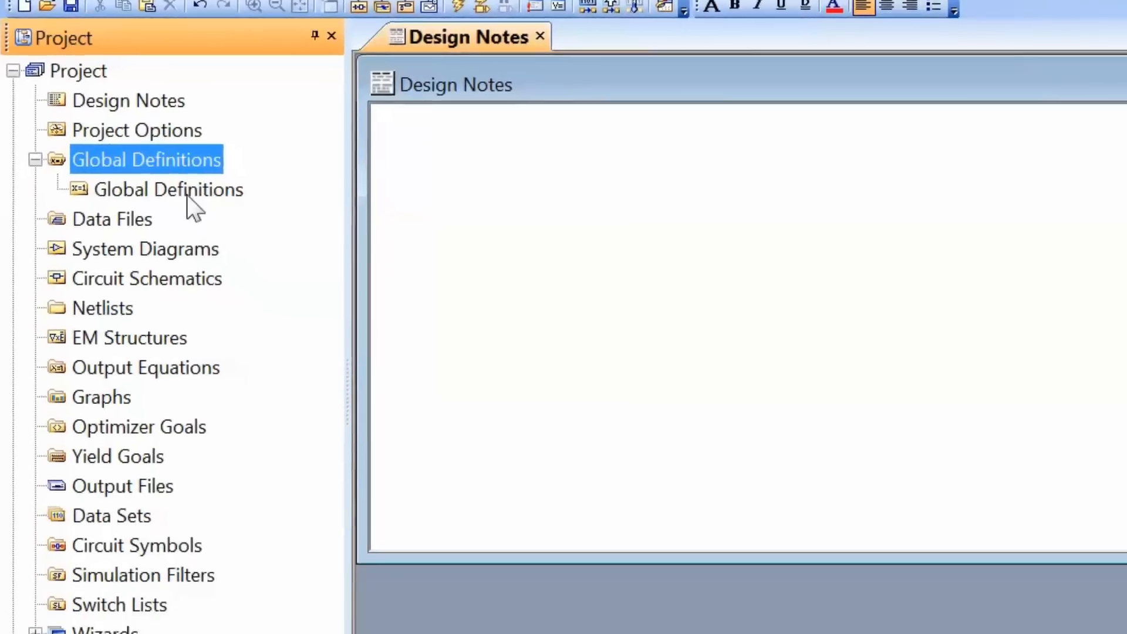
double_click(168, 189)
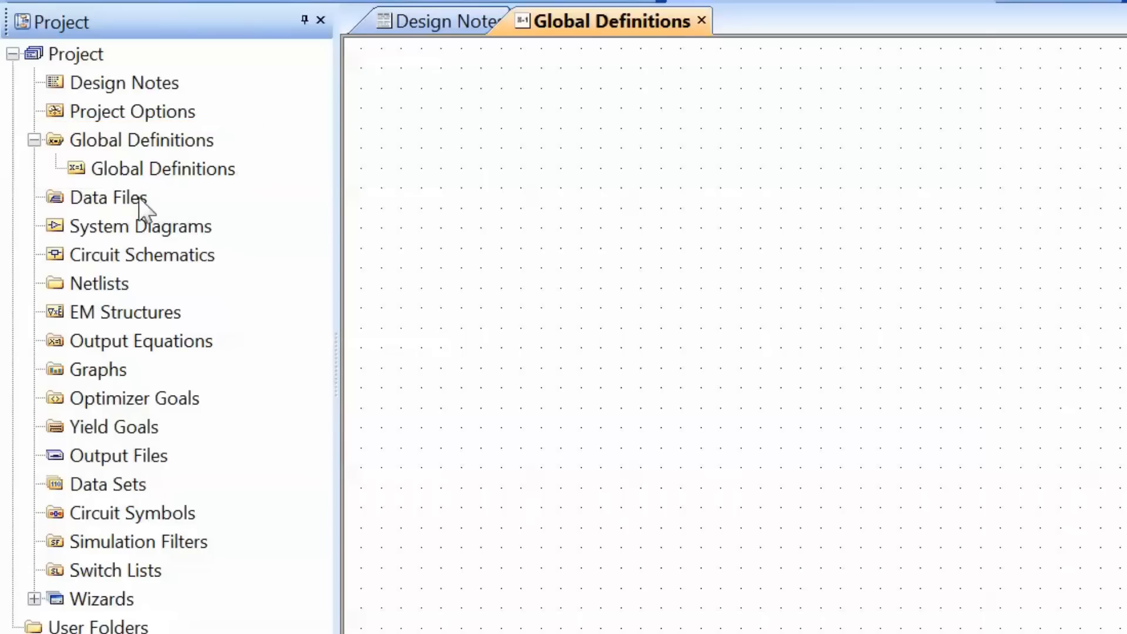
click(108, 197)
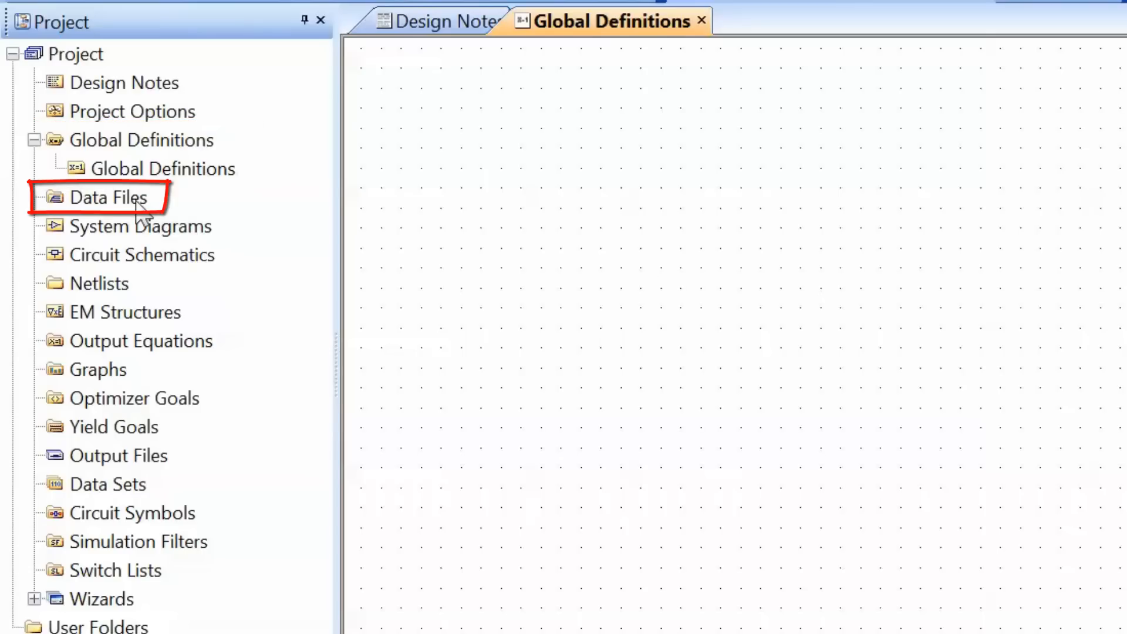
click(109, 197)
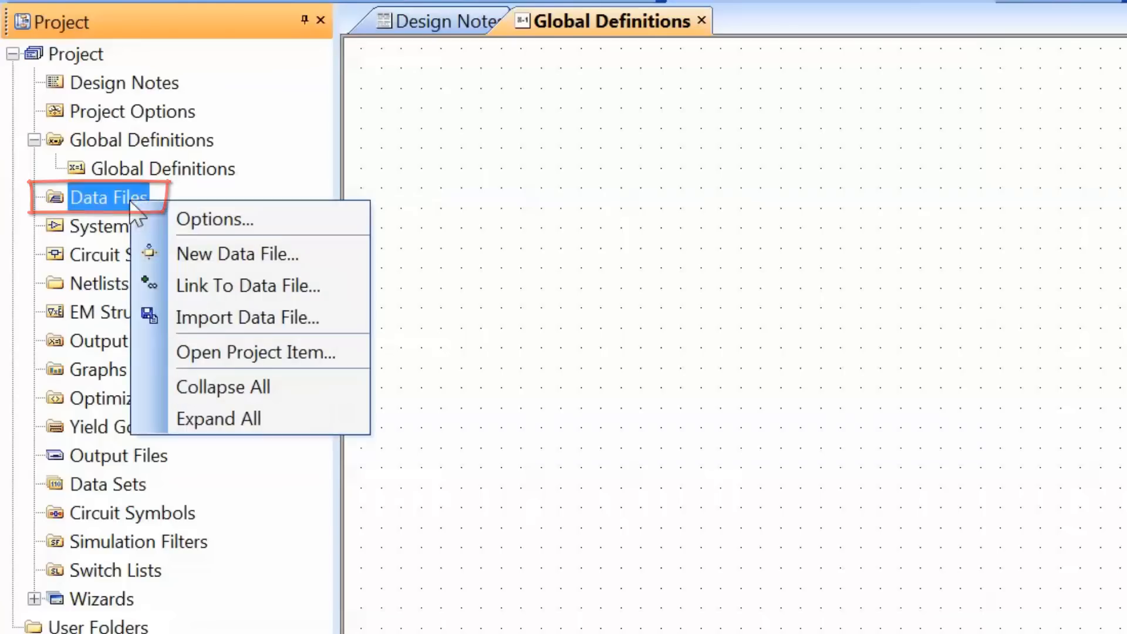
mouse_move(247, 317)
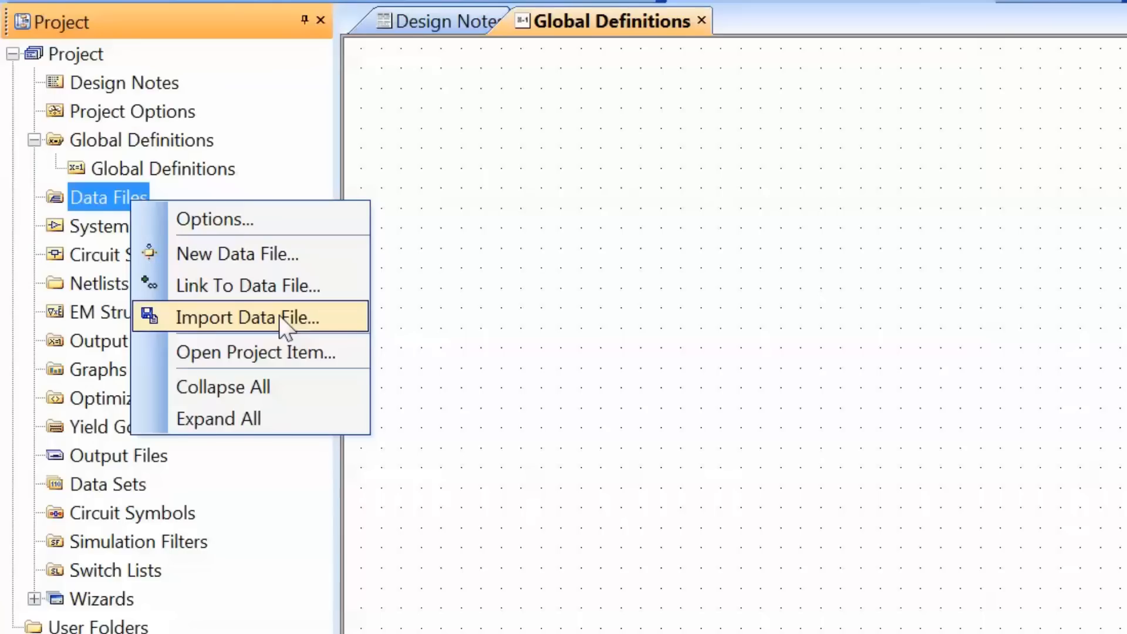
mouse_move(273, 254)
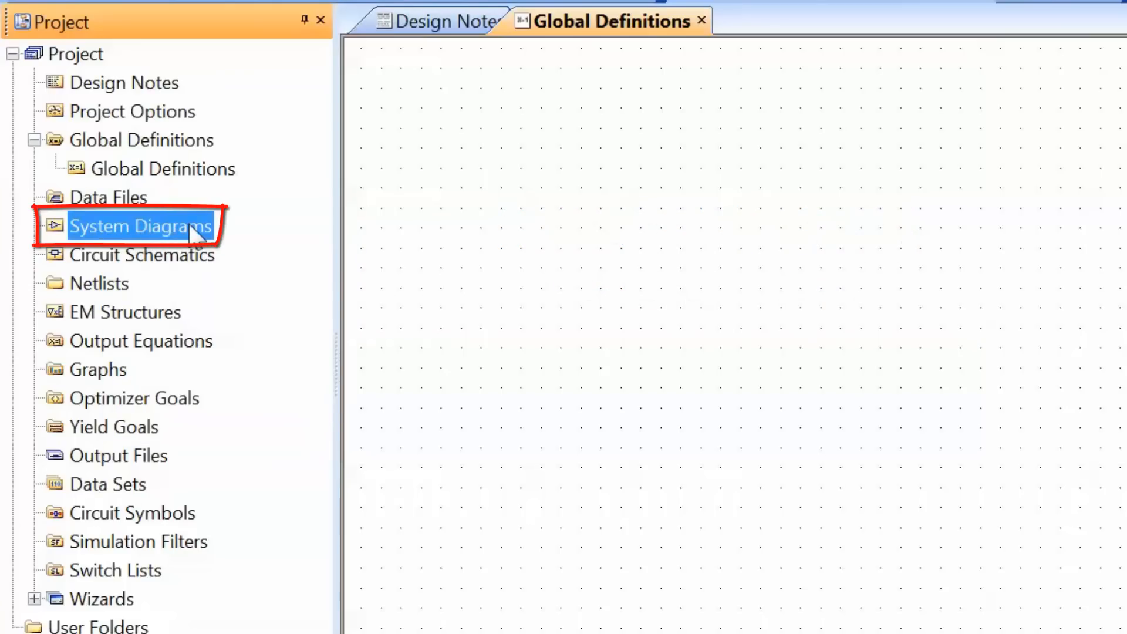
mouse_move(241, 240)
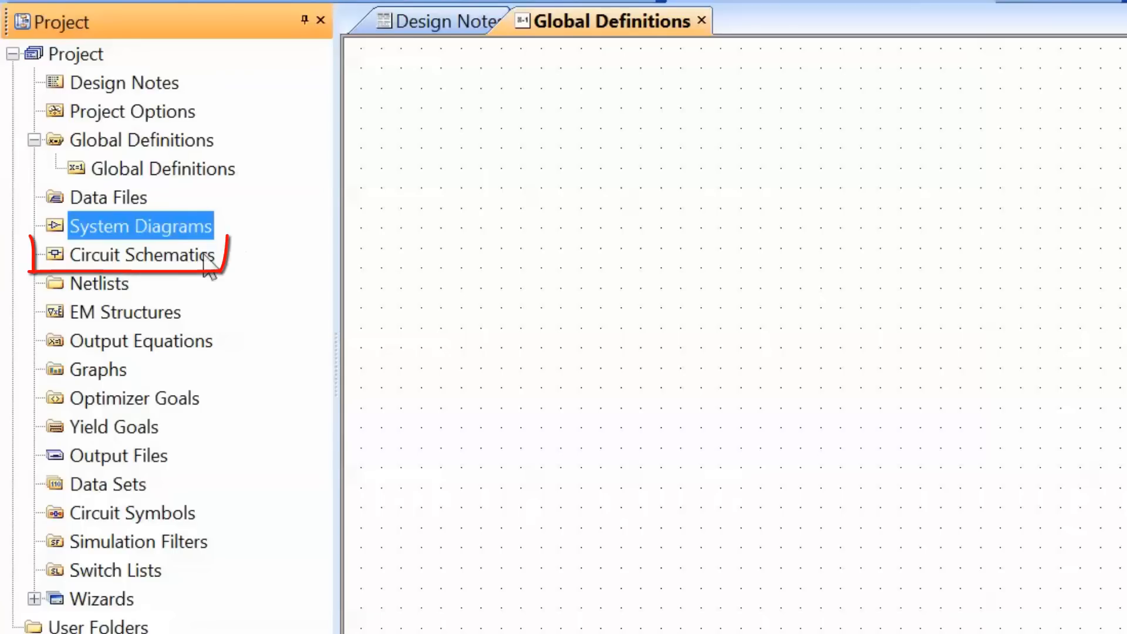
Create Schematic 1 from the Circuit Schematics context menu and show the Elements library.
click(141, 254)
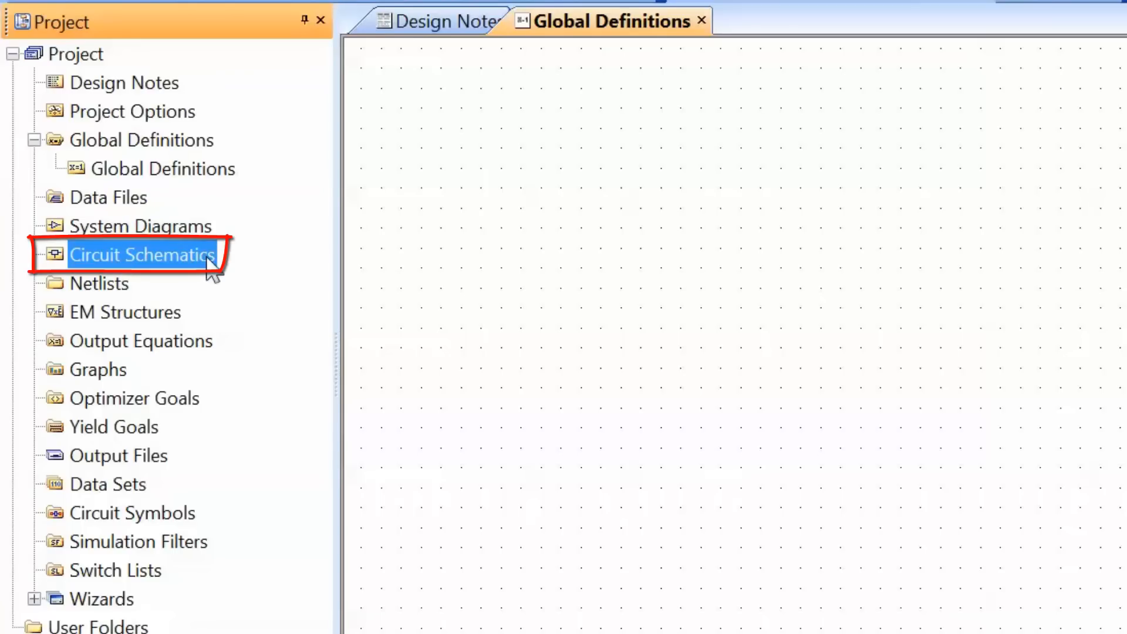
mouse_move(252, 273)
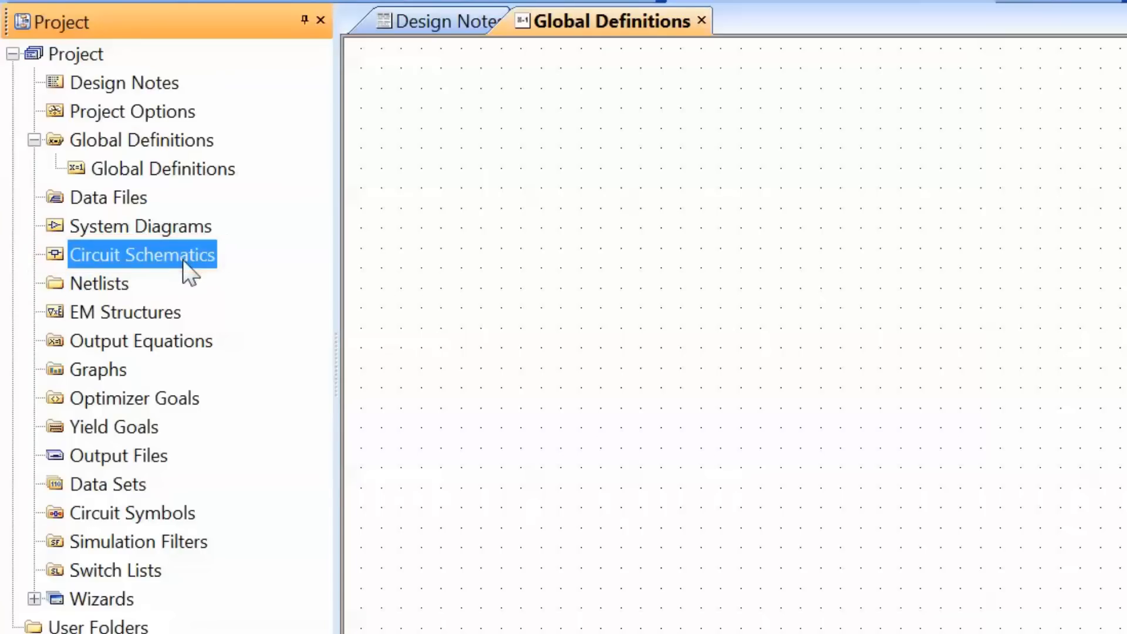
right_click(142, 254)
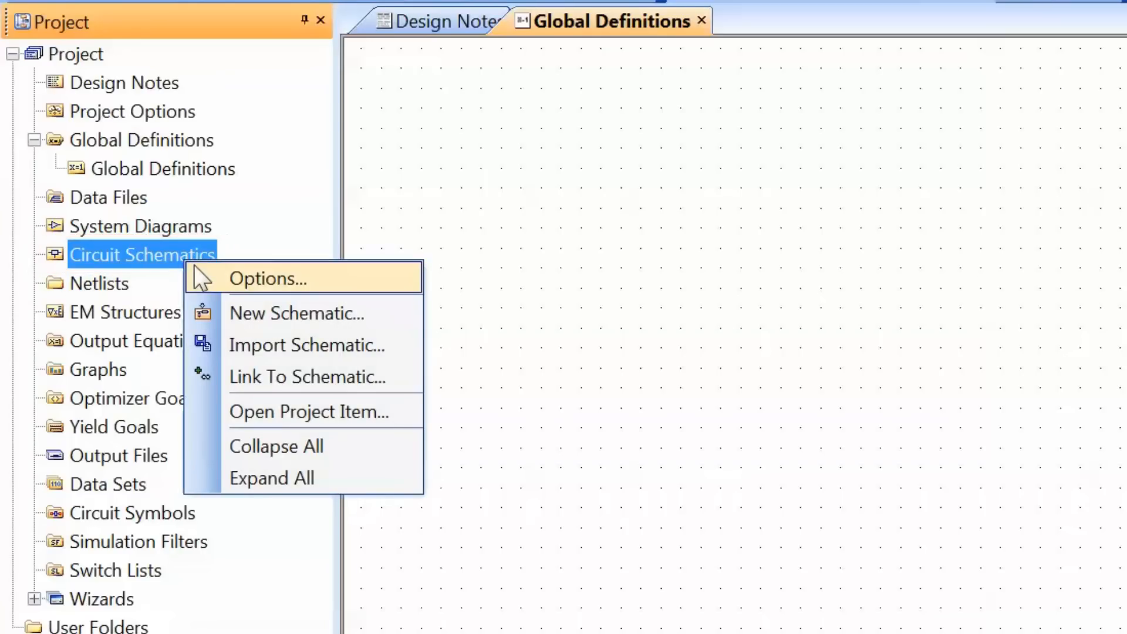
mouse_move(224, 293)
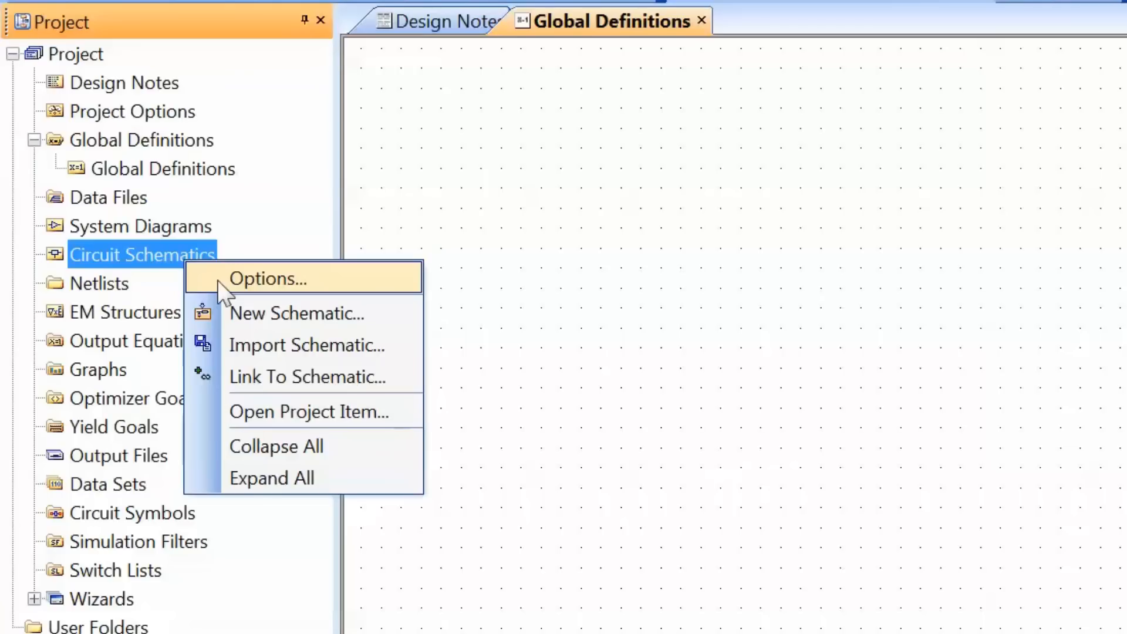
mouse_move(276, 313)
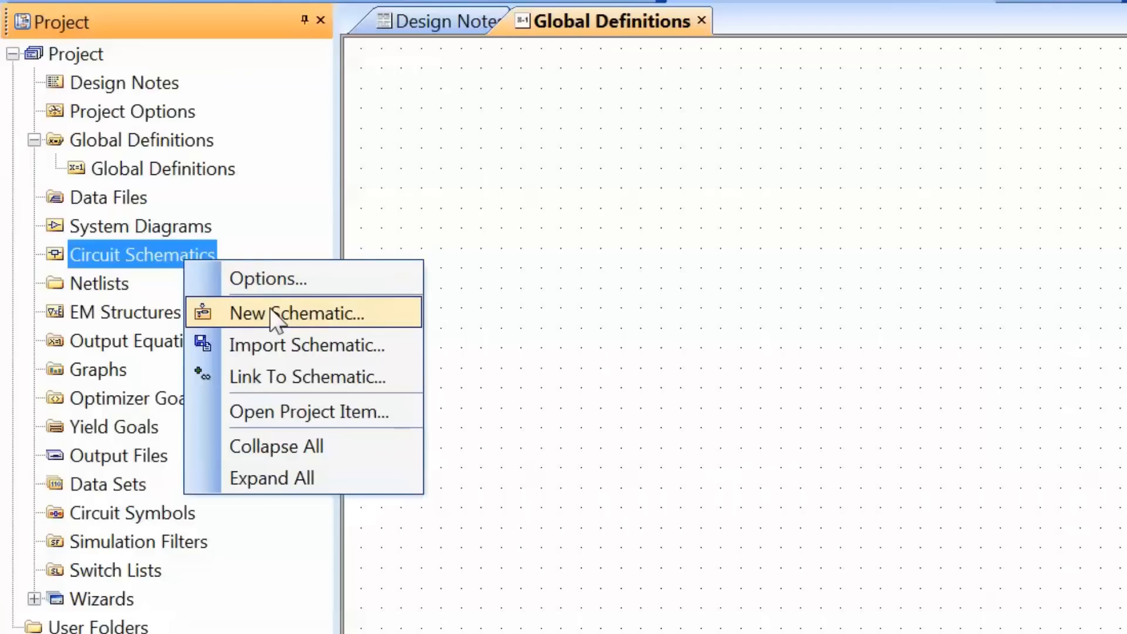
click(295, 313)
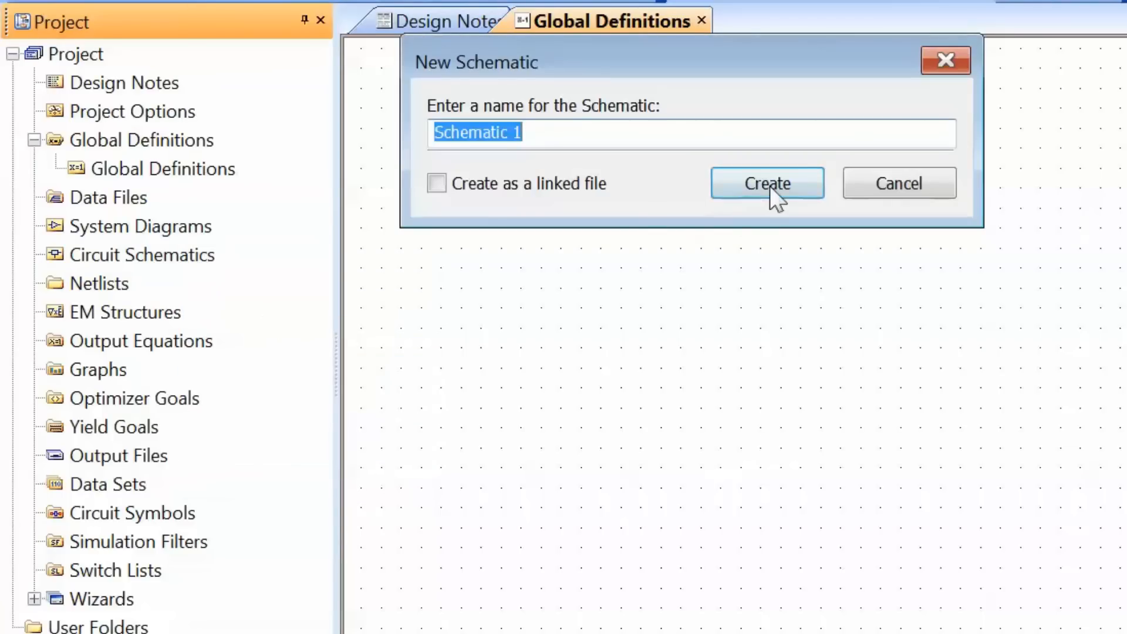
click(767, 183)
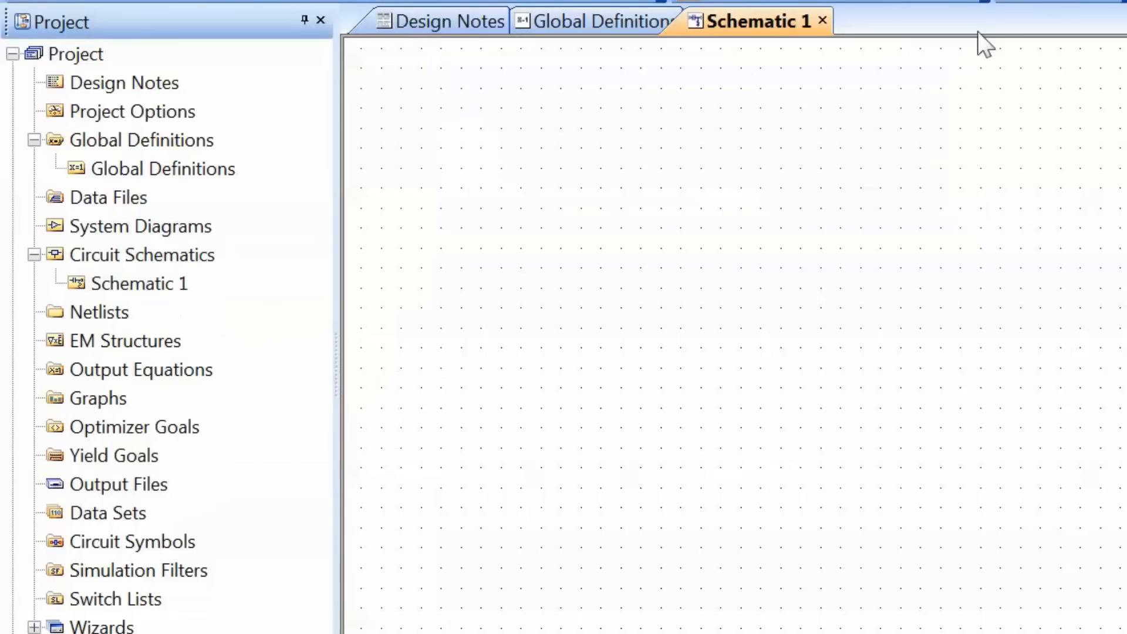
mouse_move(1082, 339)
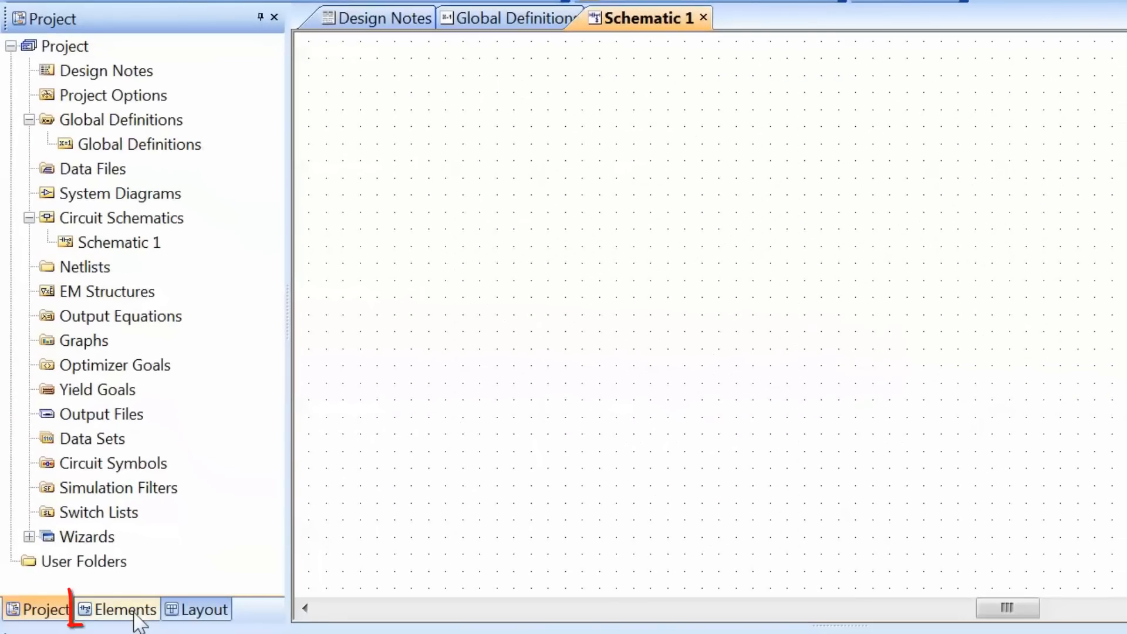
click(115, 609)
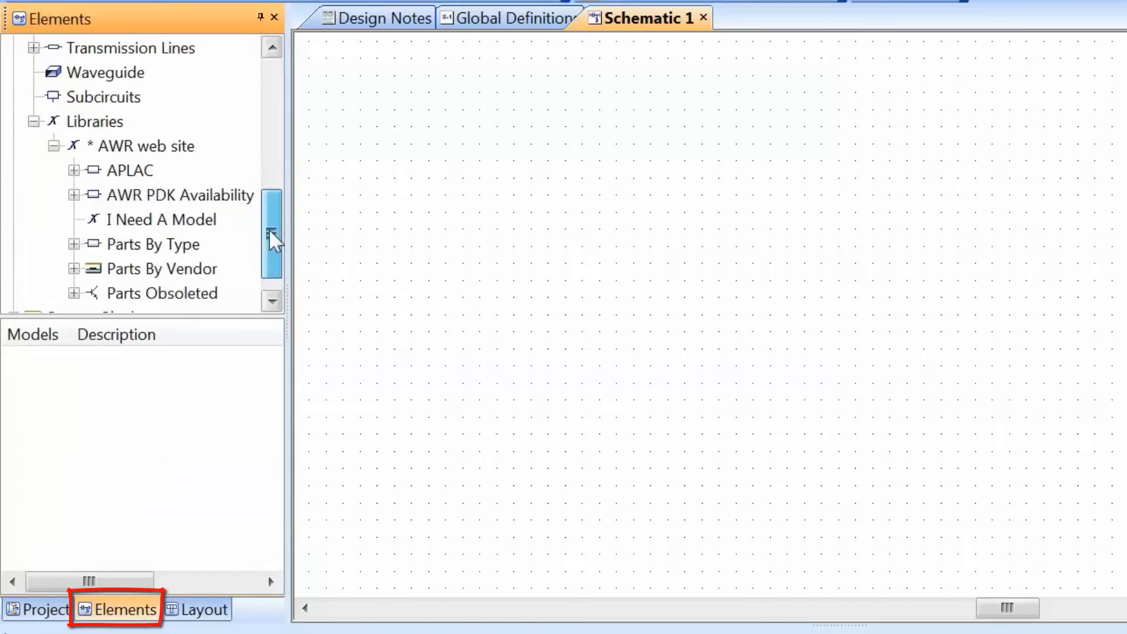
Expand Microstrip > Lines in the Elements browser to reach the MLEF element.
scroll(up, 3)
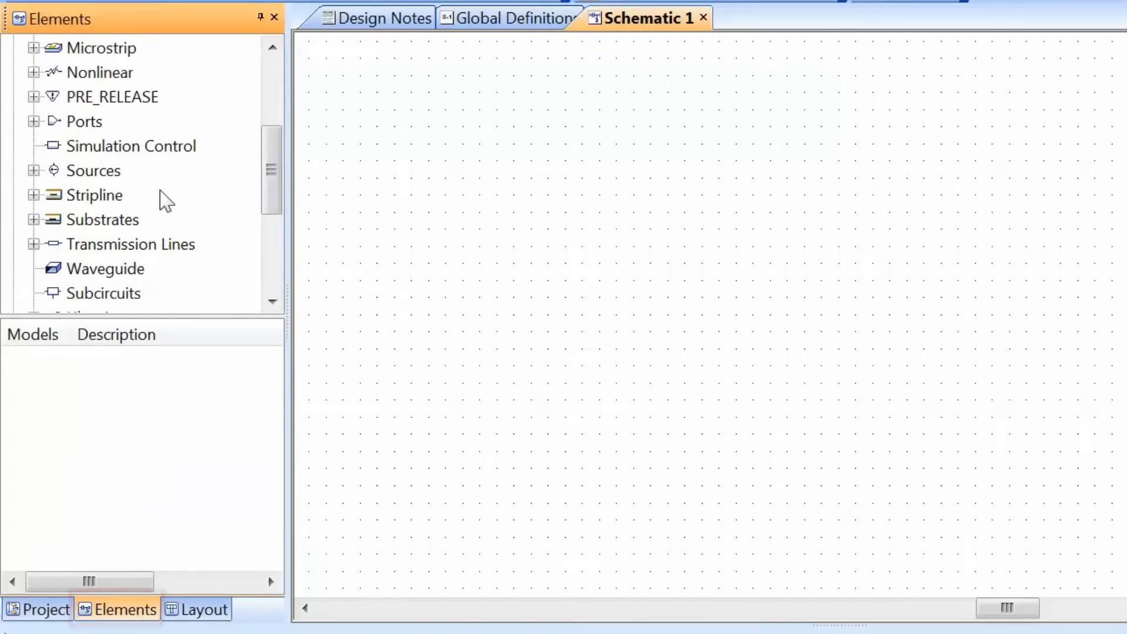
mouse_move(135, 186)
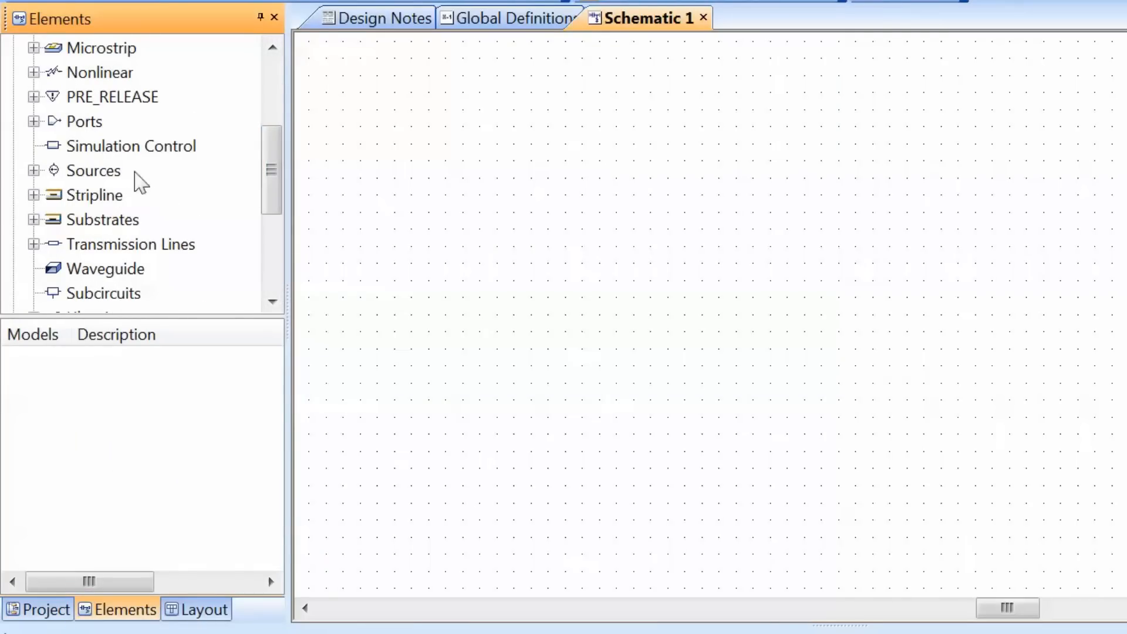
click(33, 48)
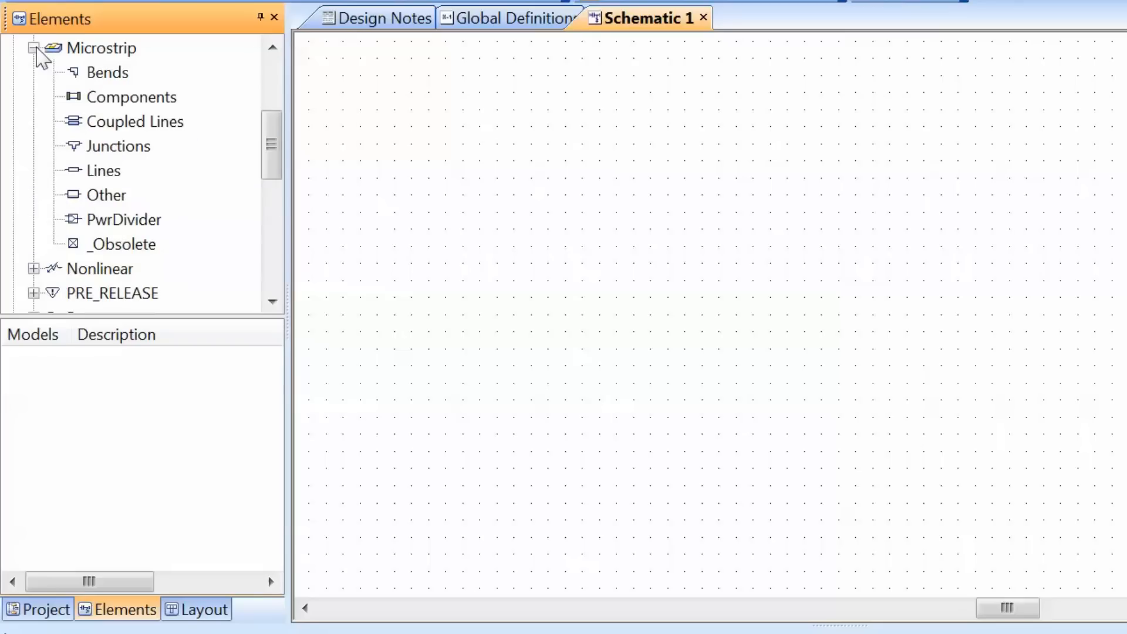
click(103, 170)
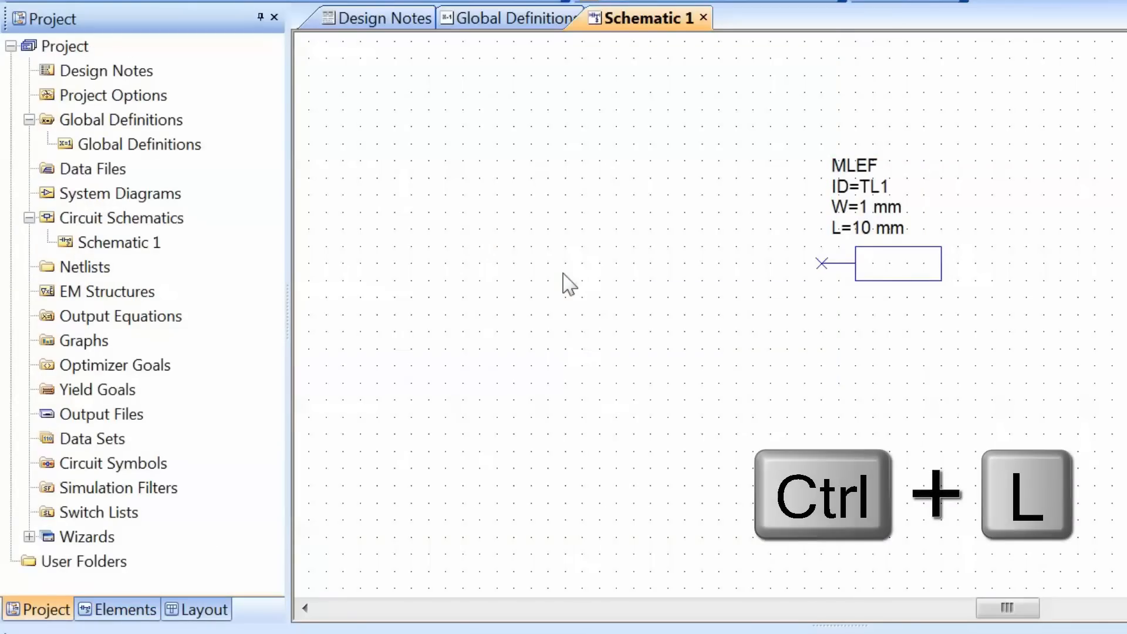
Place a DCVS DC voltage source, found by filtering the element list for 'dcvs'.
key(ctrl+l)
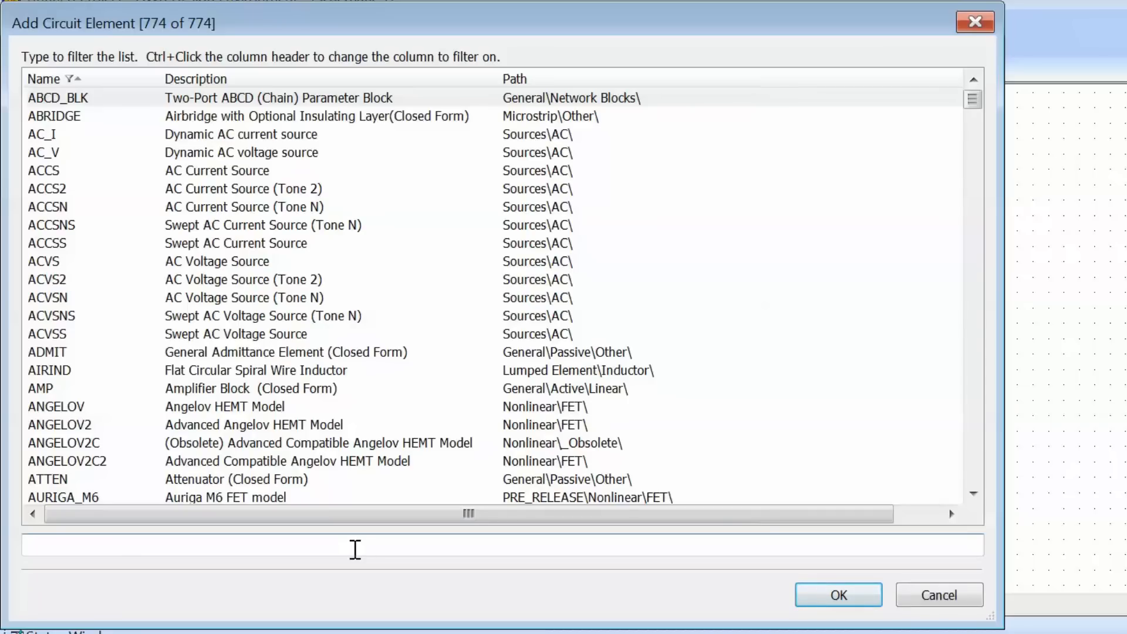
text(dcvs)
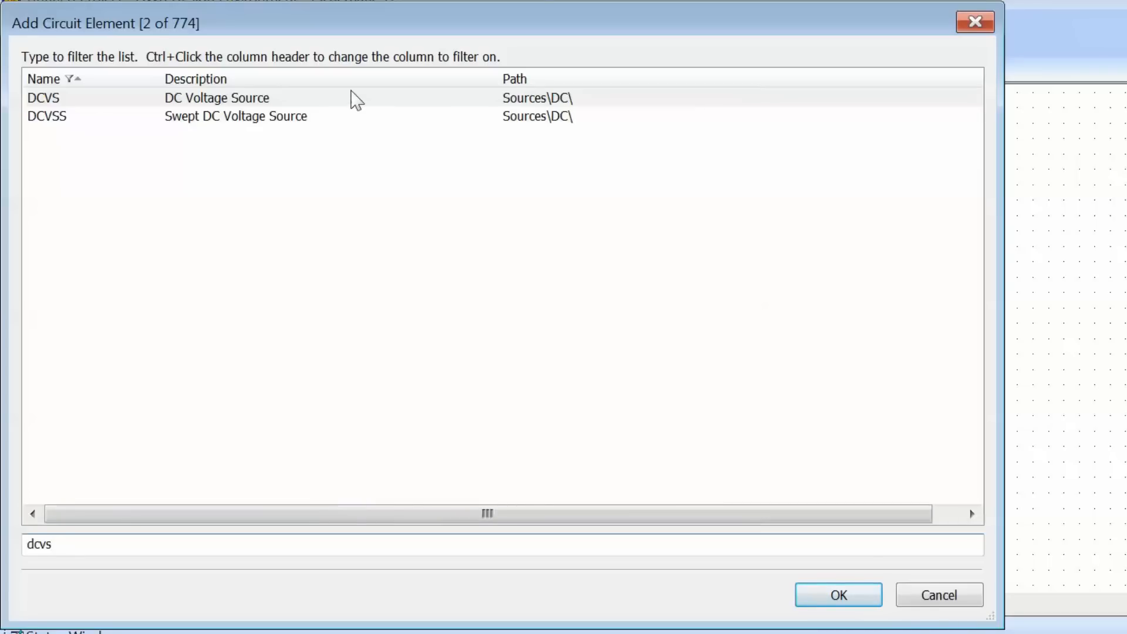
click(838, 595)
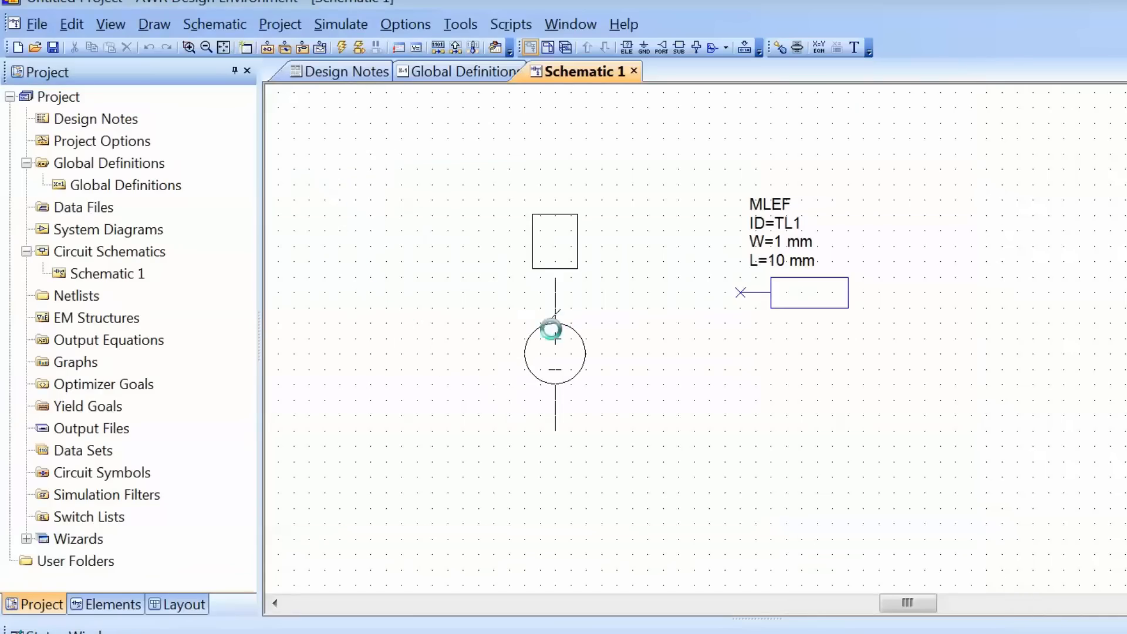
click(555, 352)
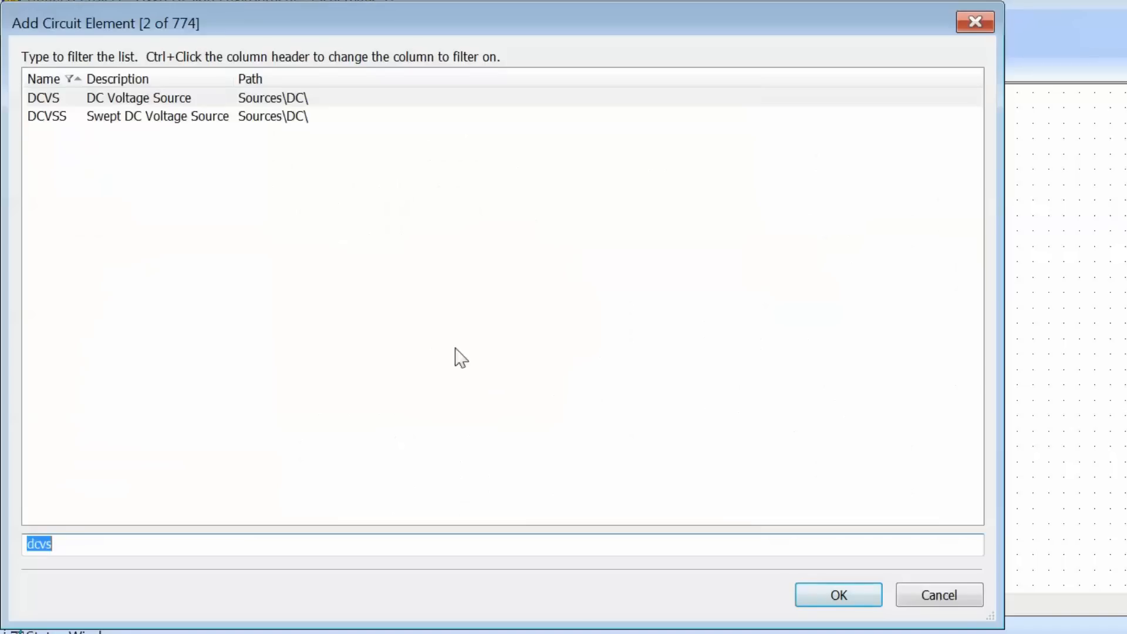
mouse_move(276, 317)
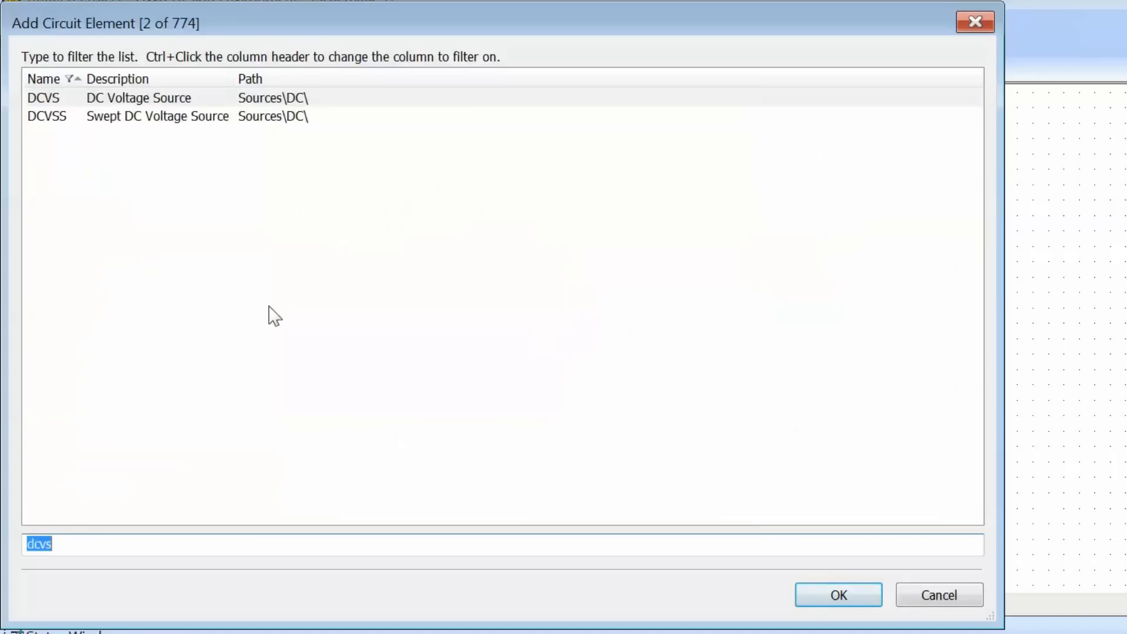
mouse_move(87, 128)
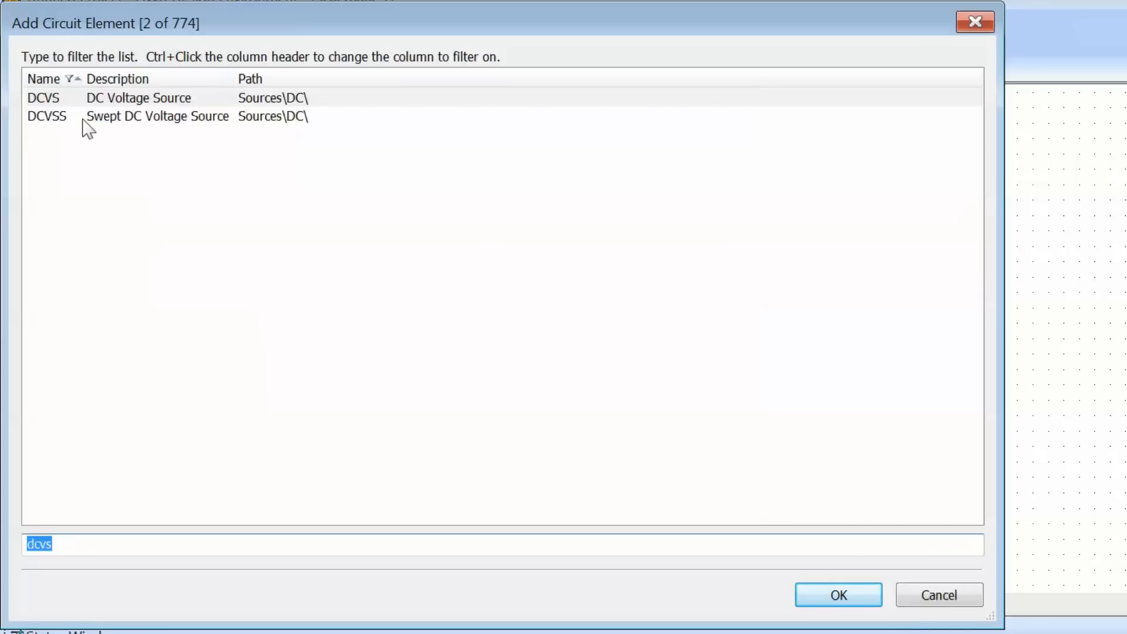
mouse_move(98, 244)
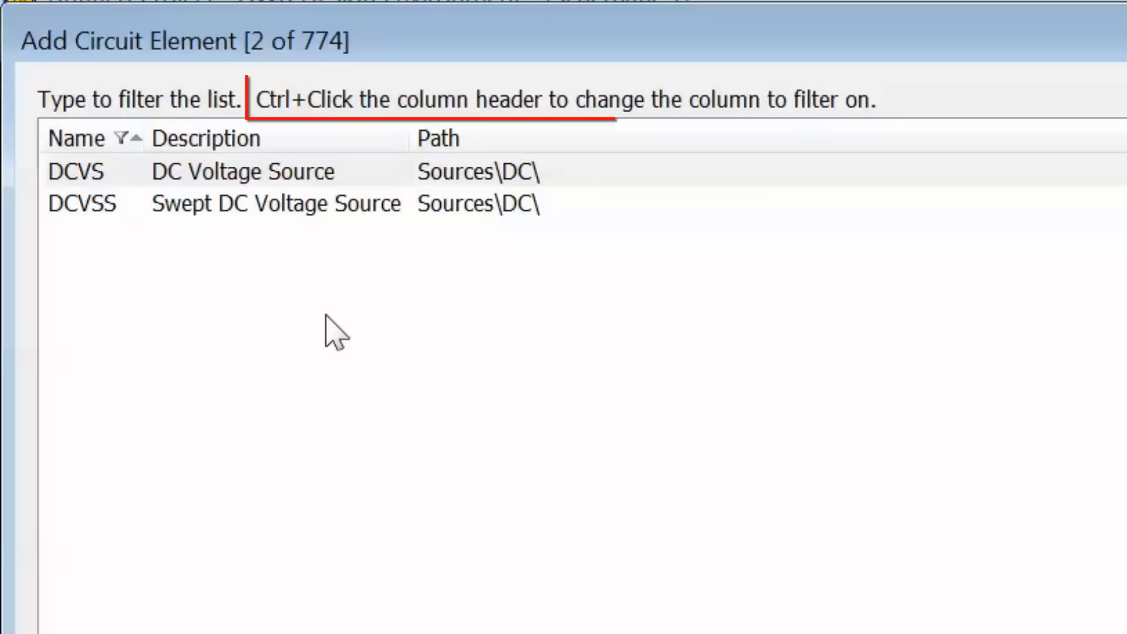
mouse_move(410, 129)
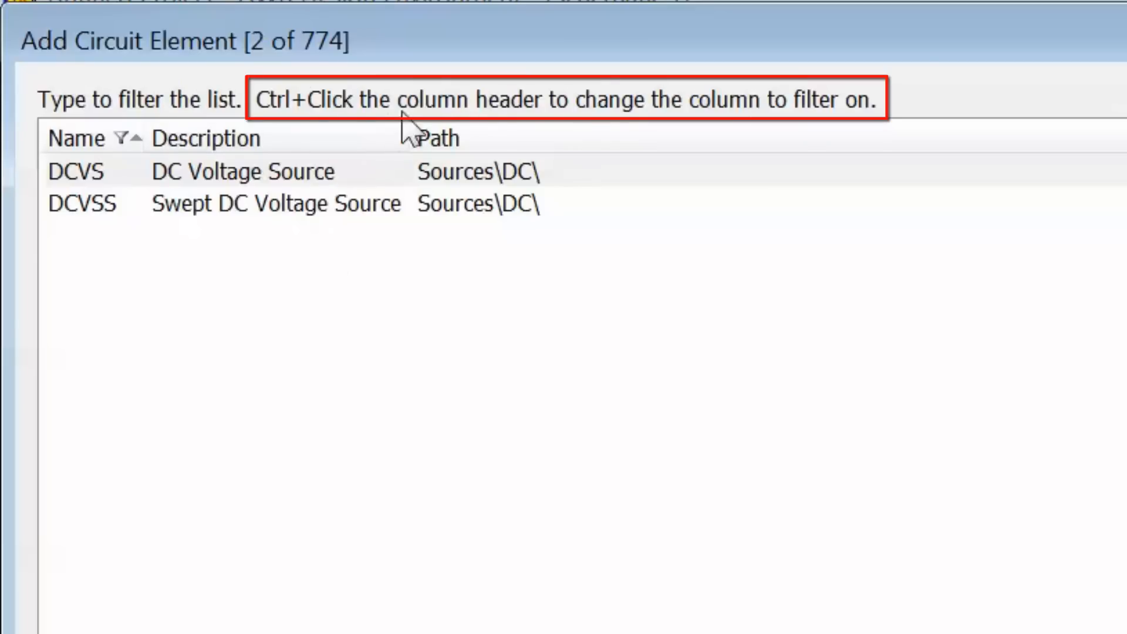
mouse_move(901, 129)
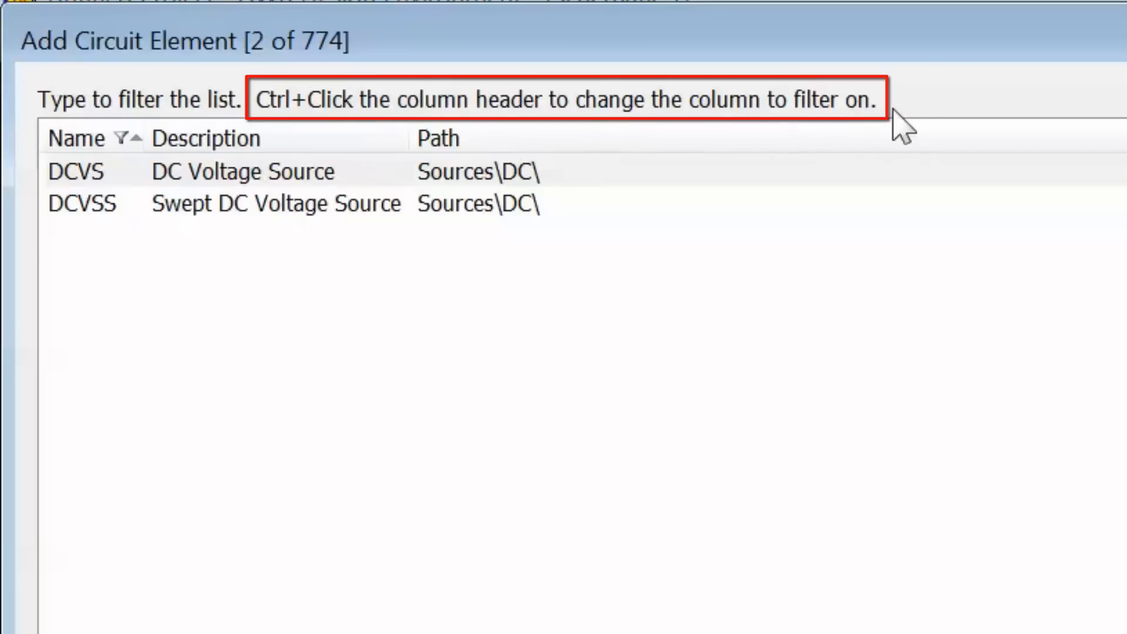
mouse_move(589, 378)
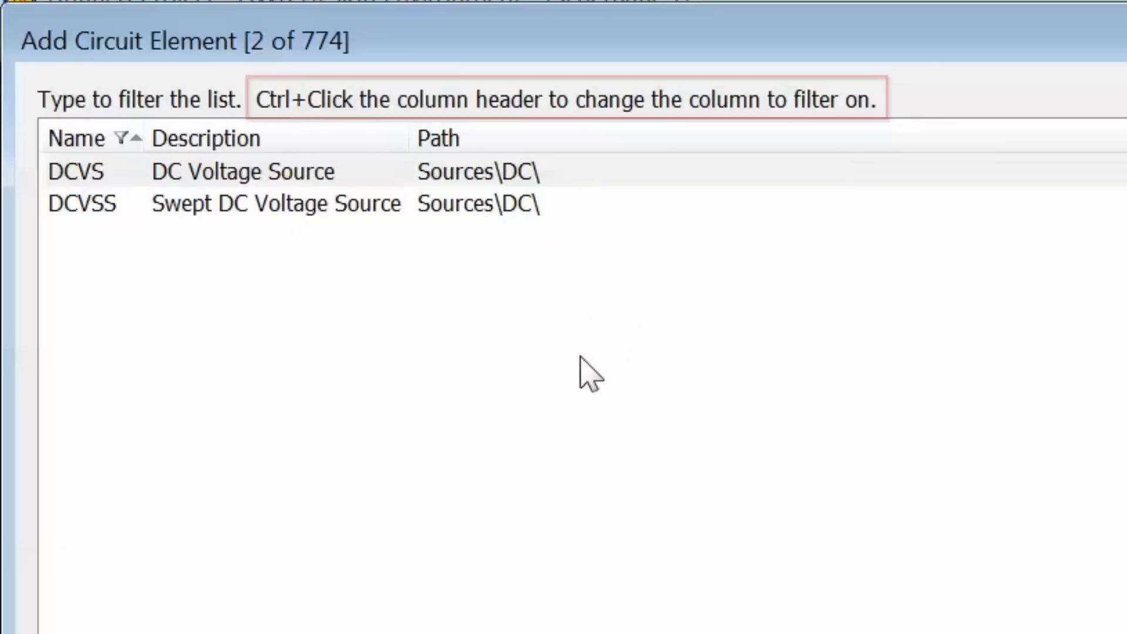
mouse_move(414, 252)
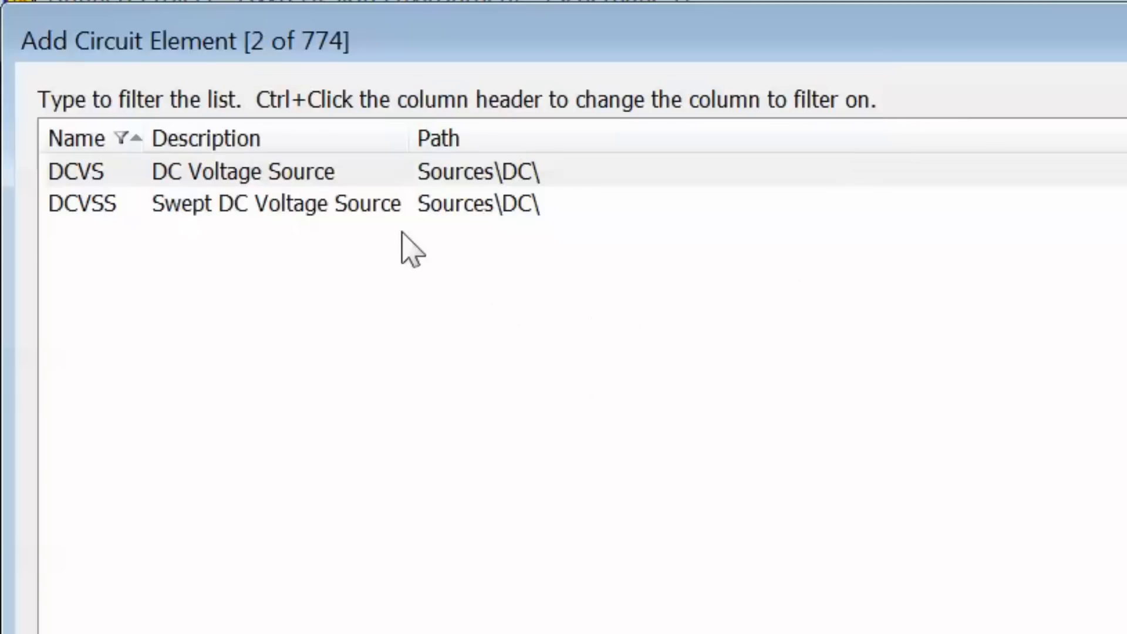
mouse_move(323, 144)
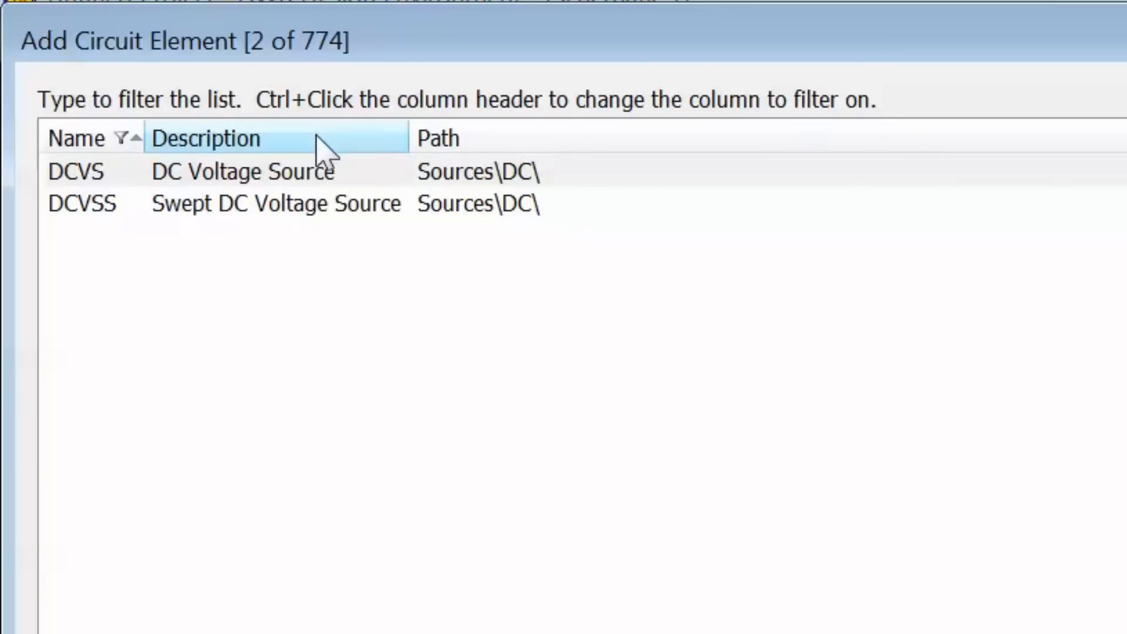
Switch the Add Circuit Element filter to the Description column, so 'dcvs' matches nothing.
click(205, 138)
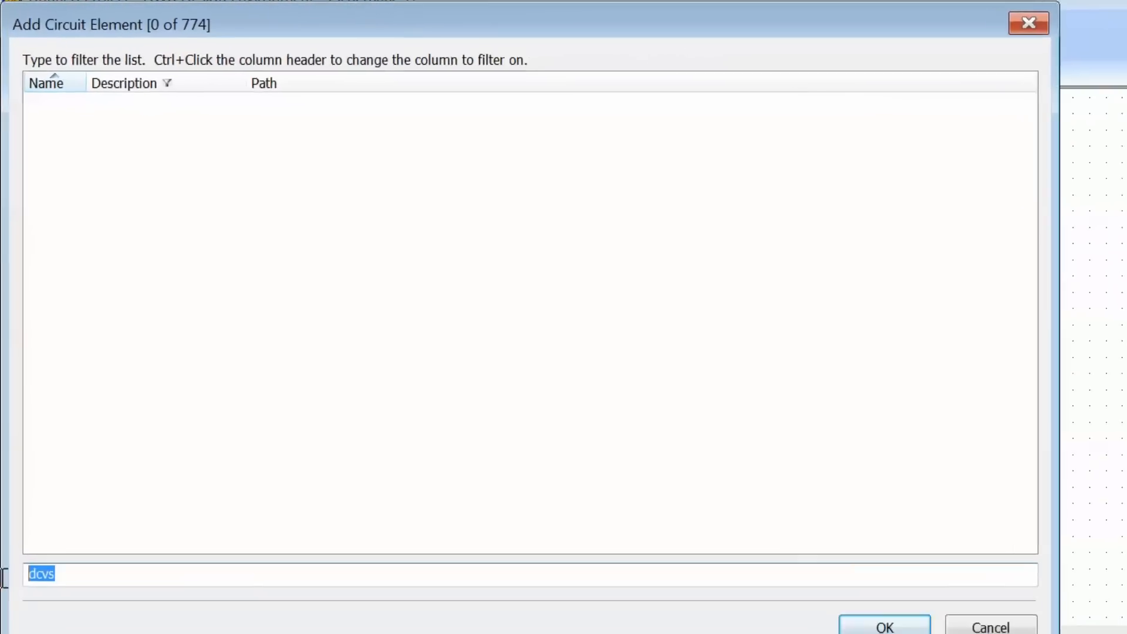
Filter descriptions by 'dc voltage source', change 'dc' to 'ac', then try 'pulse voltage source'.
text(dc)
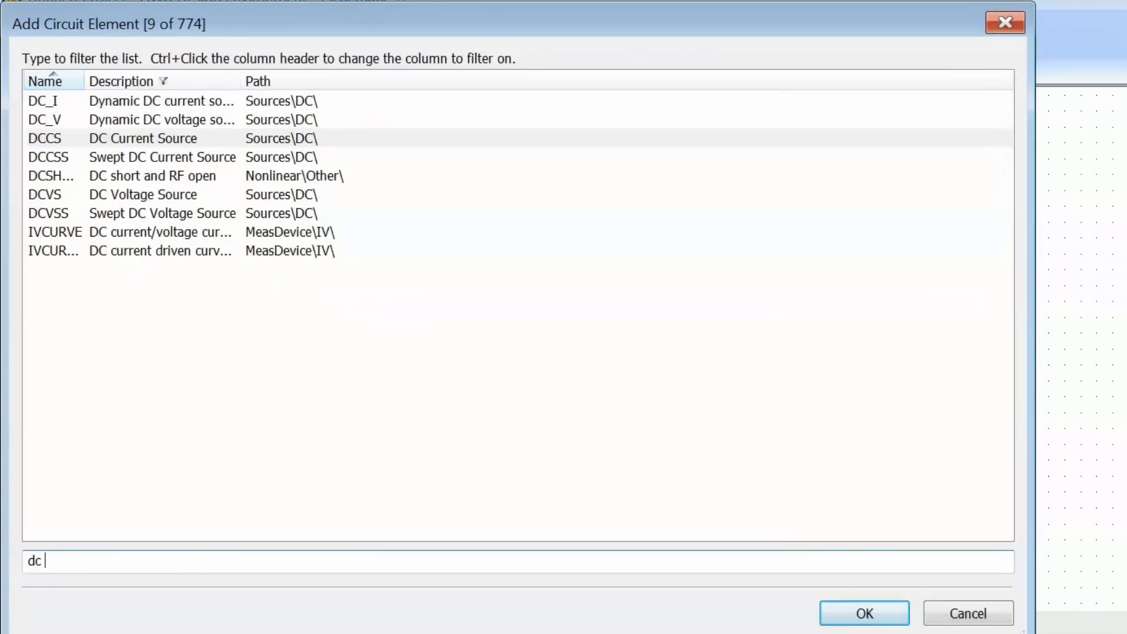
text(voltage s)
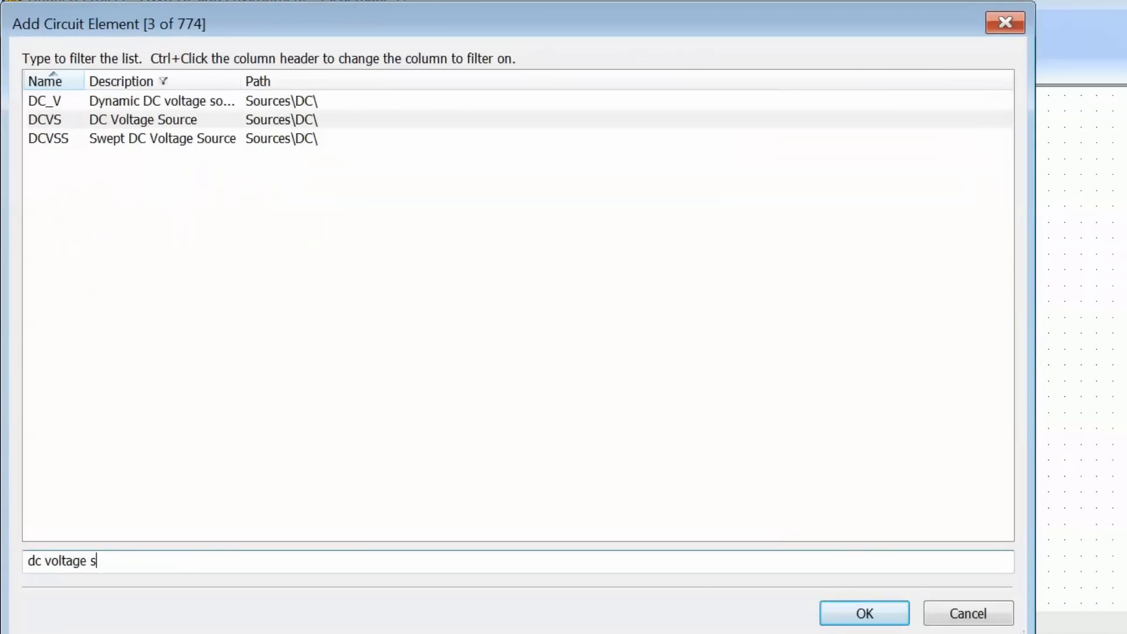
text(ource)
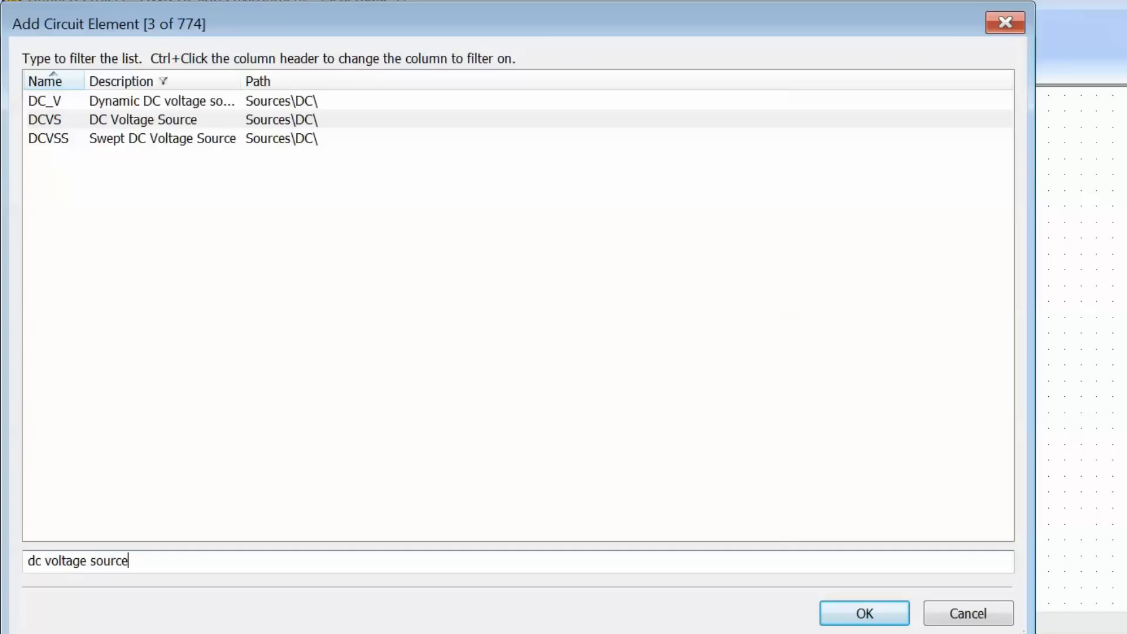
mouse_move(132, 599)
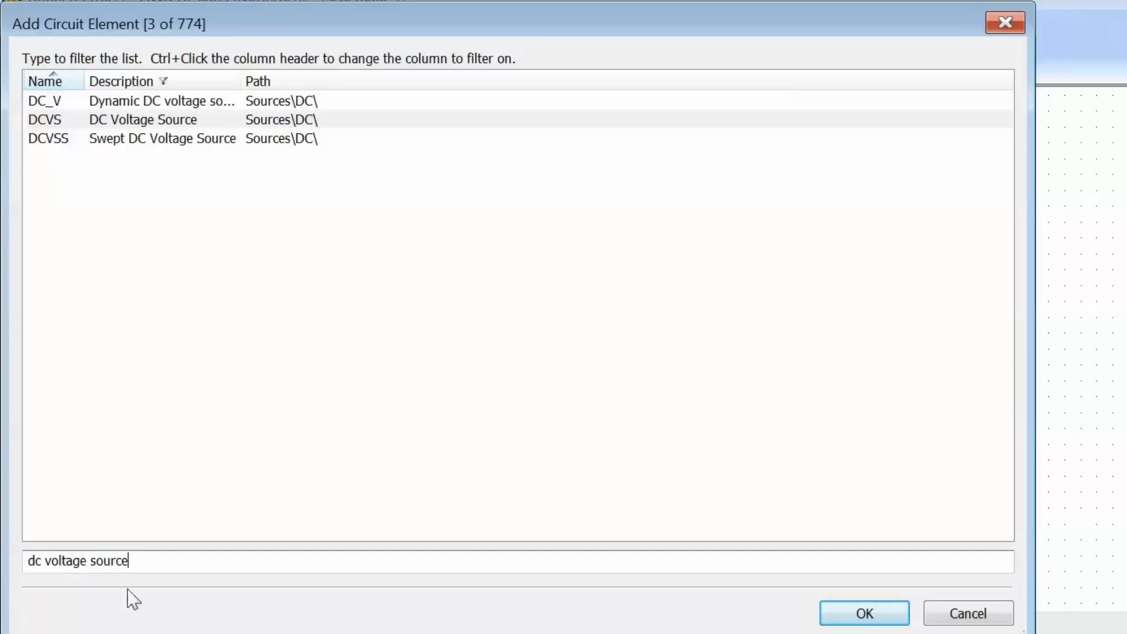
double_click(35, 561)
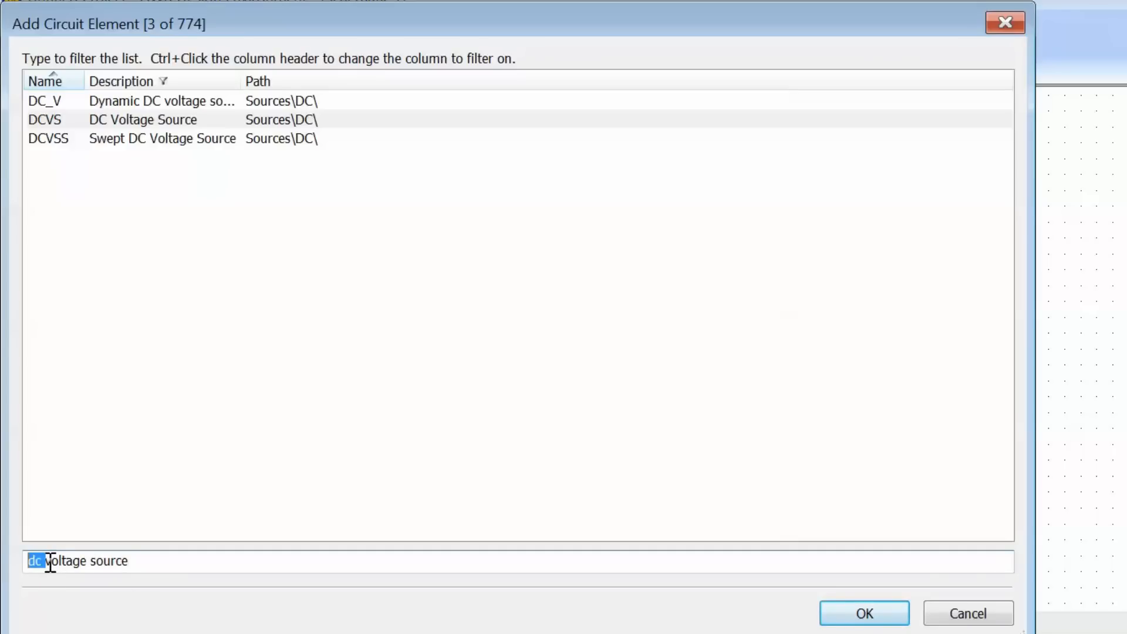
text(ac)
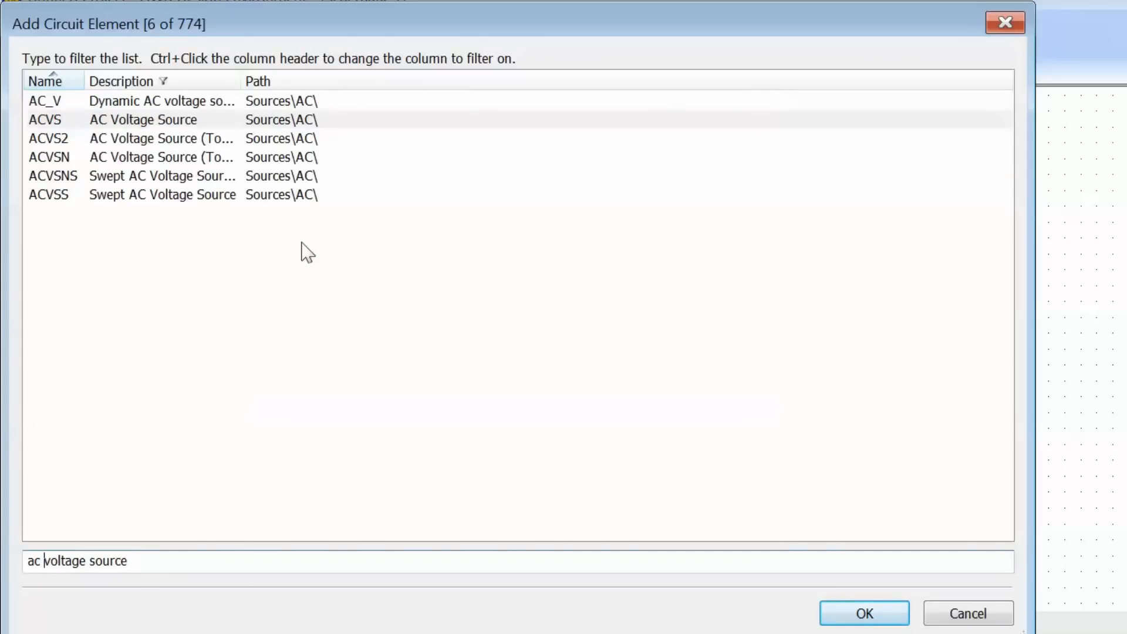
mouse_move(218, 385)
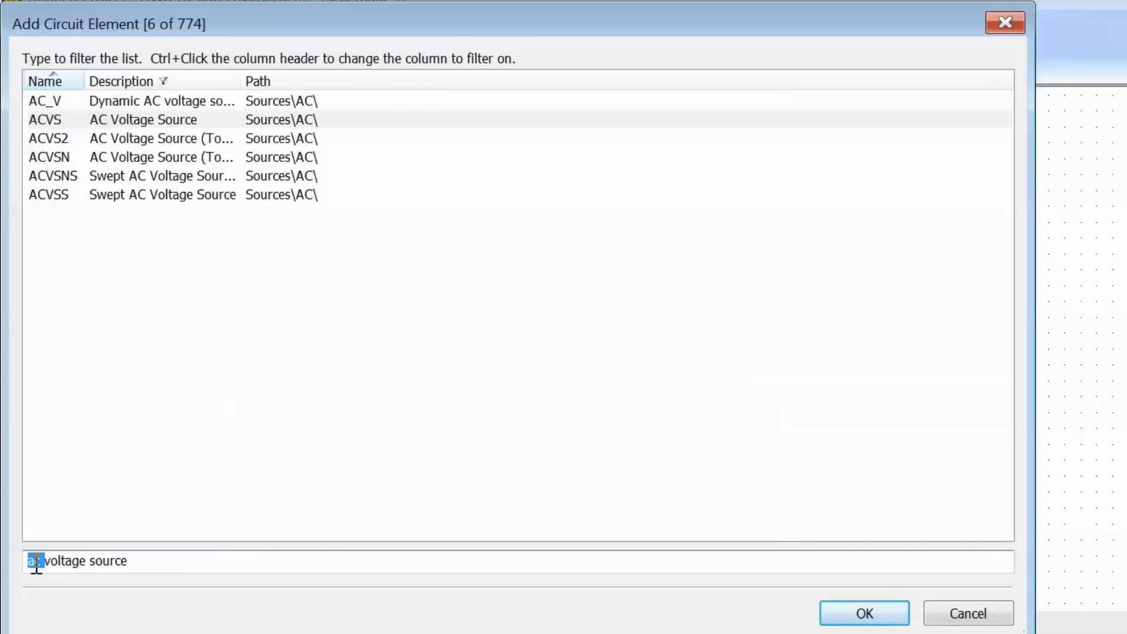
text(pulse)
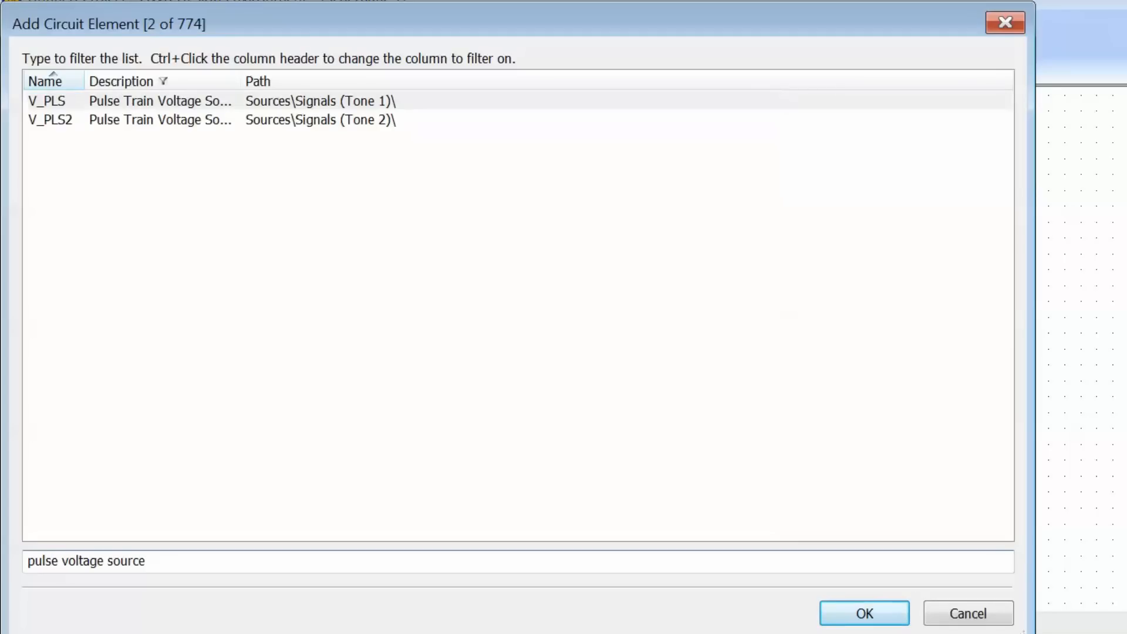
mouse_move(272, 65)
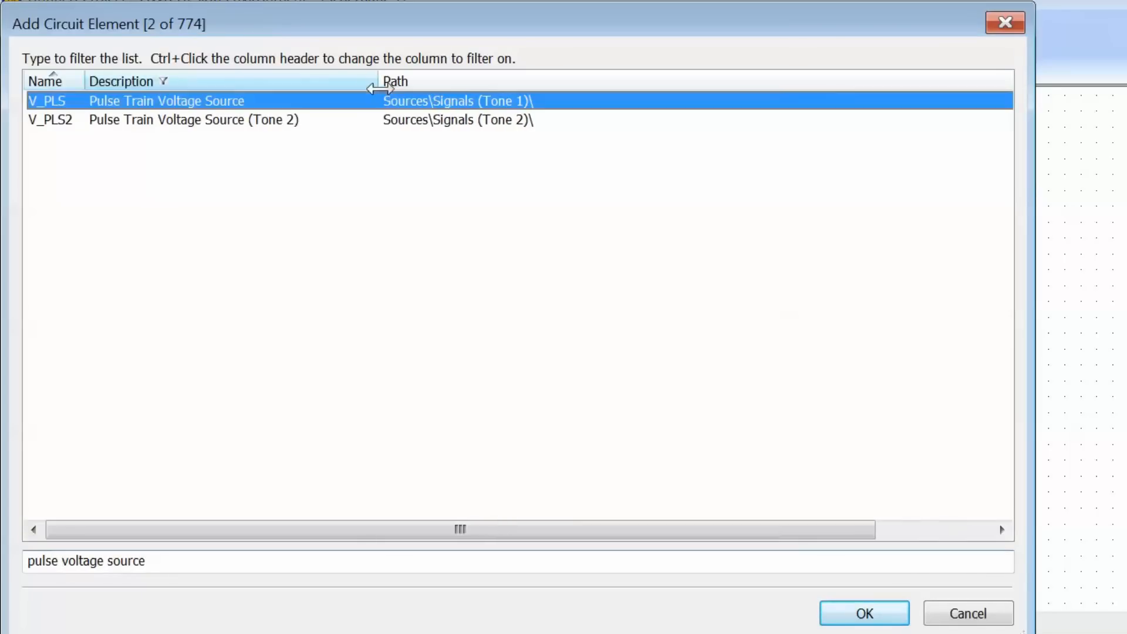
mouse_move(200, 193)
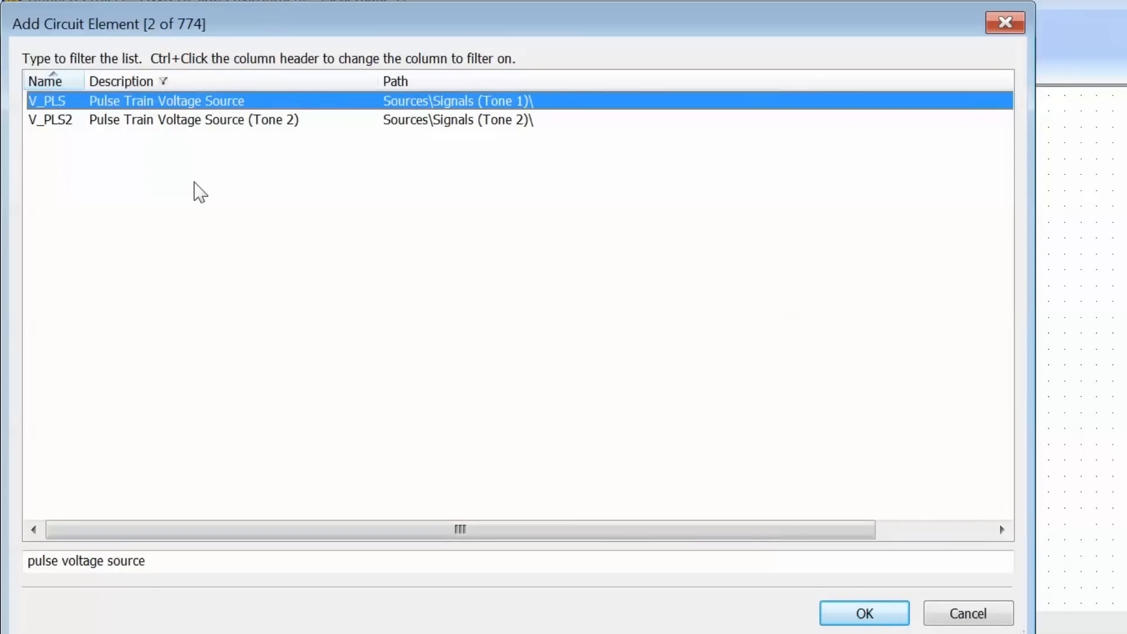
mouse_move(135, 172)
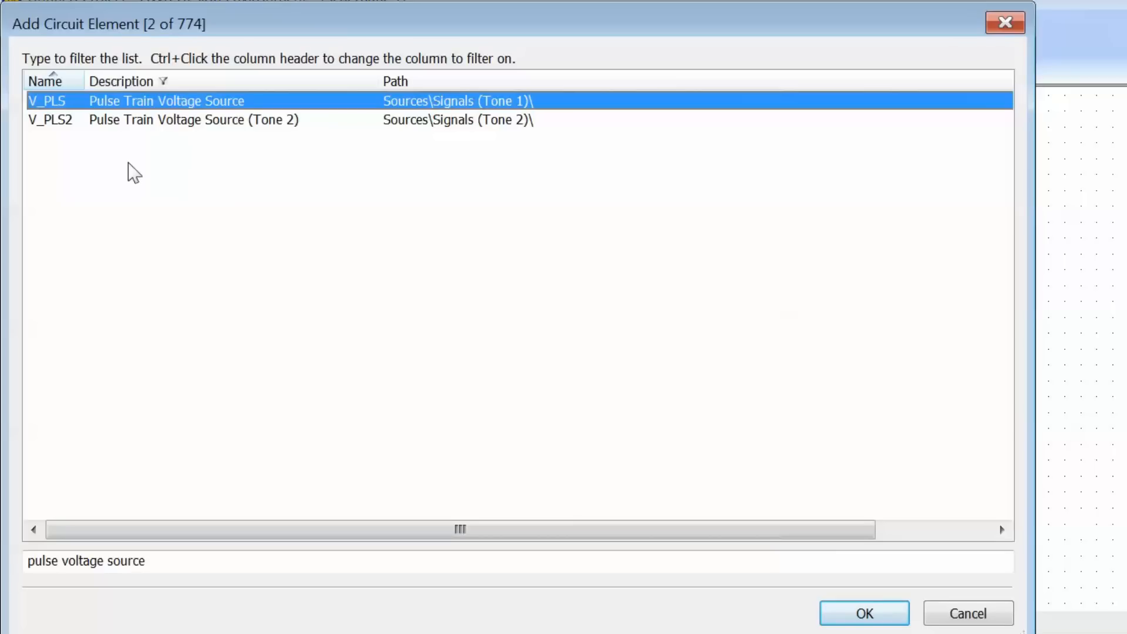
mouse_move(107, 167)
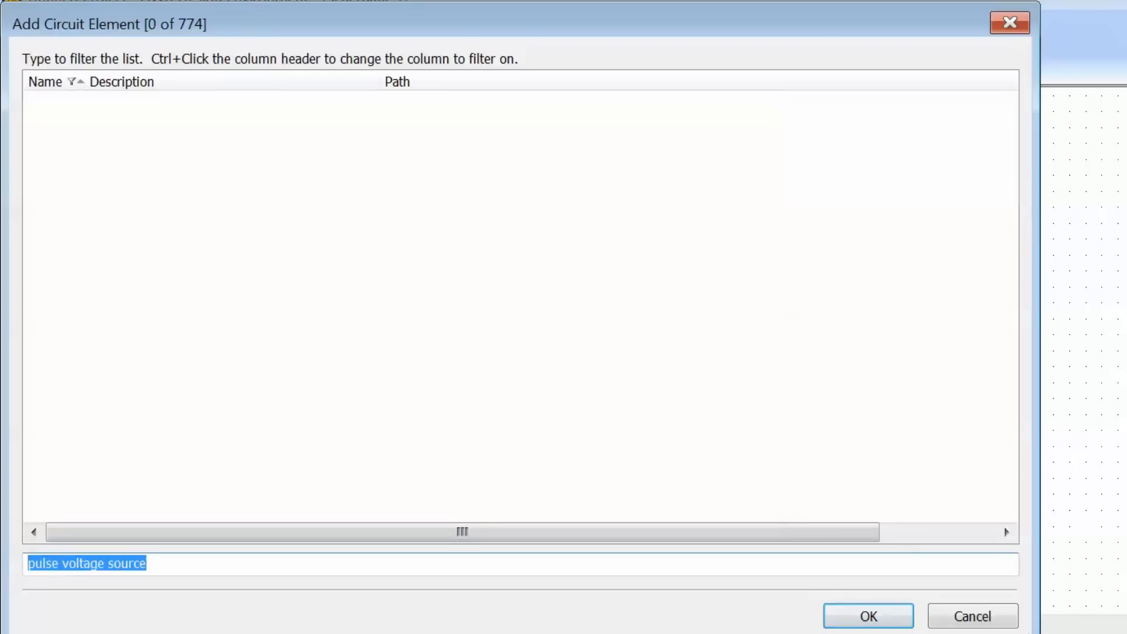
Filter element names by 'v_pls', then dismiss the Add Circuit Element list.
text(v)
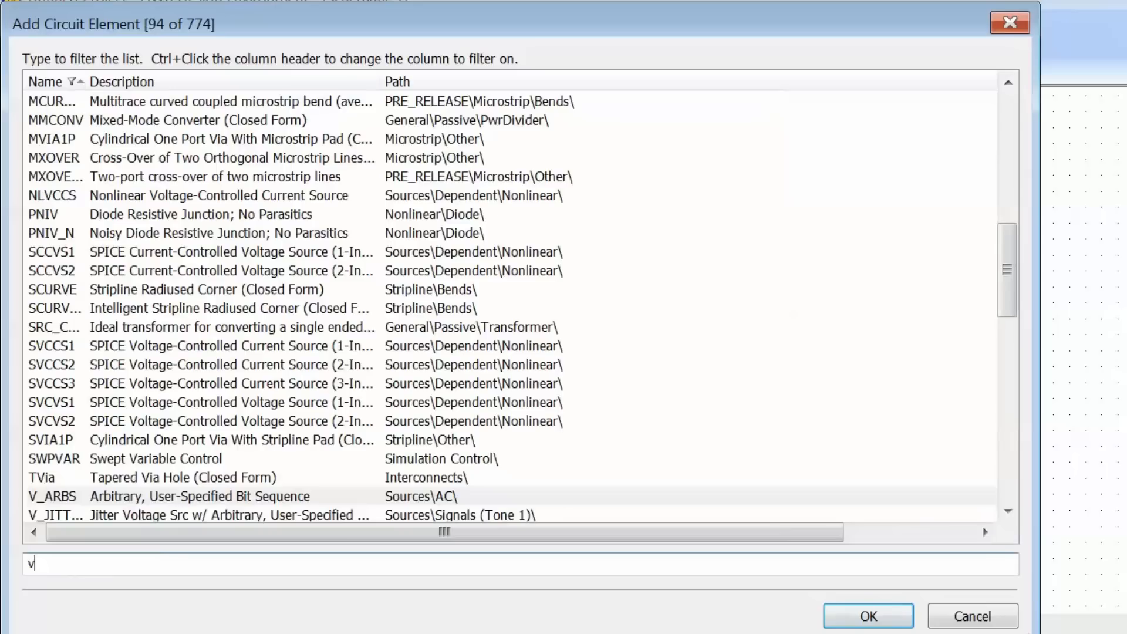
text(_pls)
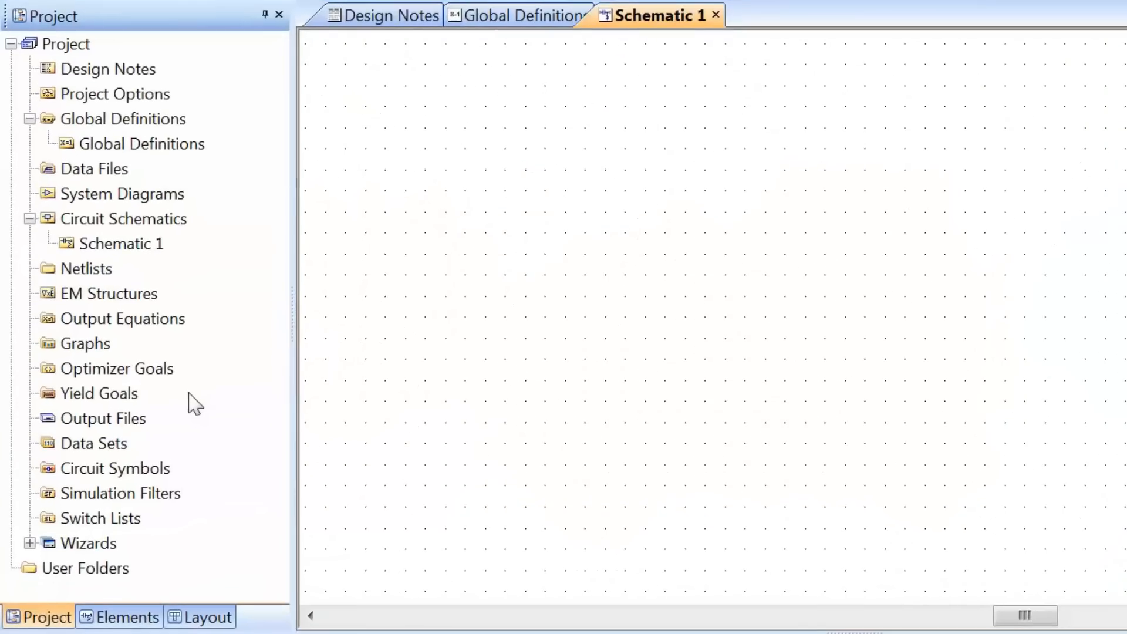
click(89, 268)
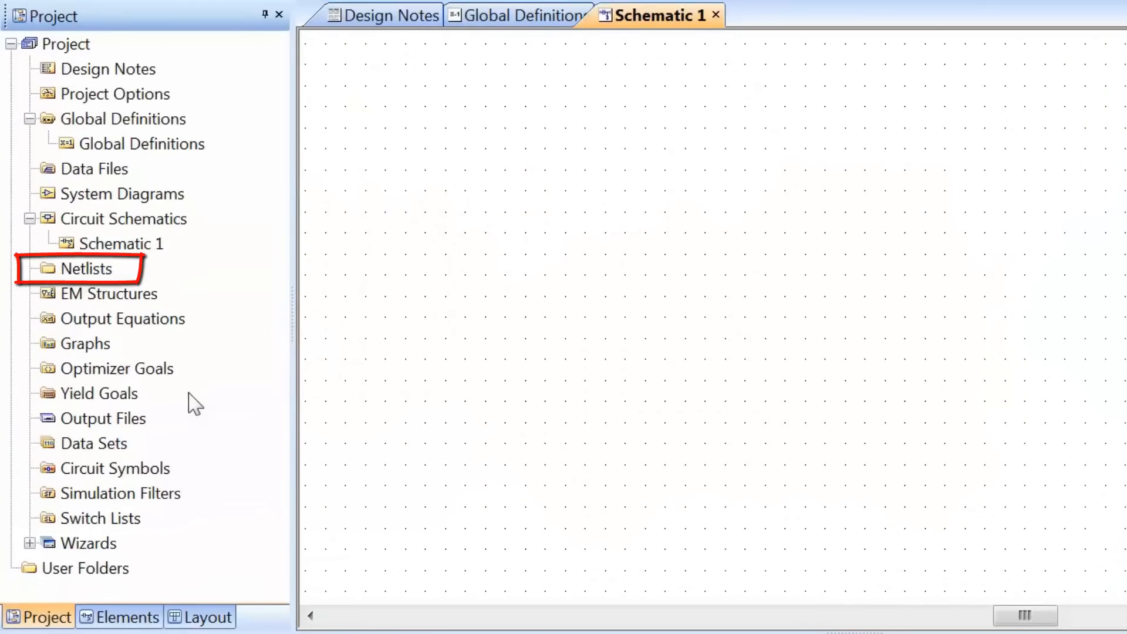
mouse_move(97, 294)
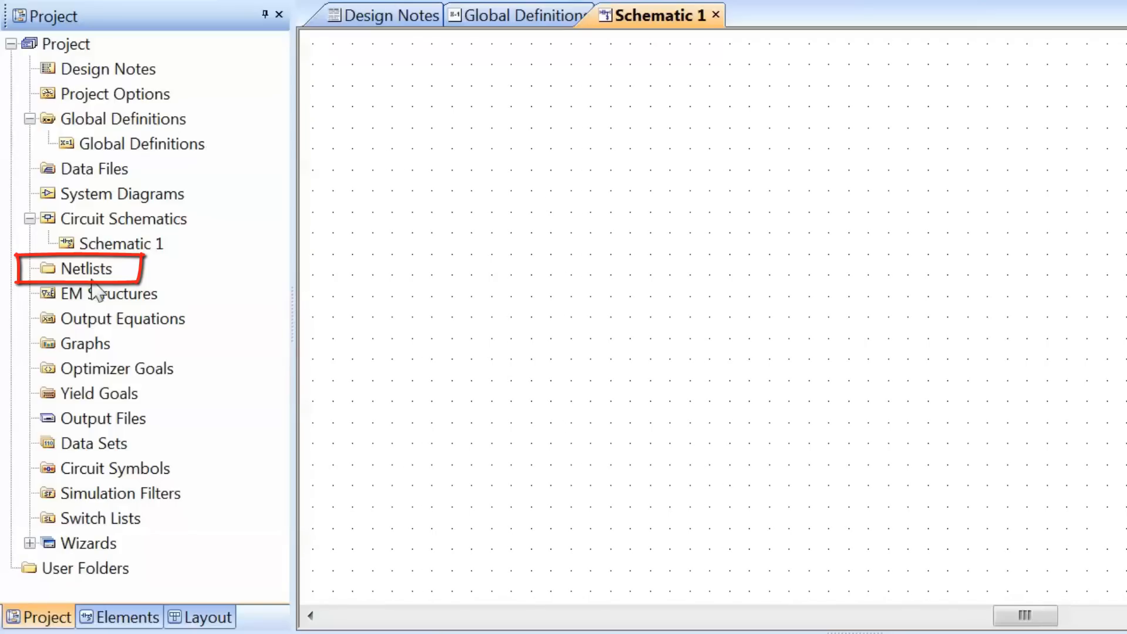
right_click(85, 268)
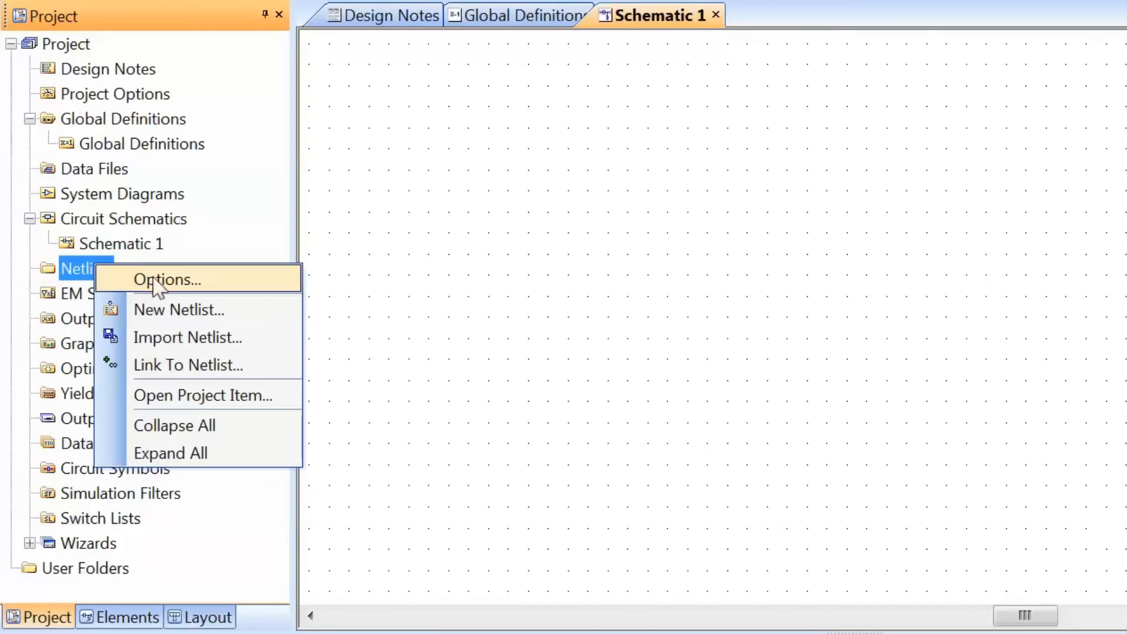
mouse_move(198, 337)
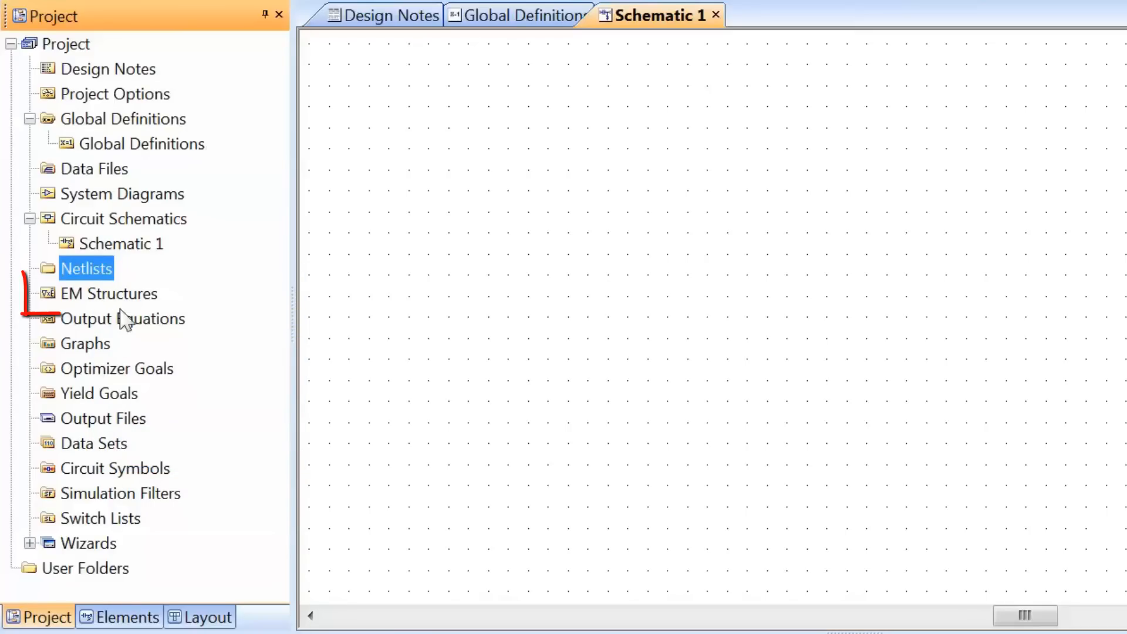
click(109, 294)
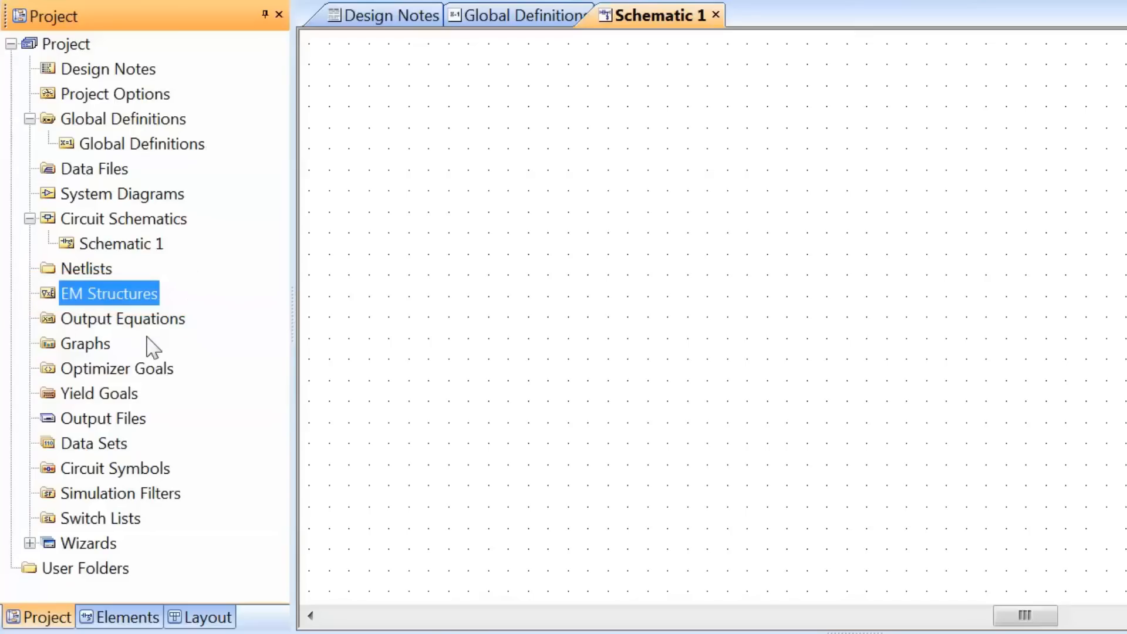
mouse_move(105, 357)
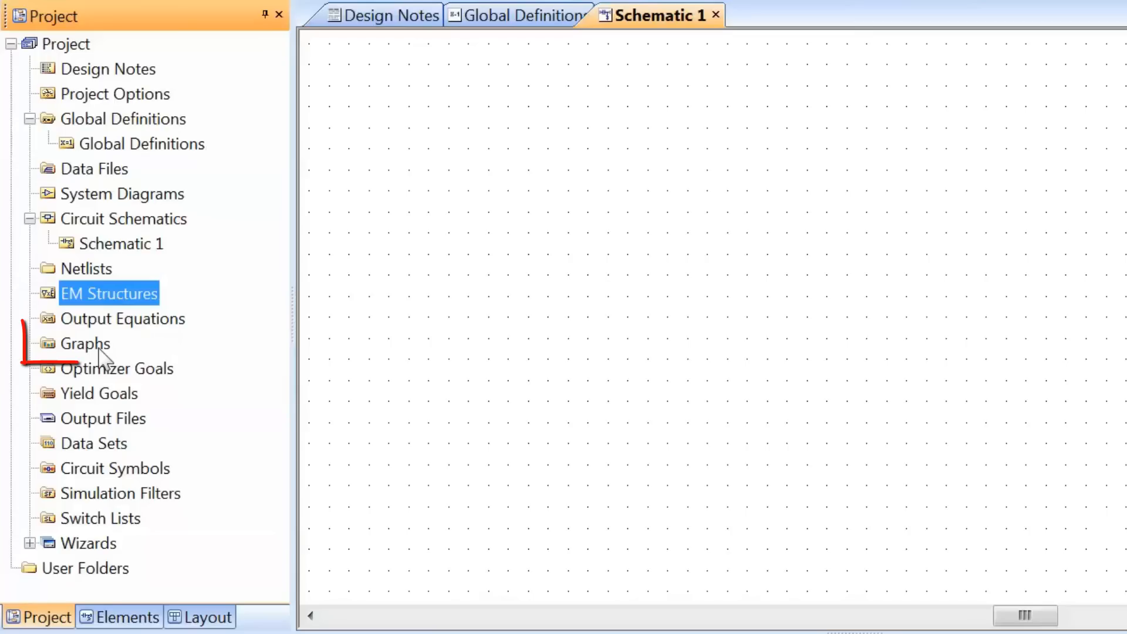
click(85, 343)
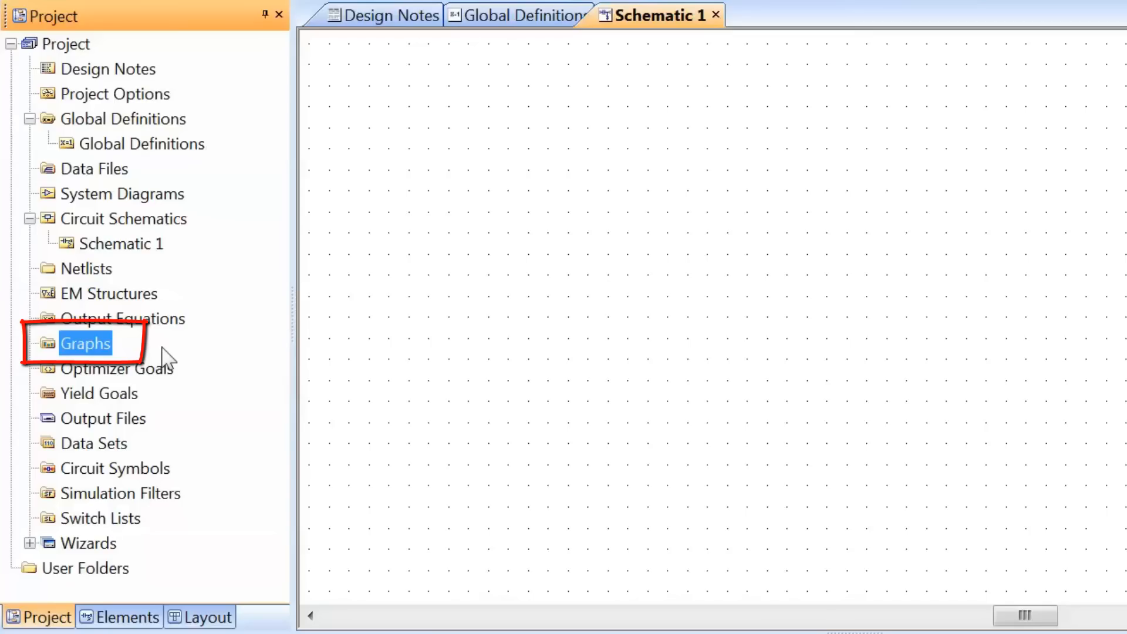
mouse_move(47, 352)
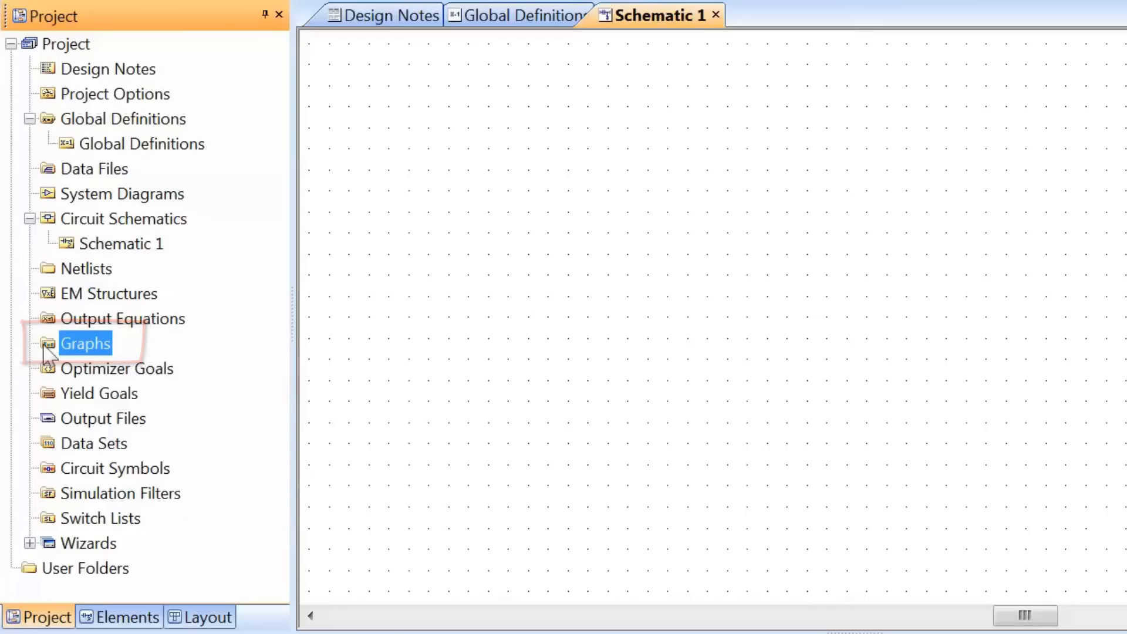
double_click(84, 343)
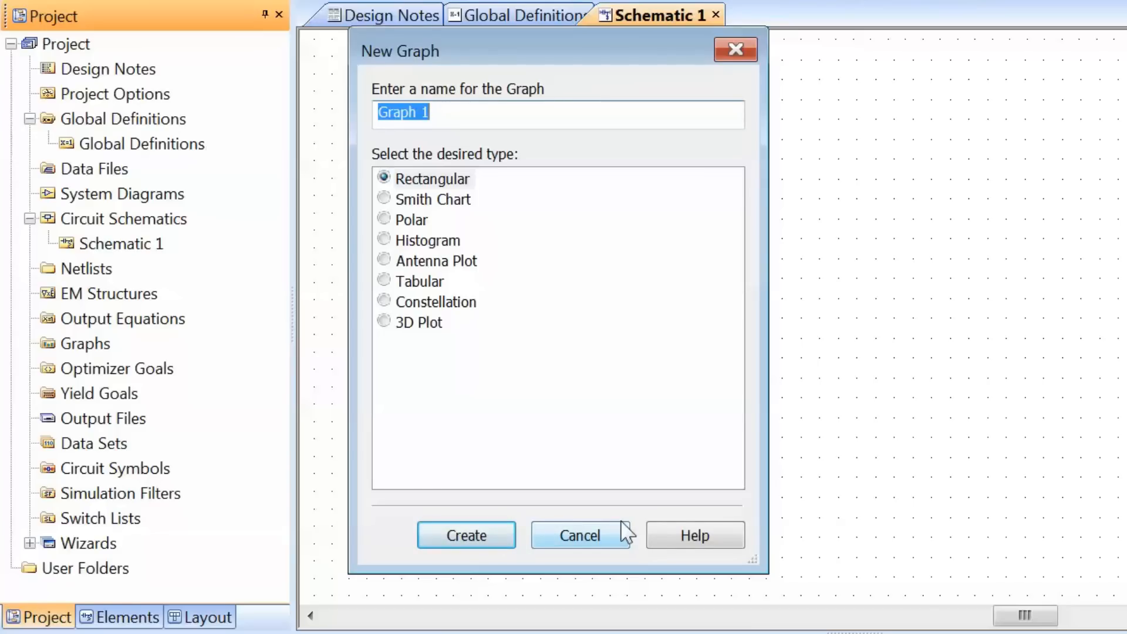
click(580, 535)
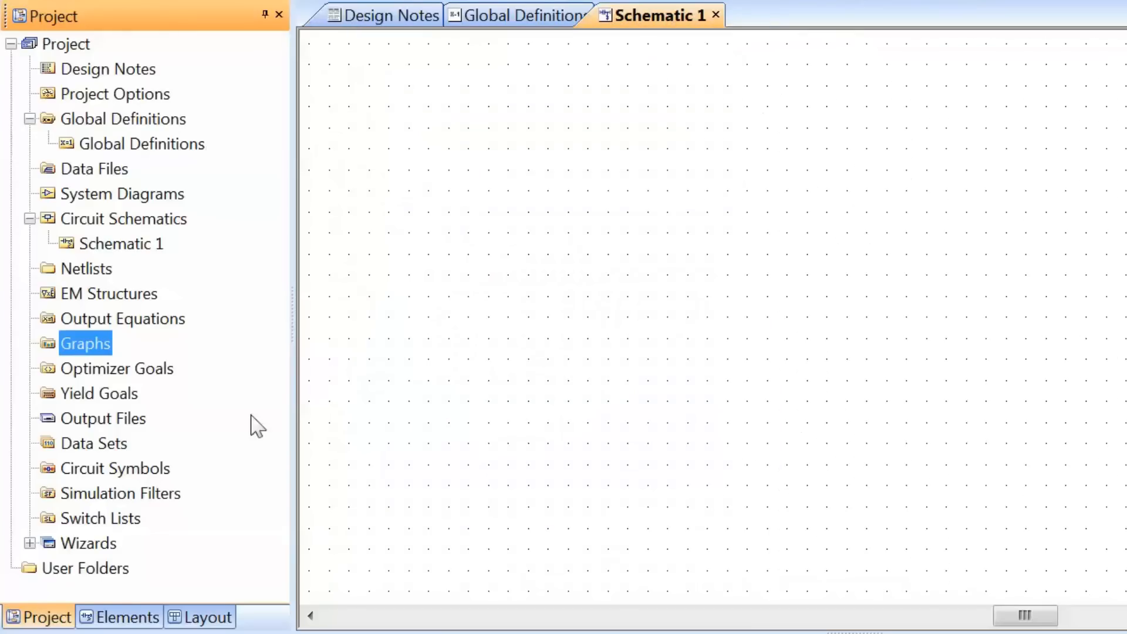
mouse_move(164, 353)
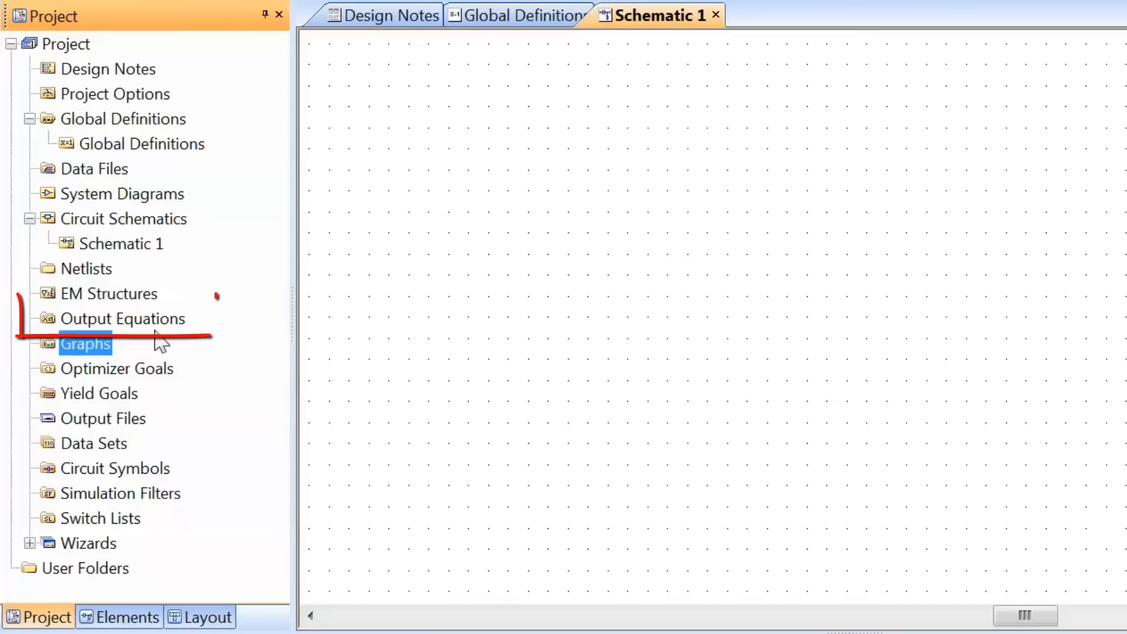
Highlight the Output Equations group in the Project tree.
click(122, 317)
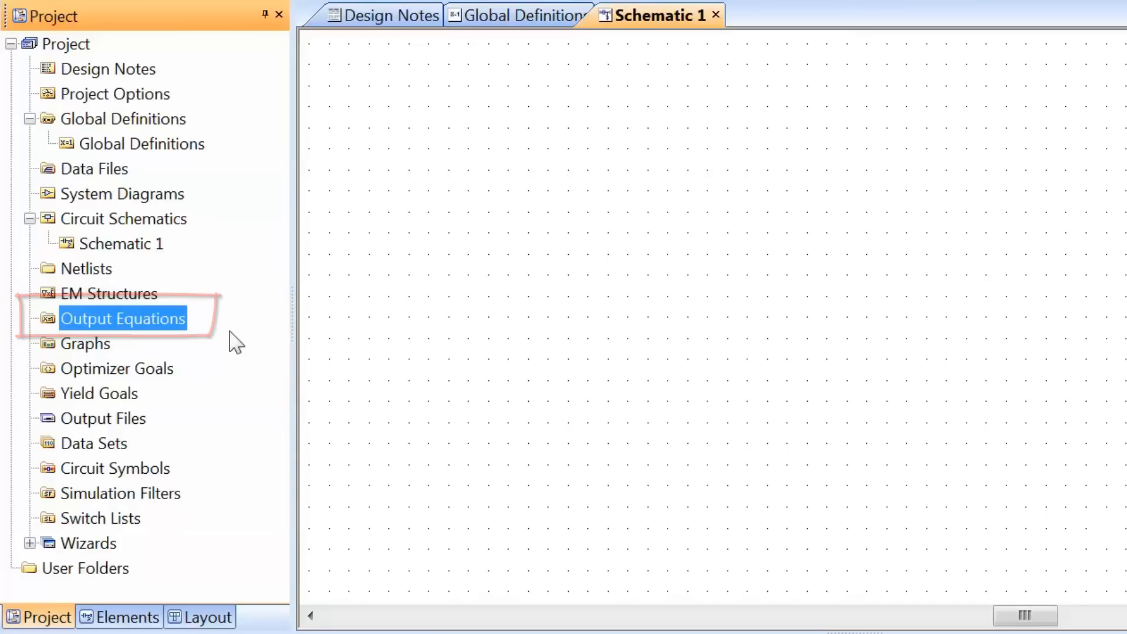
mouse_move(166, 388)
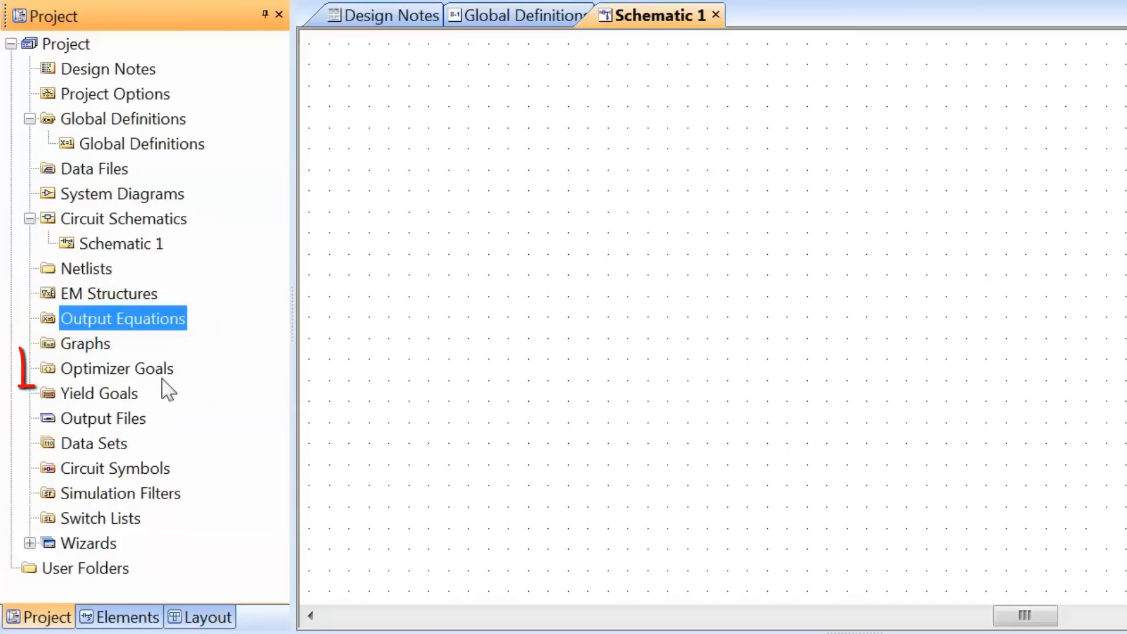
Highlight Optimizer Goals, then Yield Goals, in the Project tree.
click(118, 368)
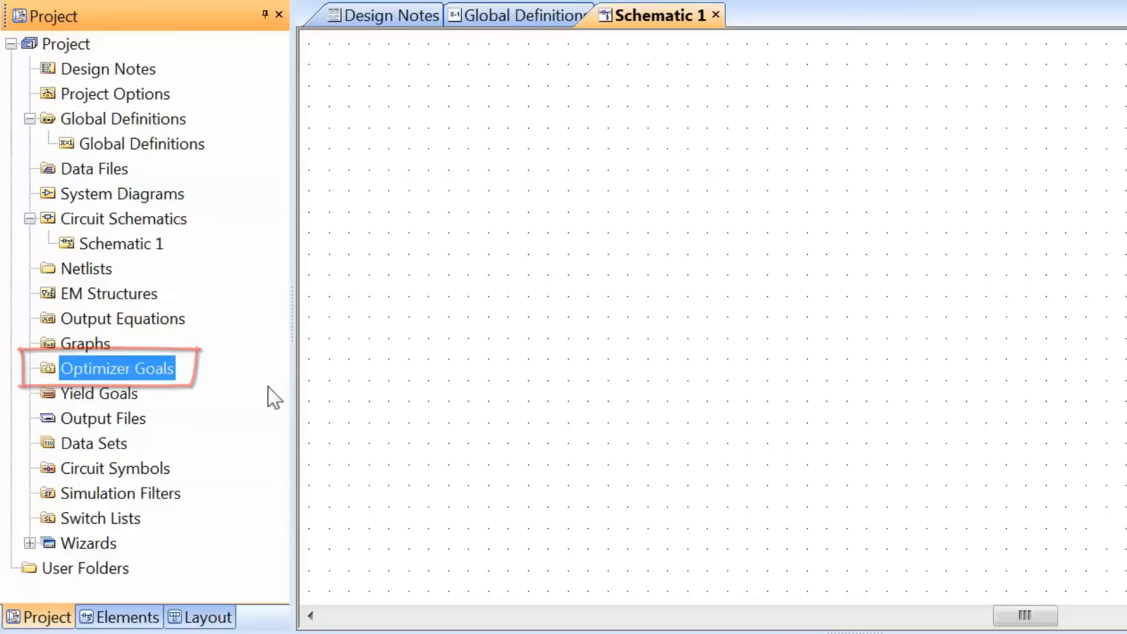
mouse_move(185, 419)
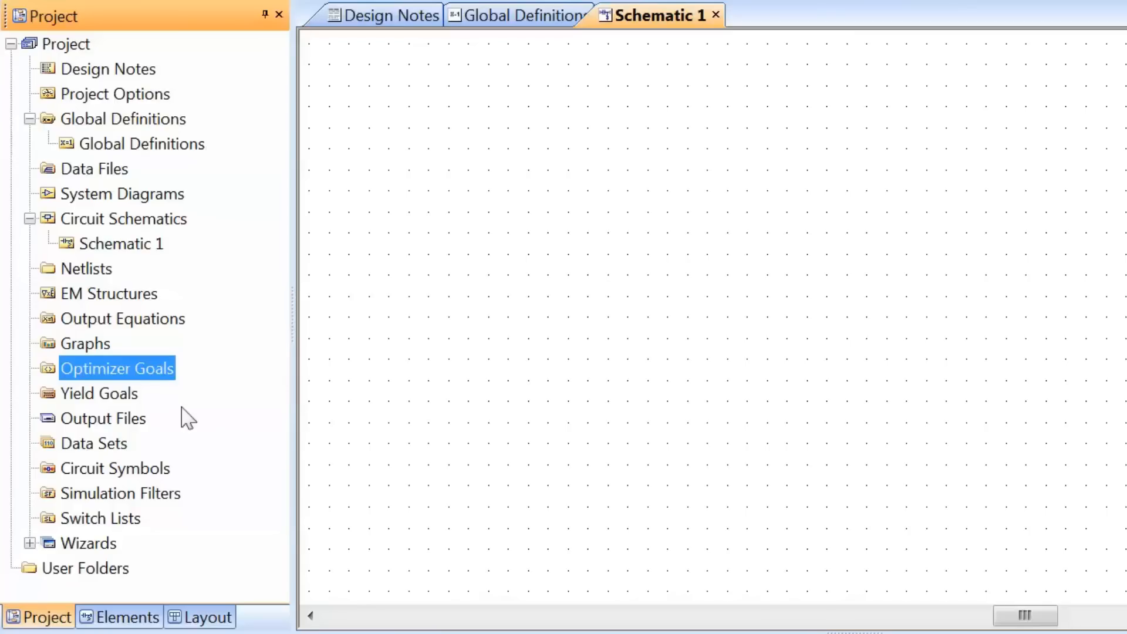
click(99, 393)
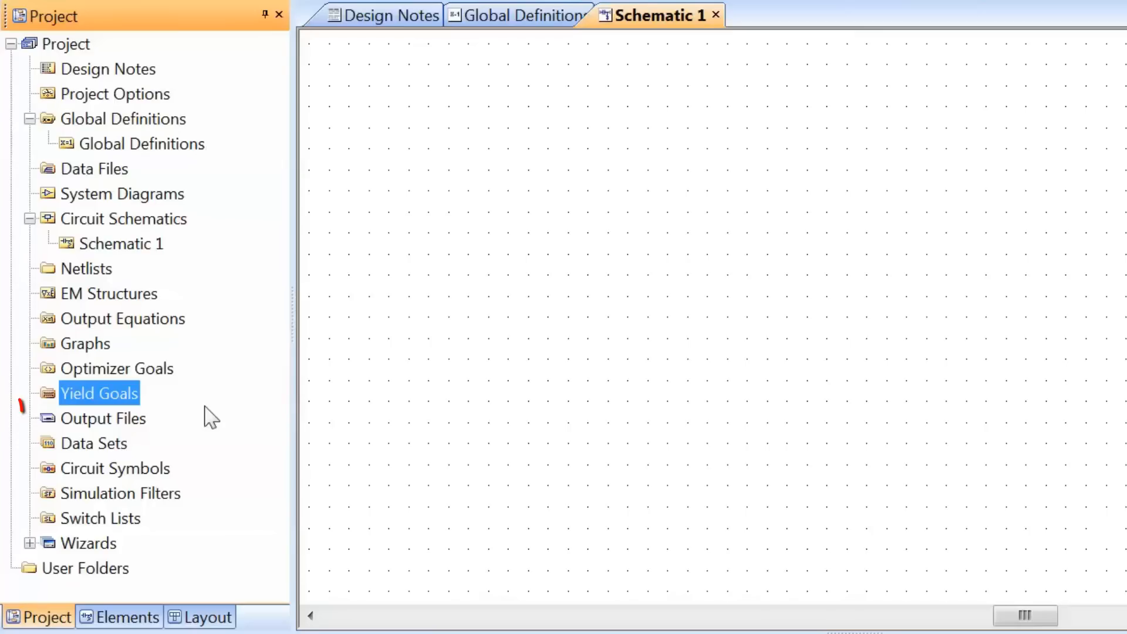
Highlight Output Files, then Data Sets, in the Project tree.
click(103, 418)
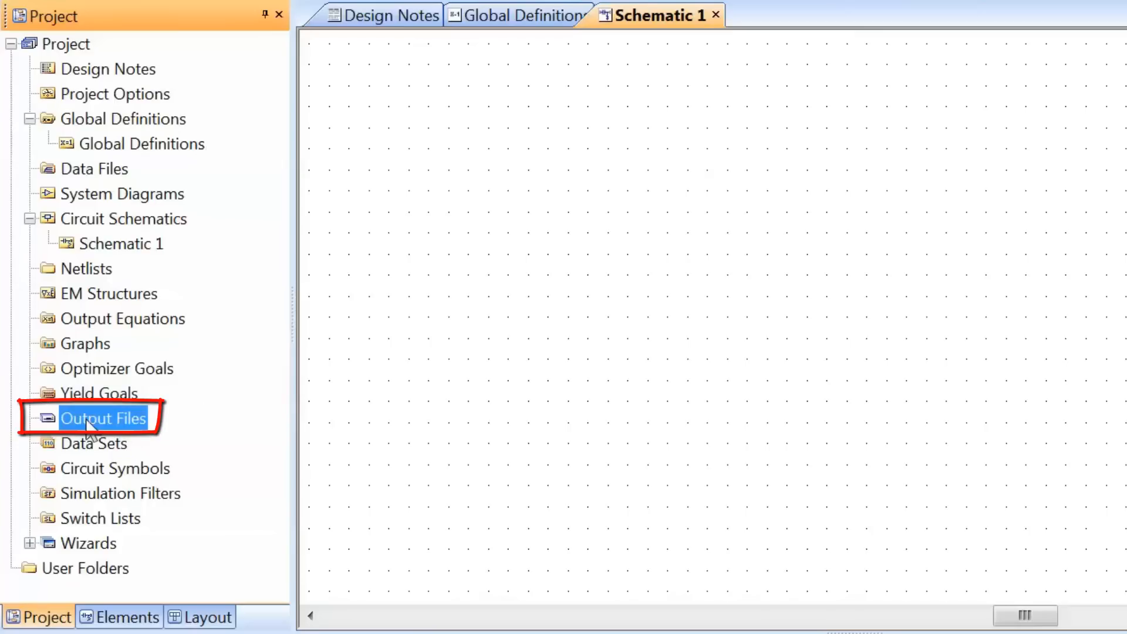
mouse_move(240, 446)
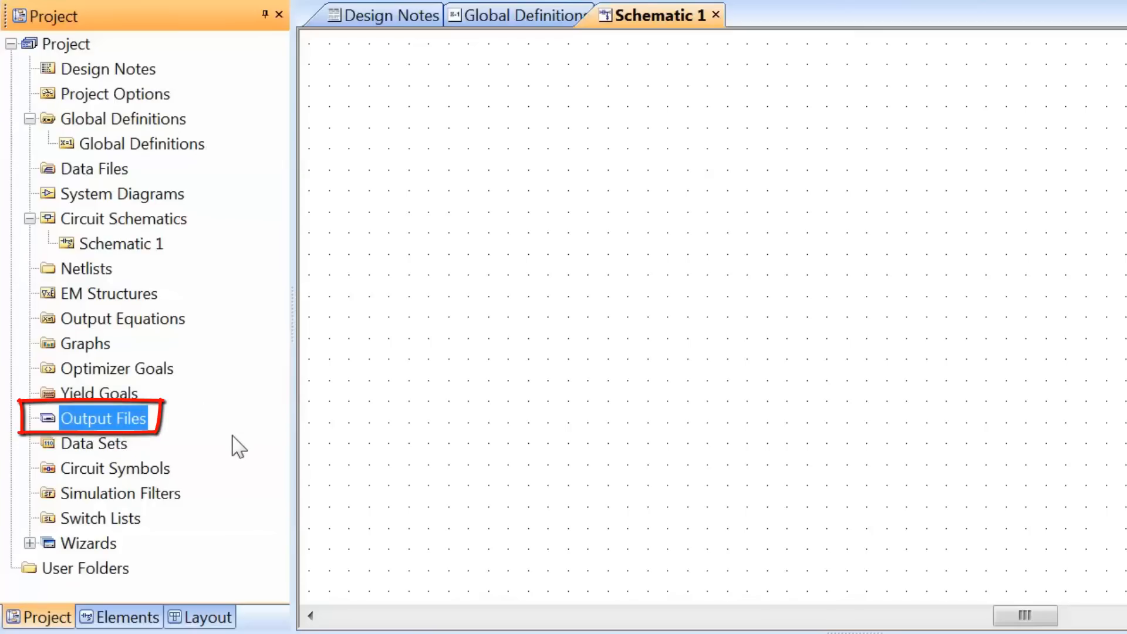
click(94, 443)
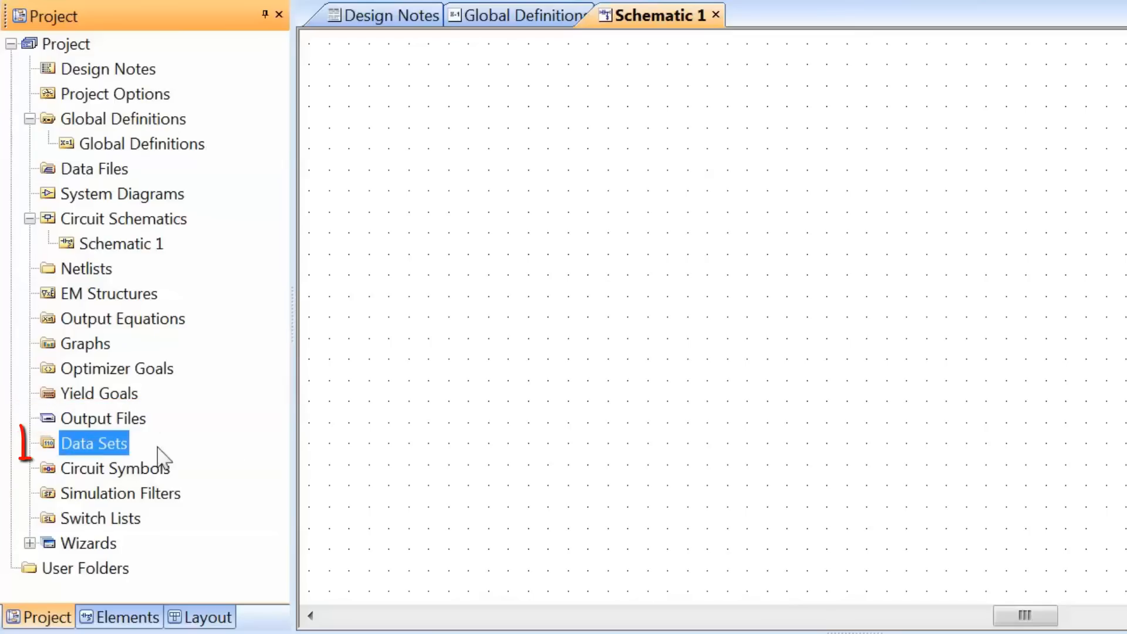
click(93, 443)
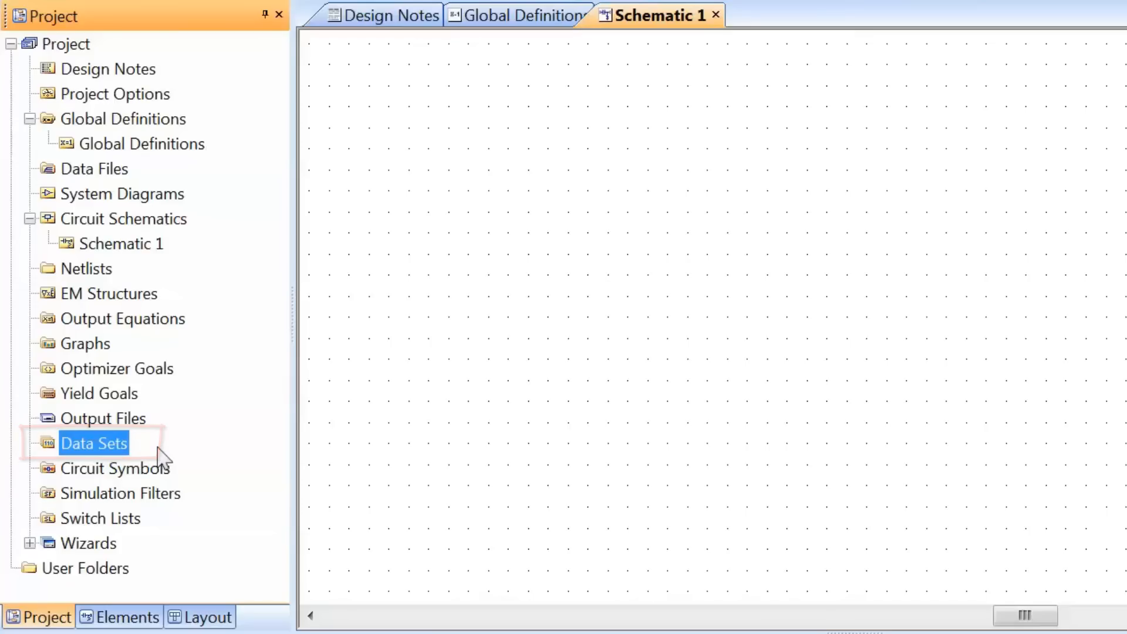
mouse_move(135, 510)
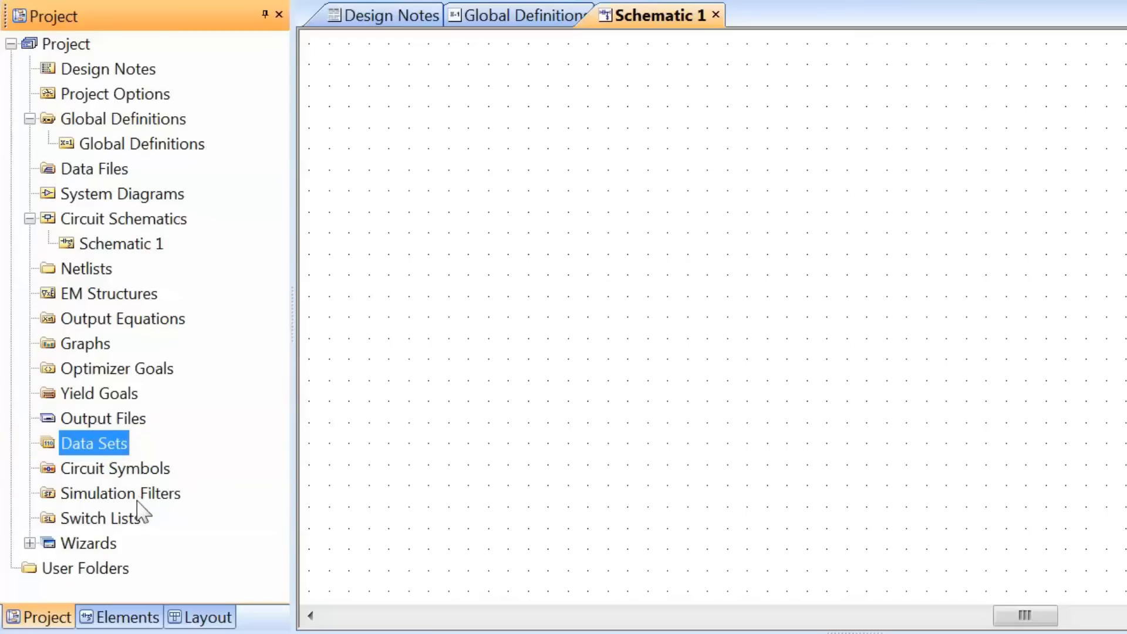
mouse_move(30, 563)
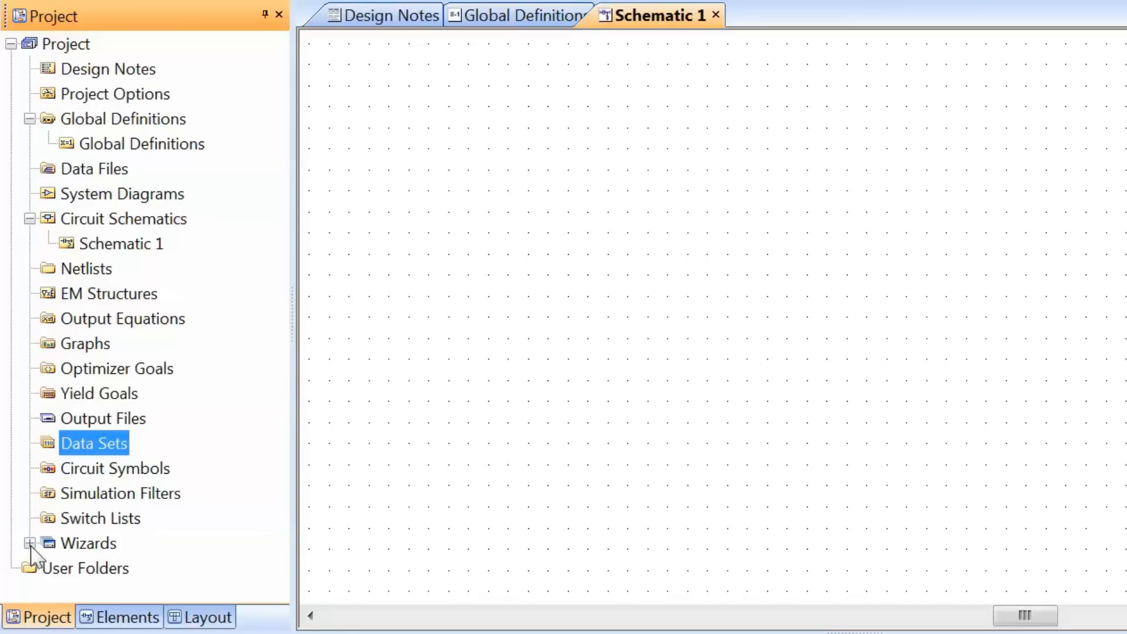
Expand Wizards and highlight iFilter Filter Wizard, AWR Load Pull Wizard and User Folders.
click(30, 542)
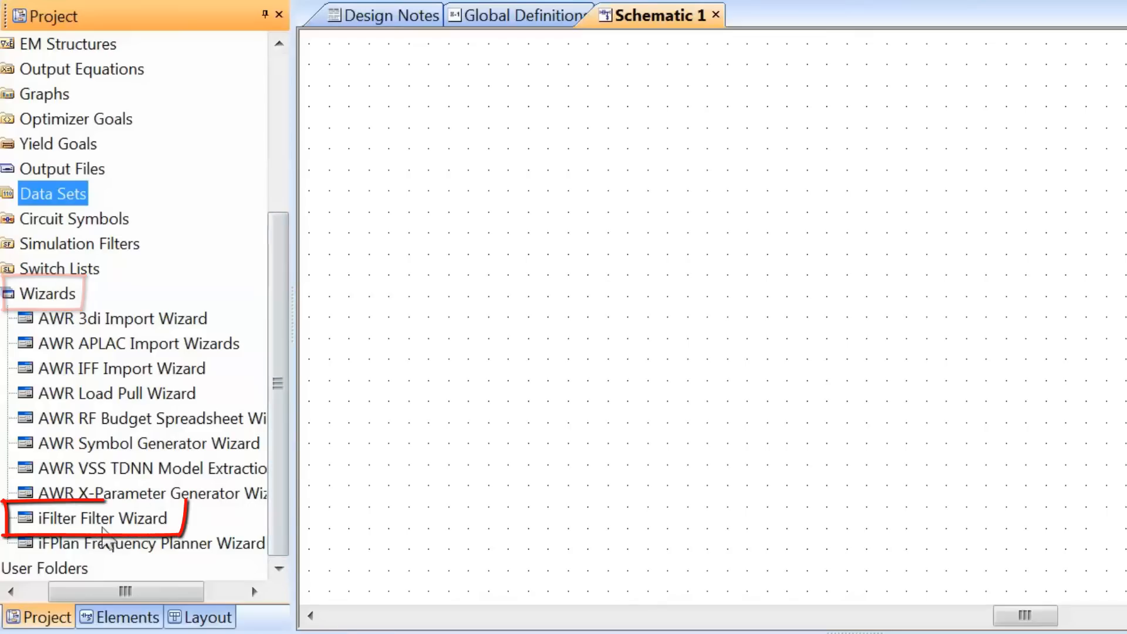
click(103, 518)
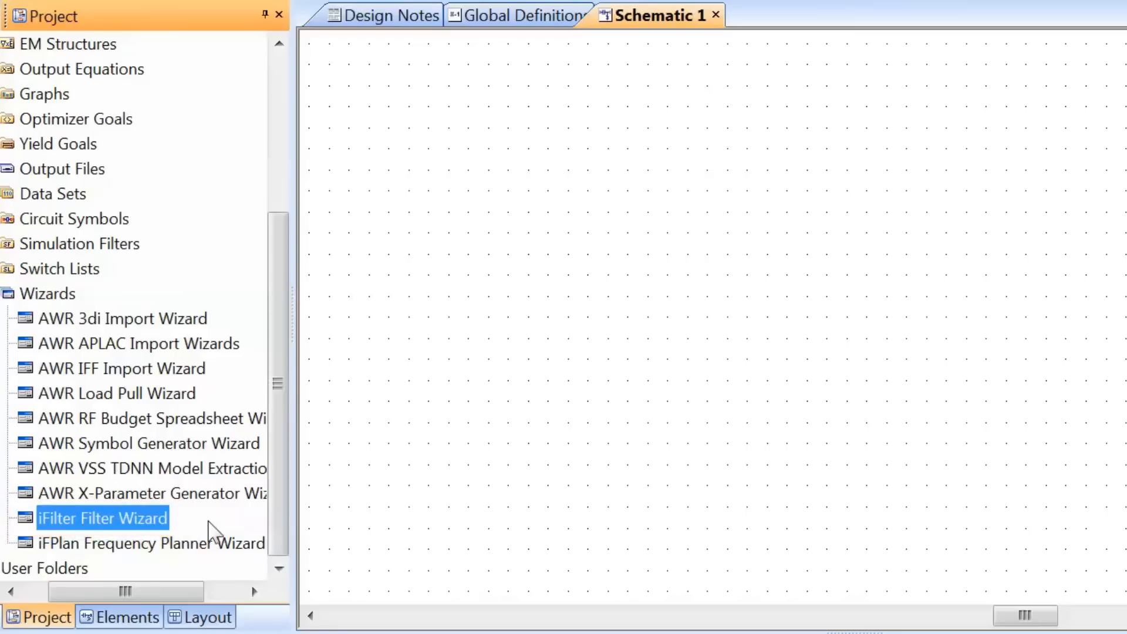
click(116, 394)
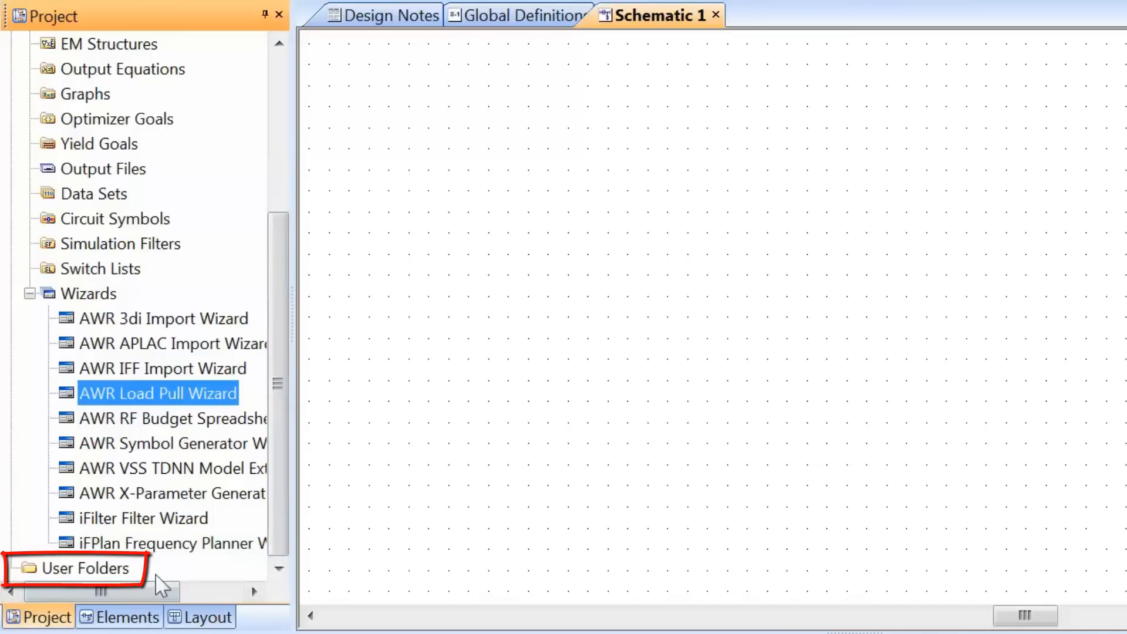
click(83, 567)
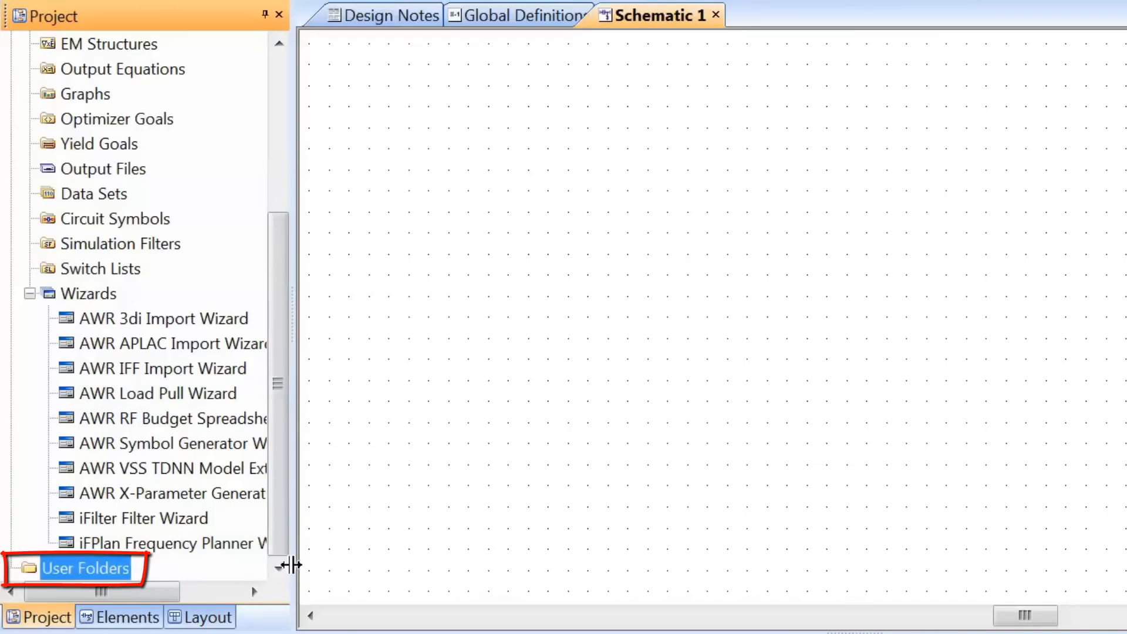
mouse_move(279, 568)
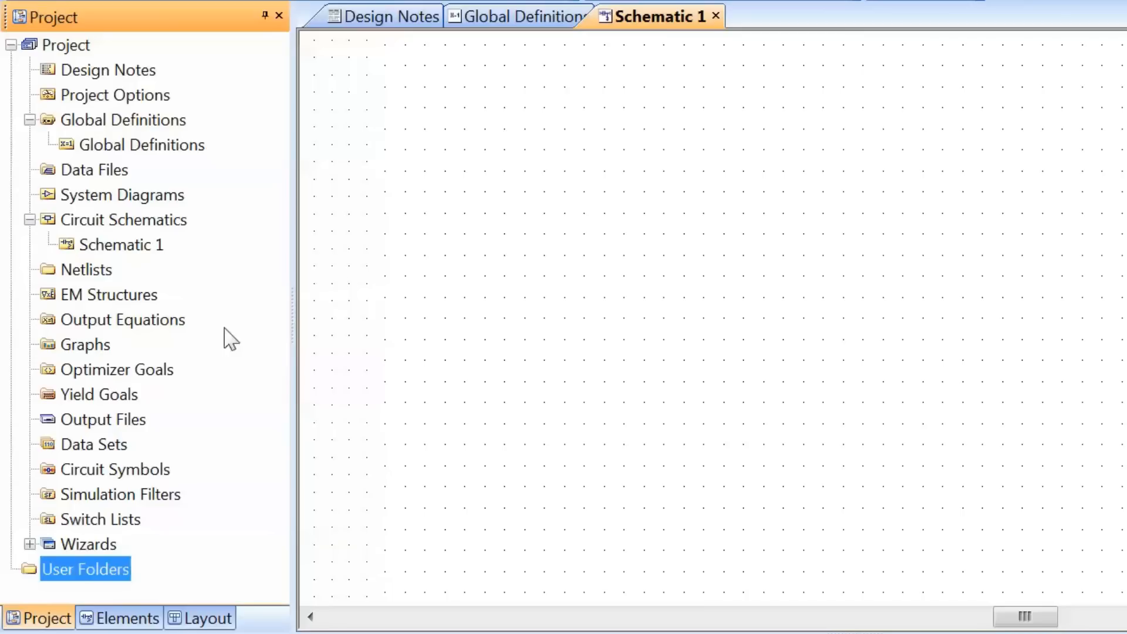
mouse_move(165, 277)
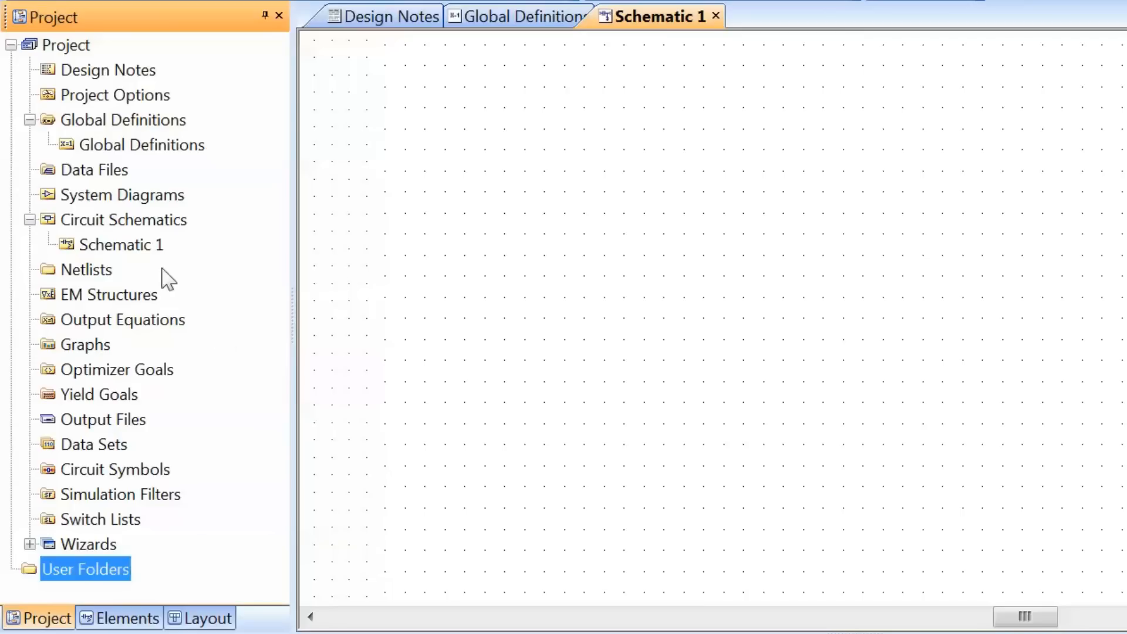
Untick Use project defaults on Schematic 1's Frequencies options and confirm with OK.
right_click(121, 244)
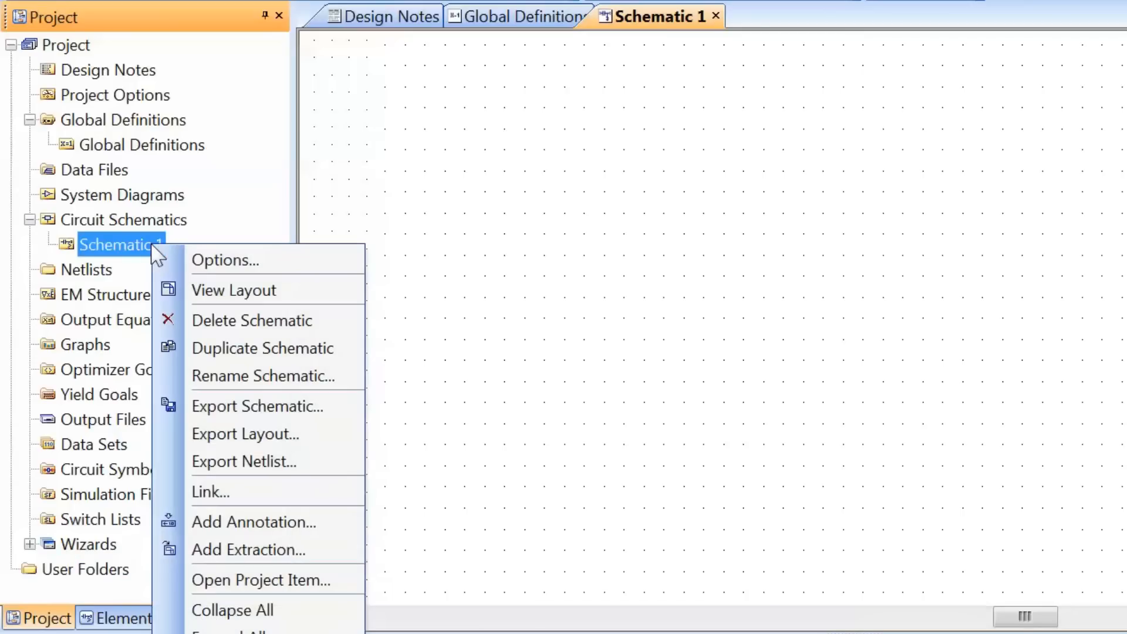
mouse_move(231, 260)
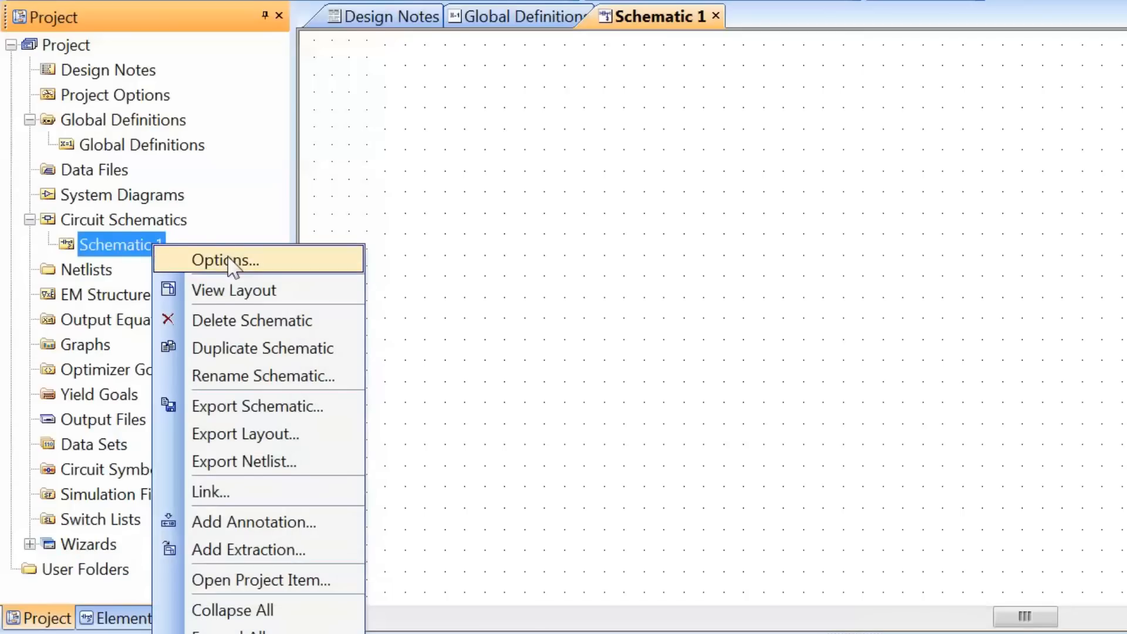
click(225, 259)
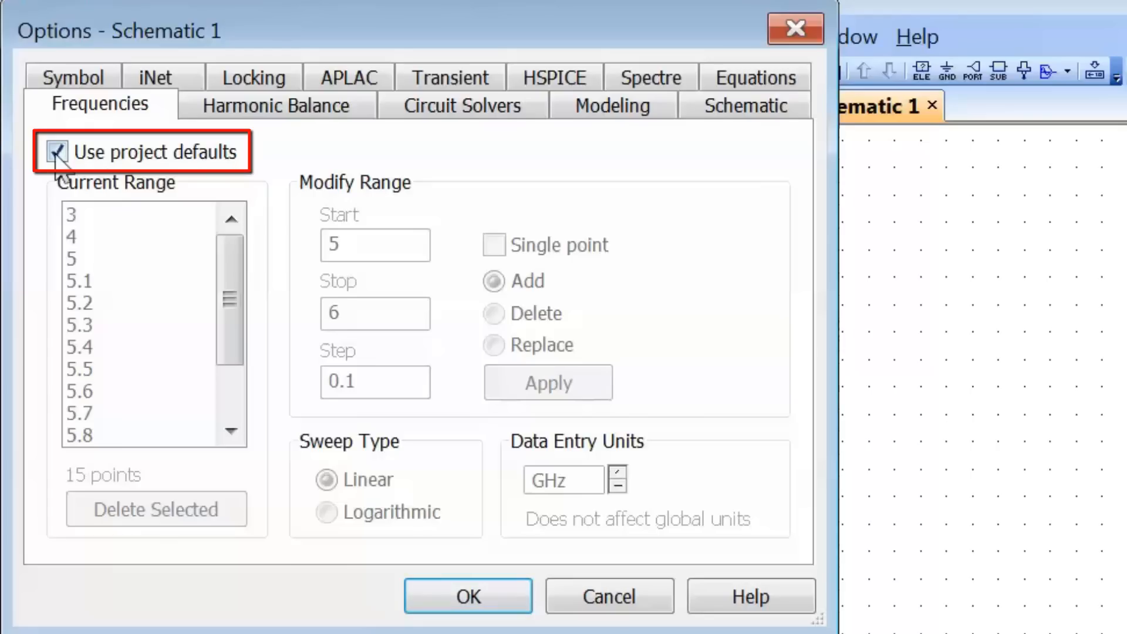
click(57, 151)
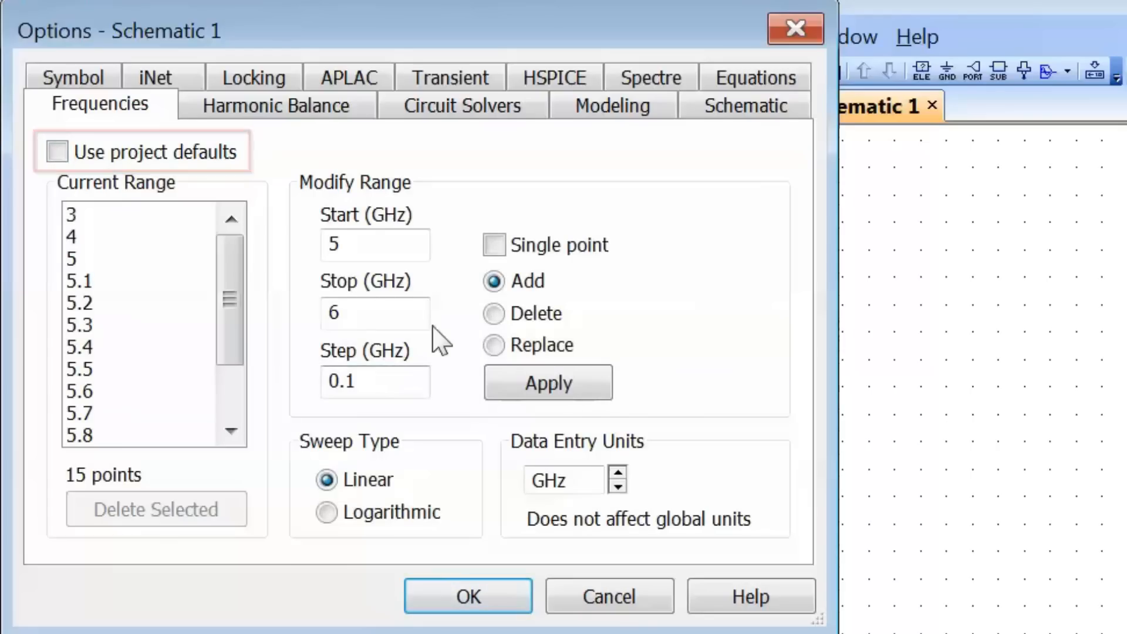
mouse_move(446, 284)
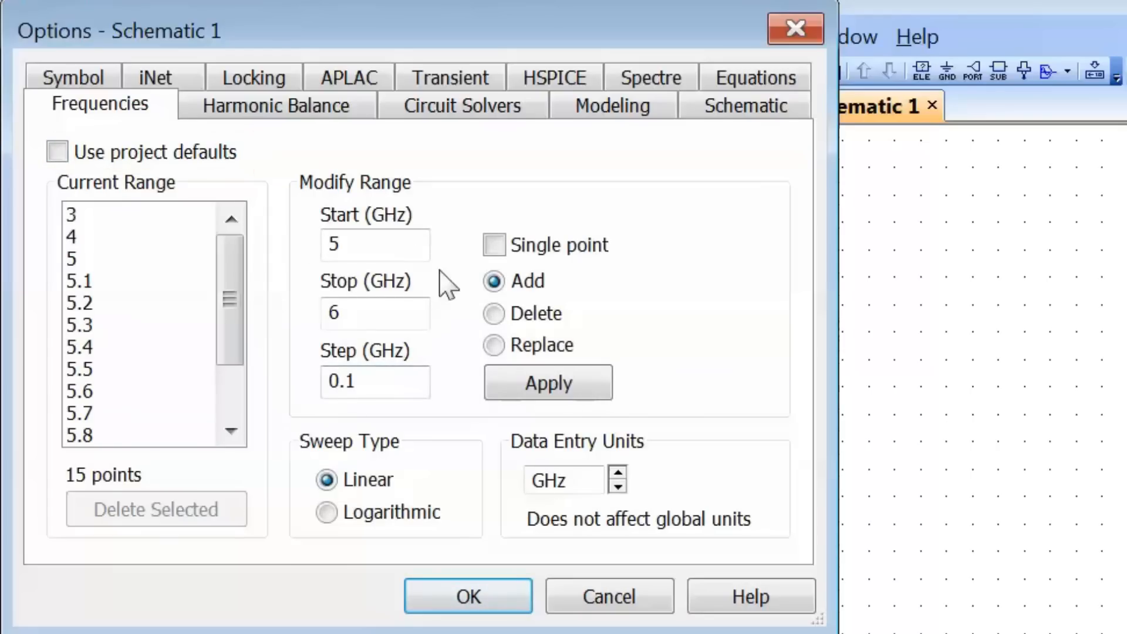
mouse_move(367, 237)
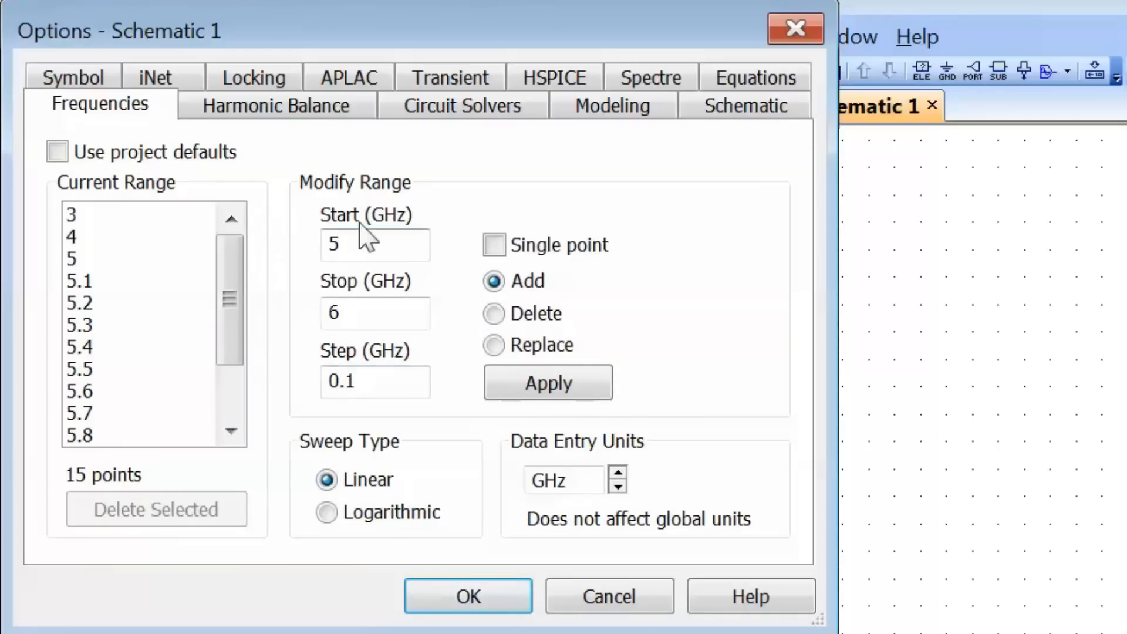
mouse_move(438, 381)
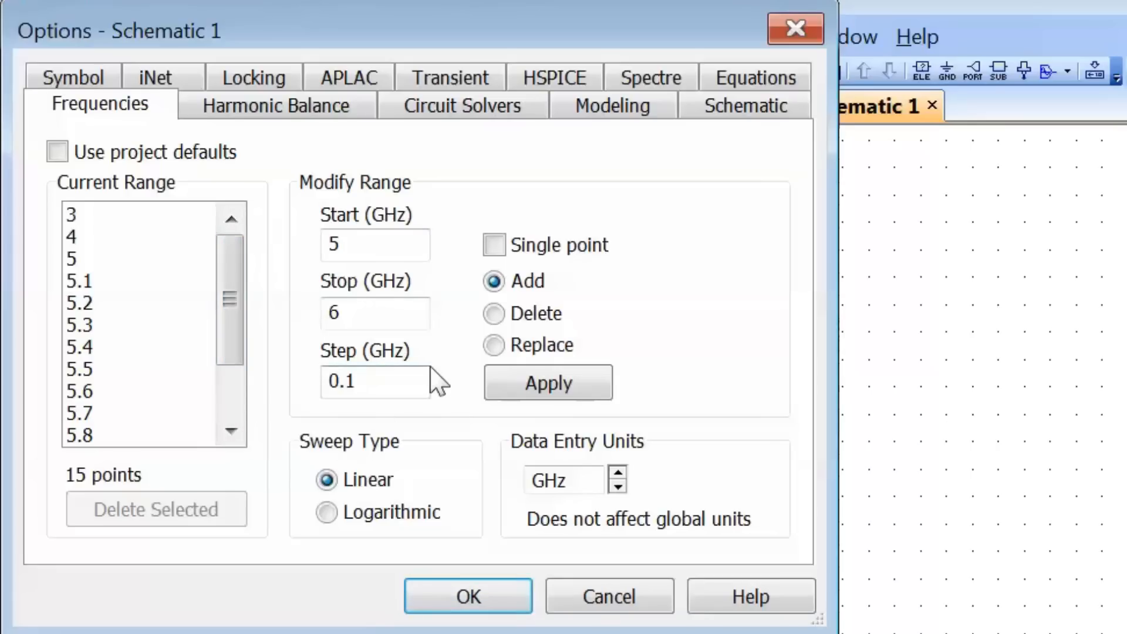
mouse_move(448, 374)
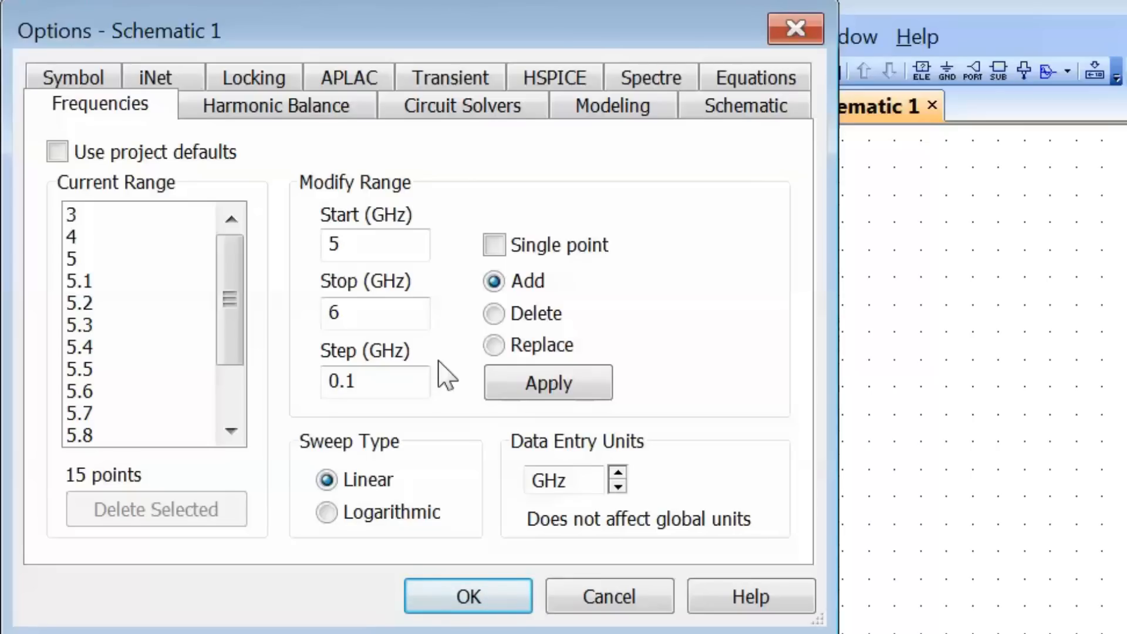
click(467, 596)
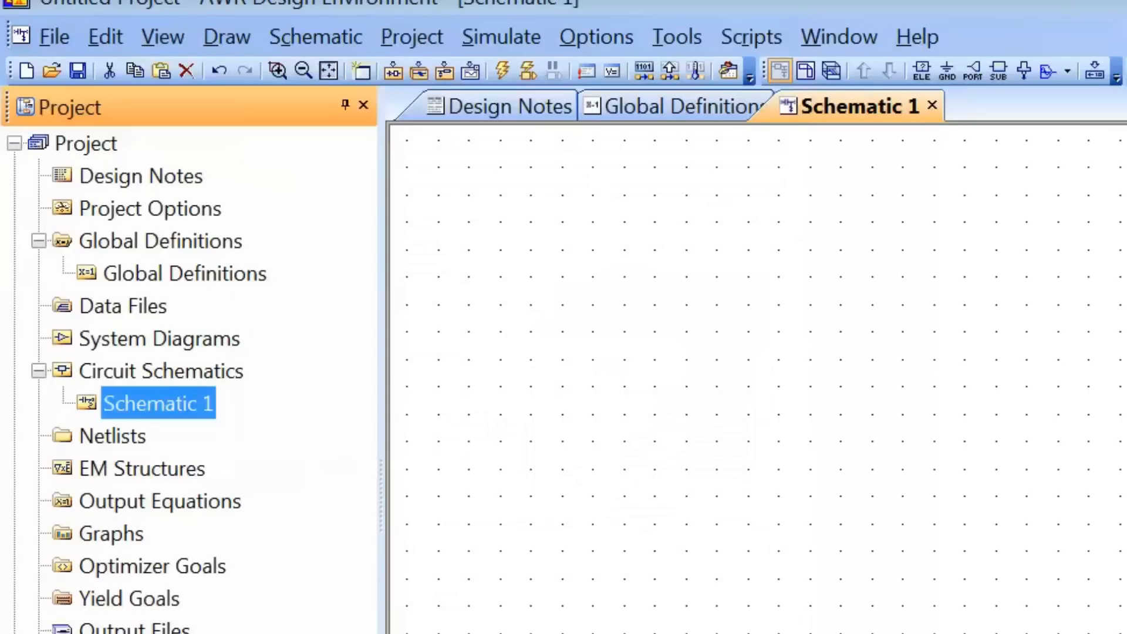